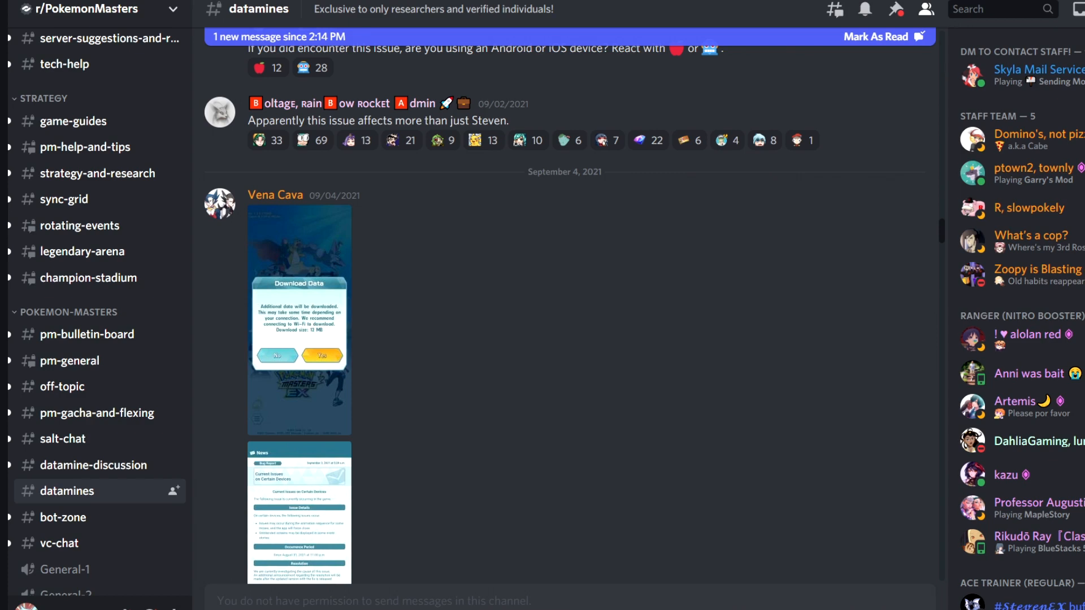
Scroll the #datamines channel down to the 09/04/2021 admin notes on Anni Steven particle and Tepig model changes
{"action": "scroll", "scroll_direction": "down", "scroll_amount": 3}
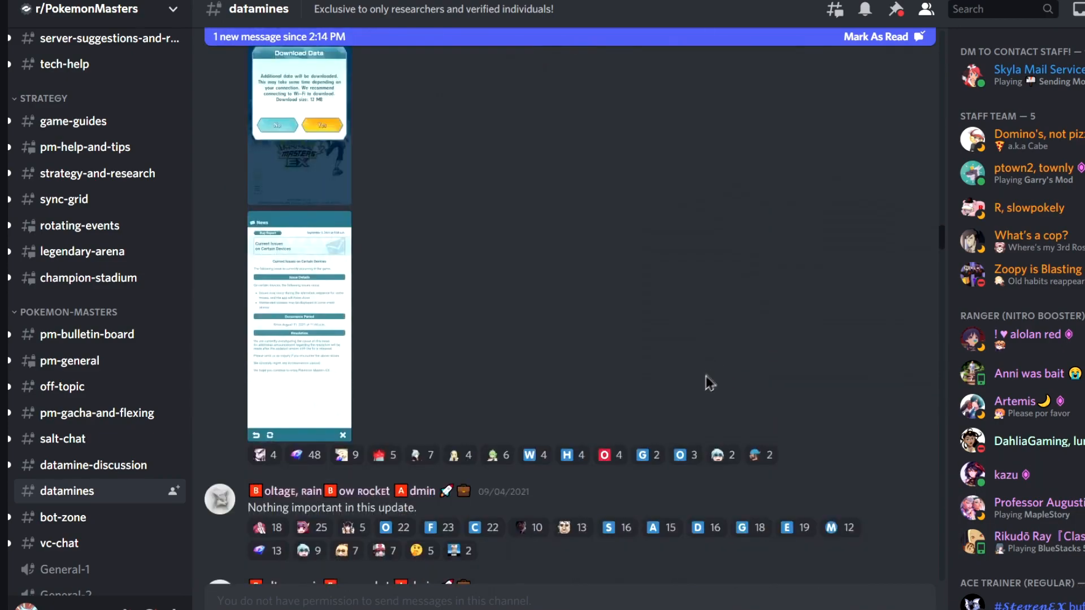
{"action": "scroll", "scroll_direction": "down", "scroll_amount": 3}
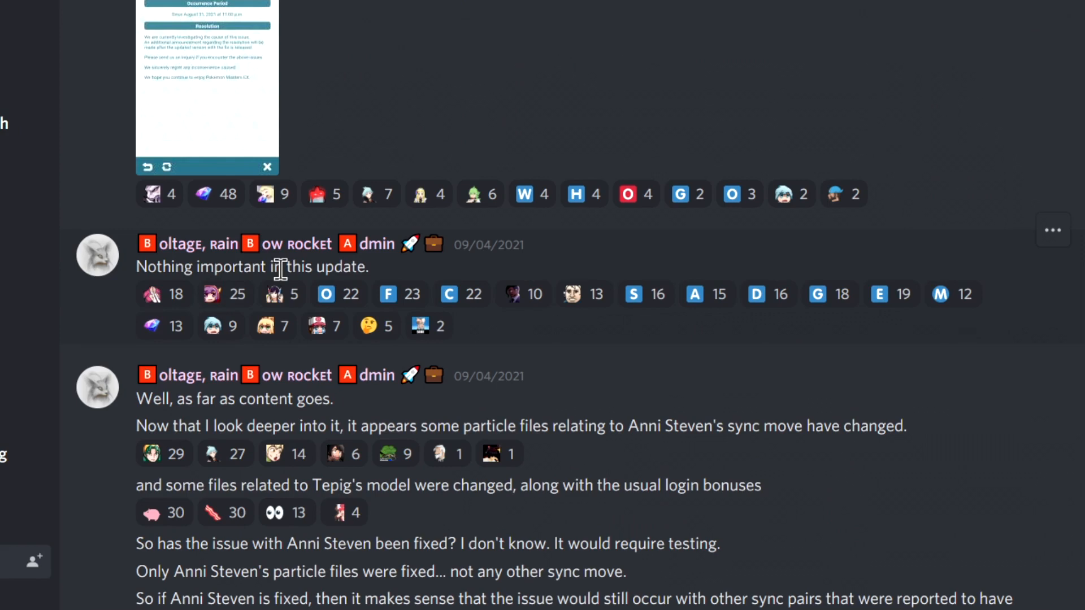
{"action": "scroll", "scroll_direction": "down", "scroll_amount": 3}
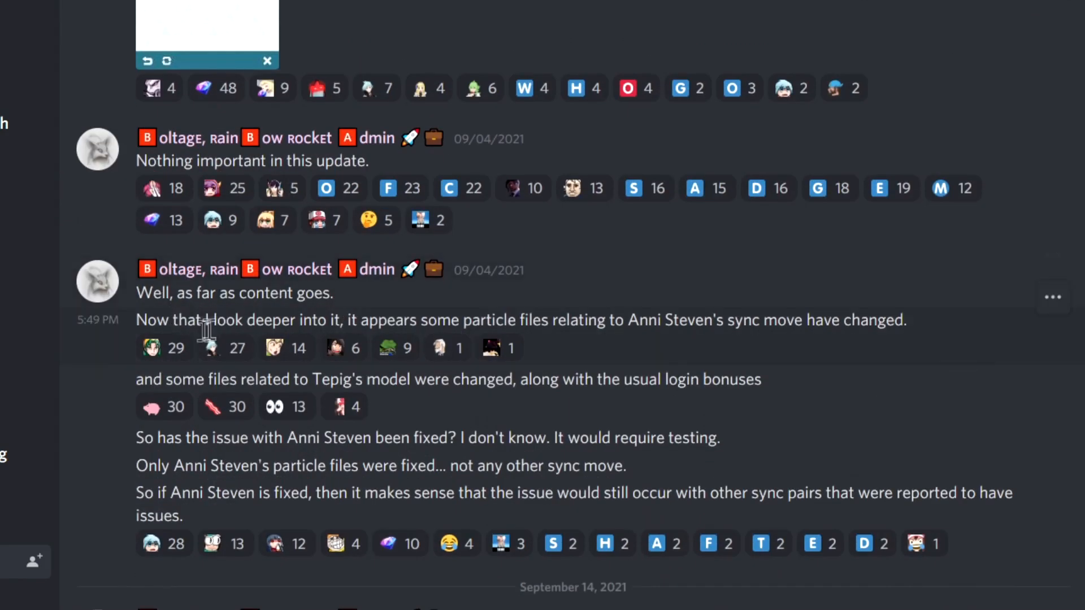
{"action": "mouse_move", "coordinate": [460, 322]}
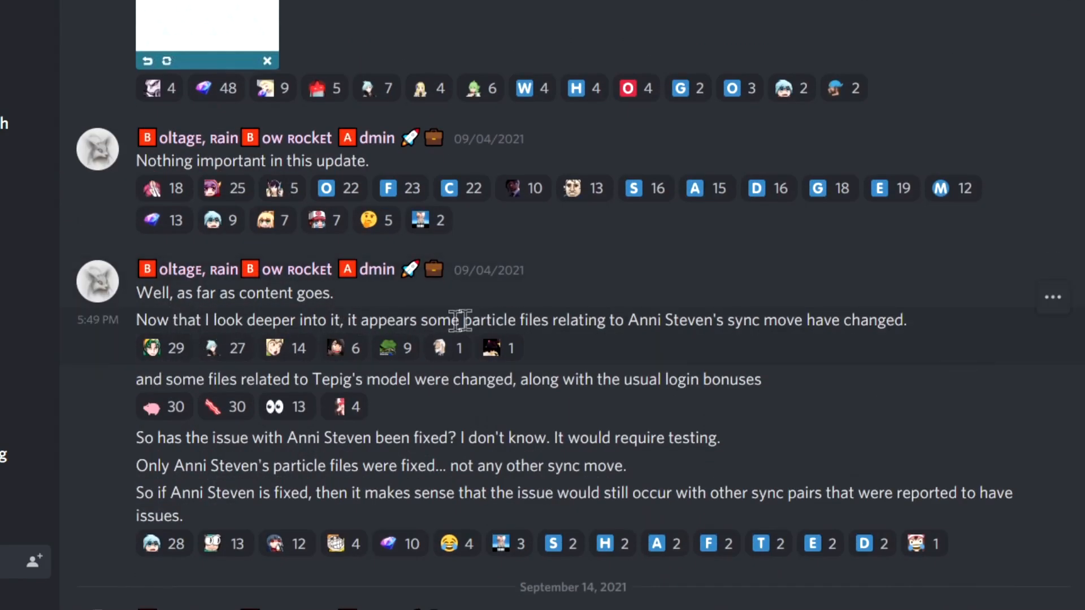
{"action": "mouse_move", "coordinate": [750, 355]}
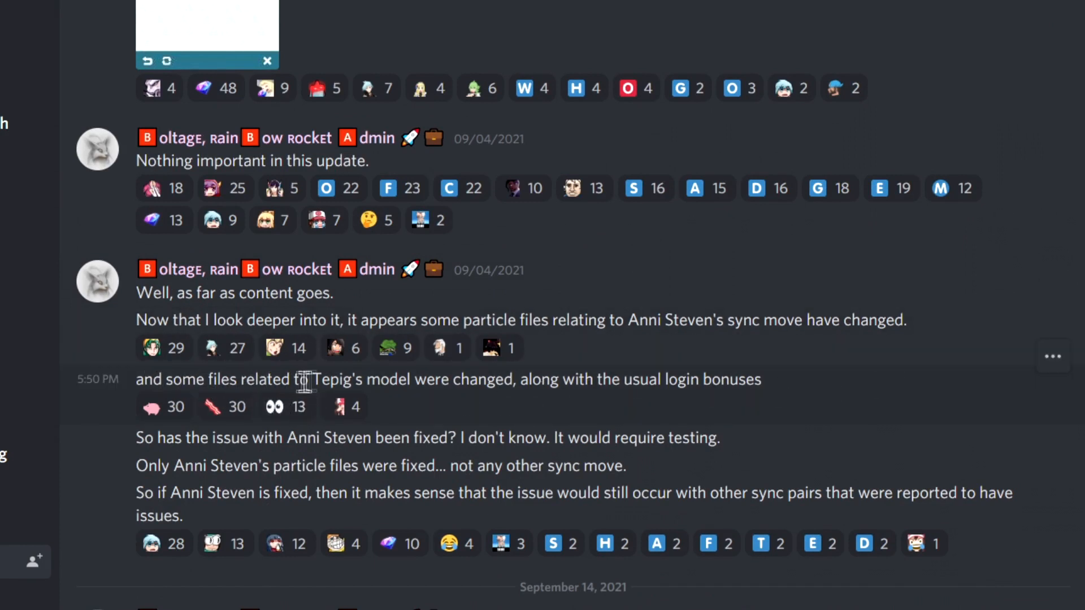
{"action": "mouse_move", "coordinate": [509, 407]}
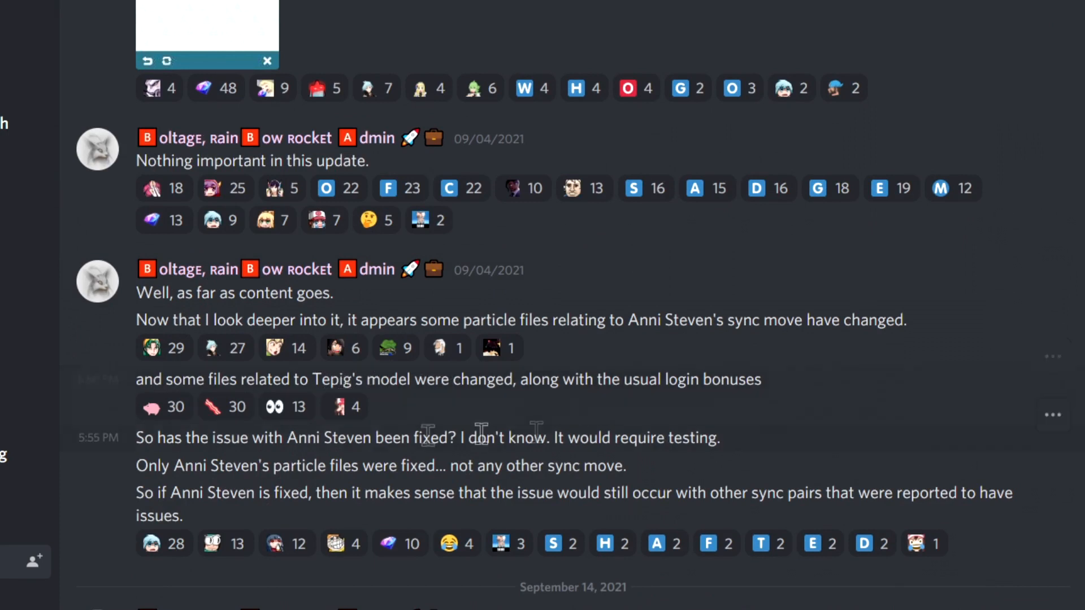
{"action": "mouse_move", "coordinate": [202, 442]}
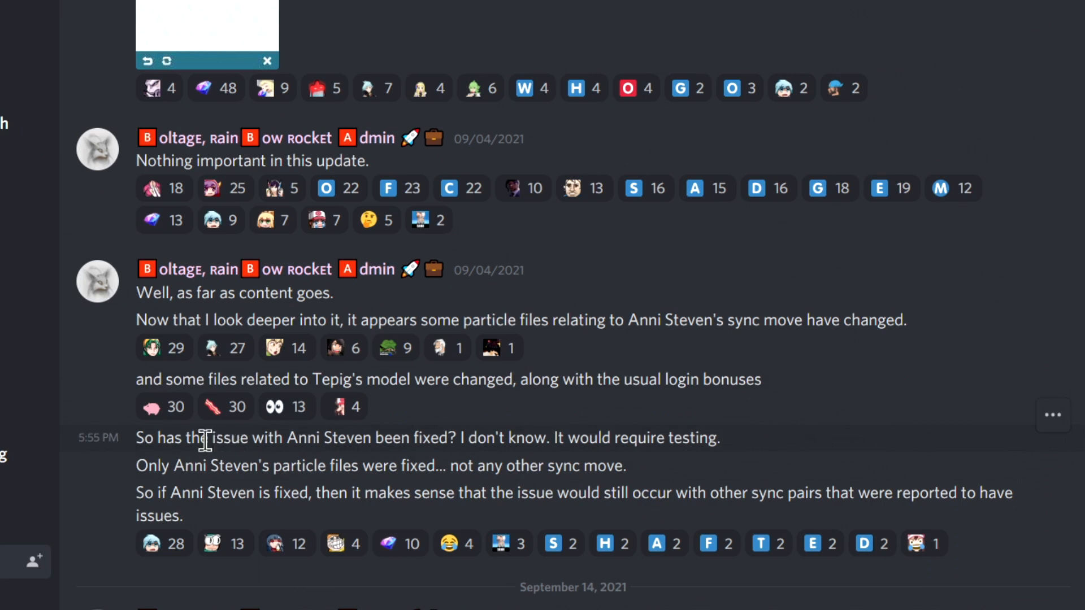
{"action": "mouse_move", "coordinate": [517, 449]}
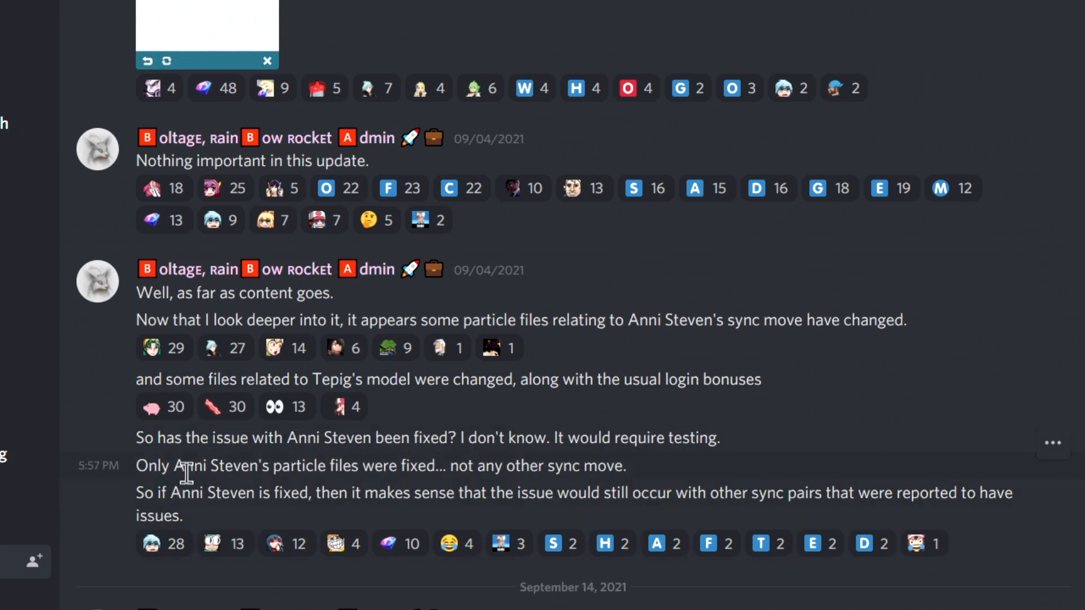
{"action": "mouse_move", "coordinate": [290, 489]}
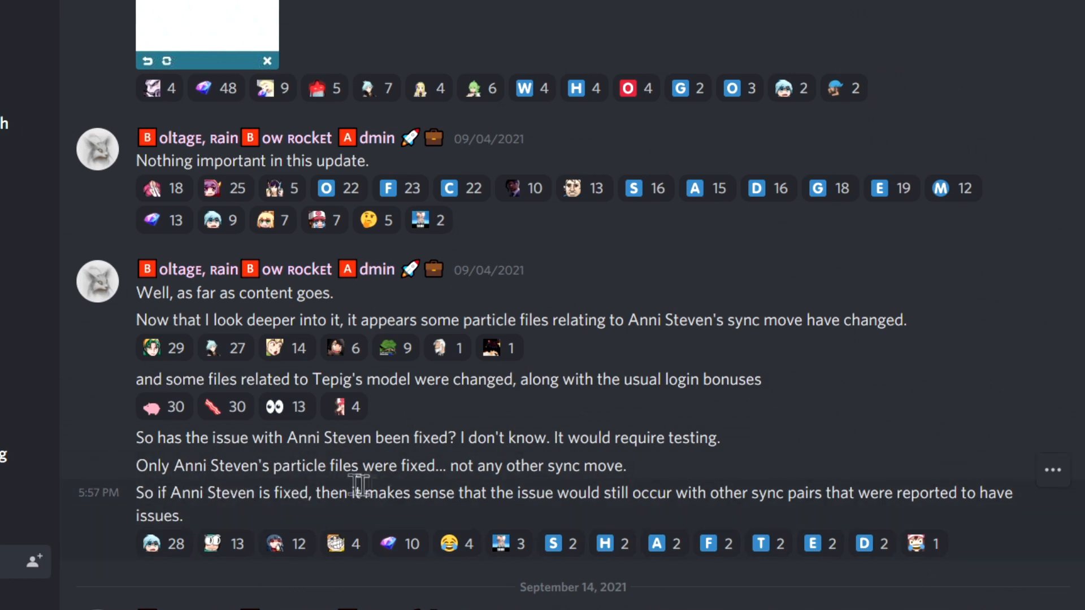
{"action": "mouse_move", "coordinate": [454, 522]}
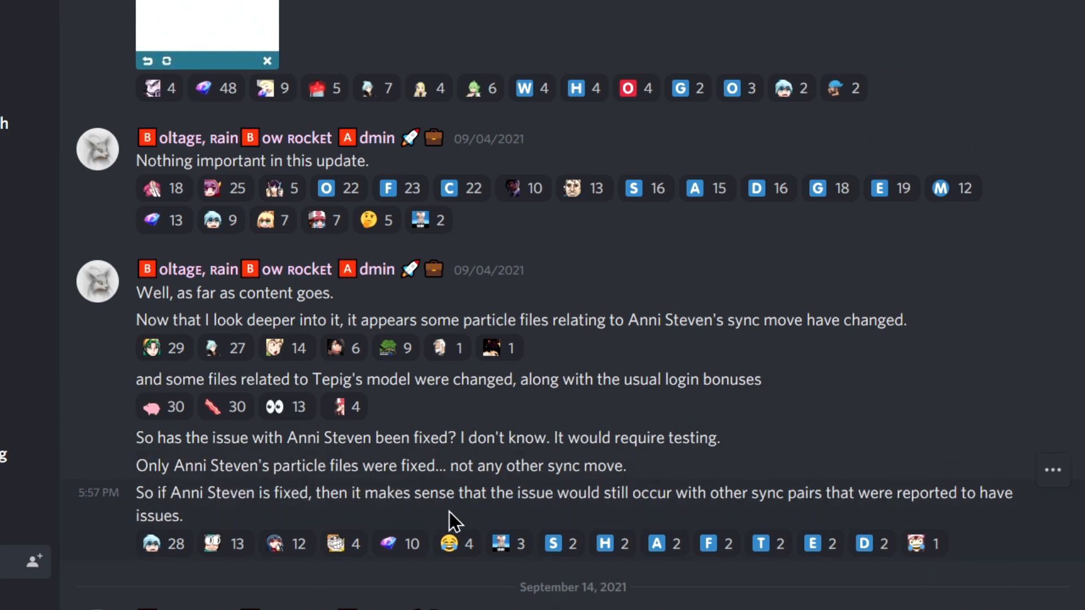
{"action": "mouse_move", "coordinate": [651, 518]}
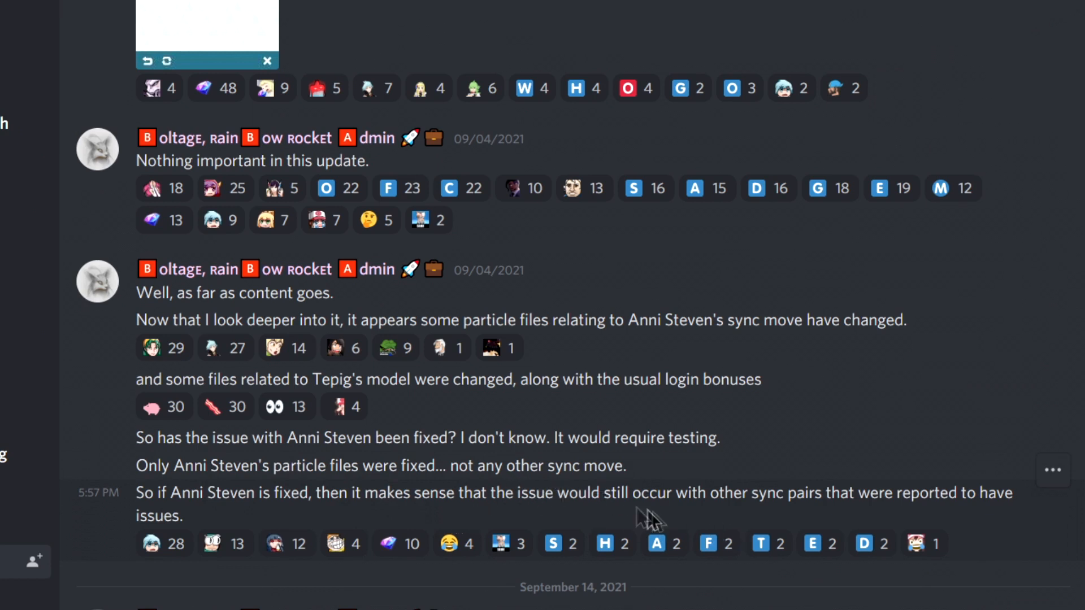
{"action": "mouse_move", "coordinate": [651, 493]}
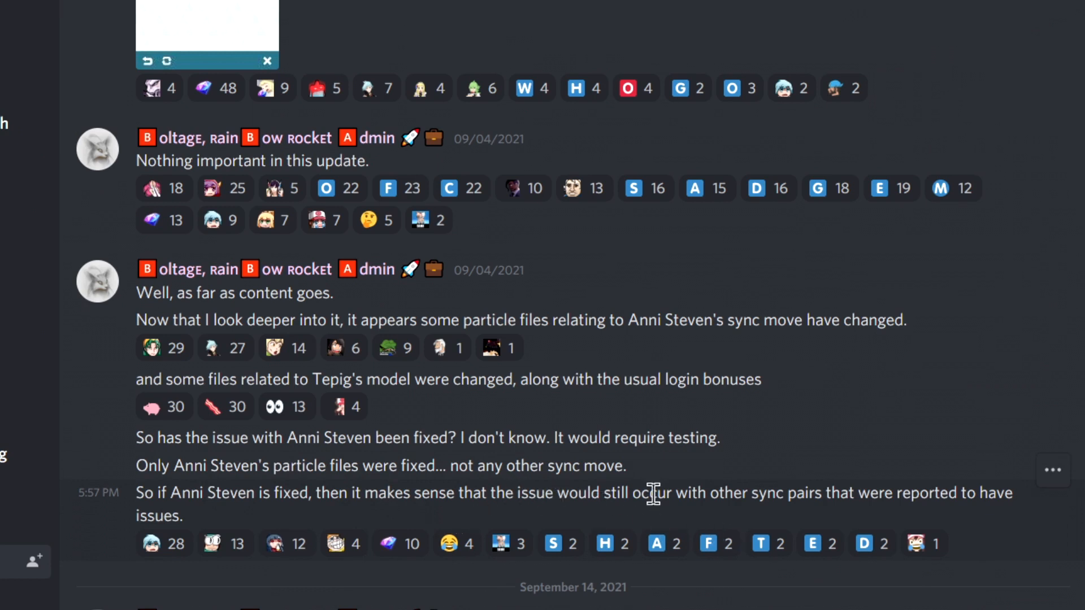
{"action": "mouse_move", "coordinate": [214, 529]}
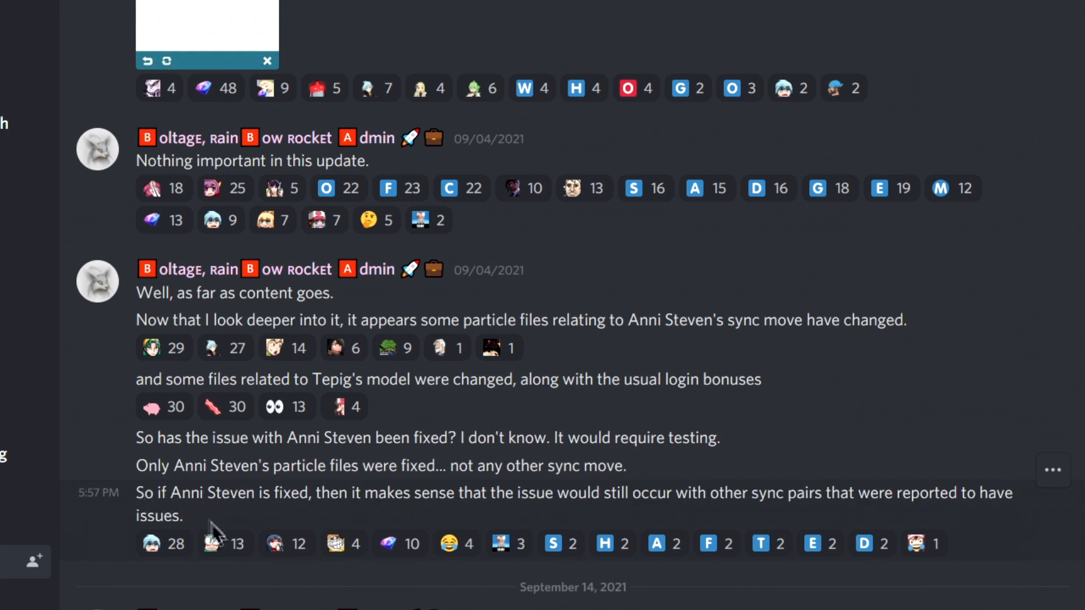
{"action": "mouse_move", "coordinate": [291, 522]}
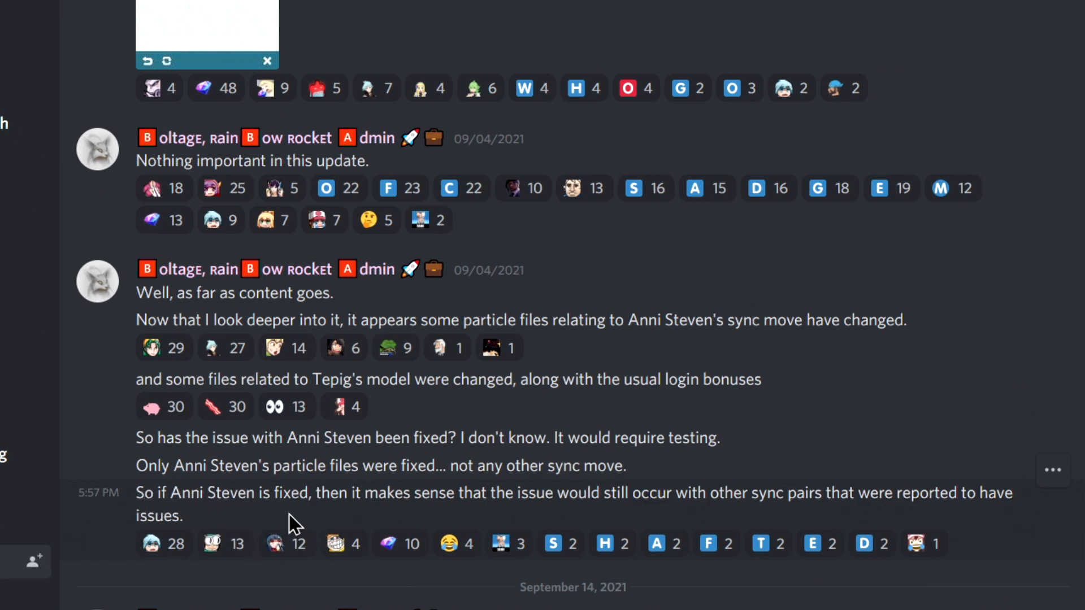
{"action": "mouse_move", "coordinate": [356, 515]}
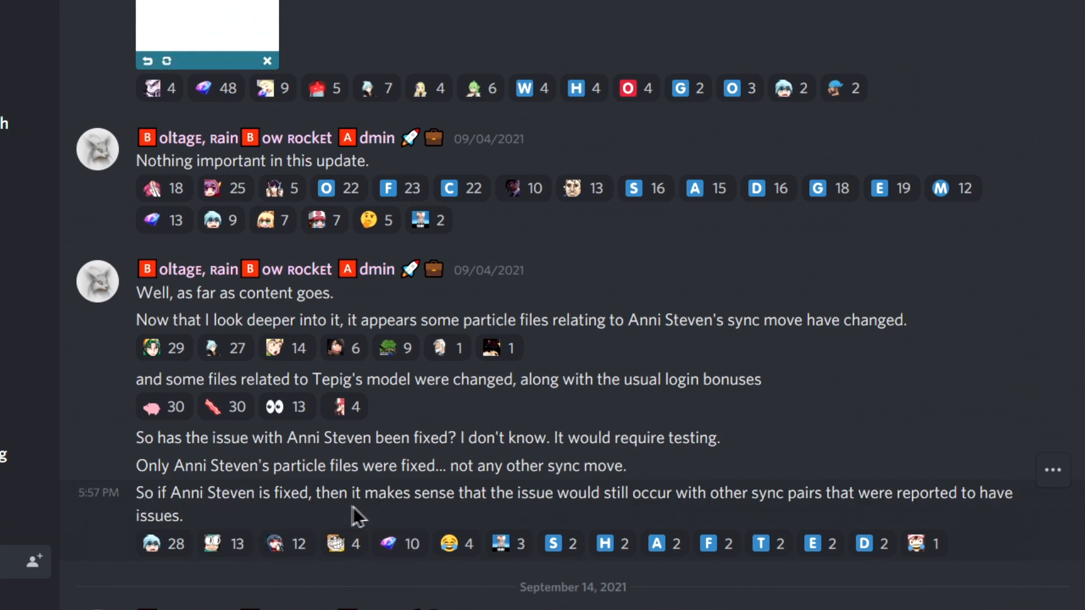
{"action": "mouse_move", "coordinate": [618, 527]}
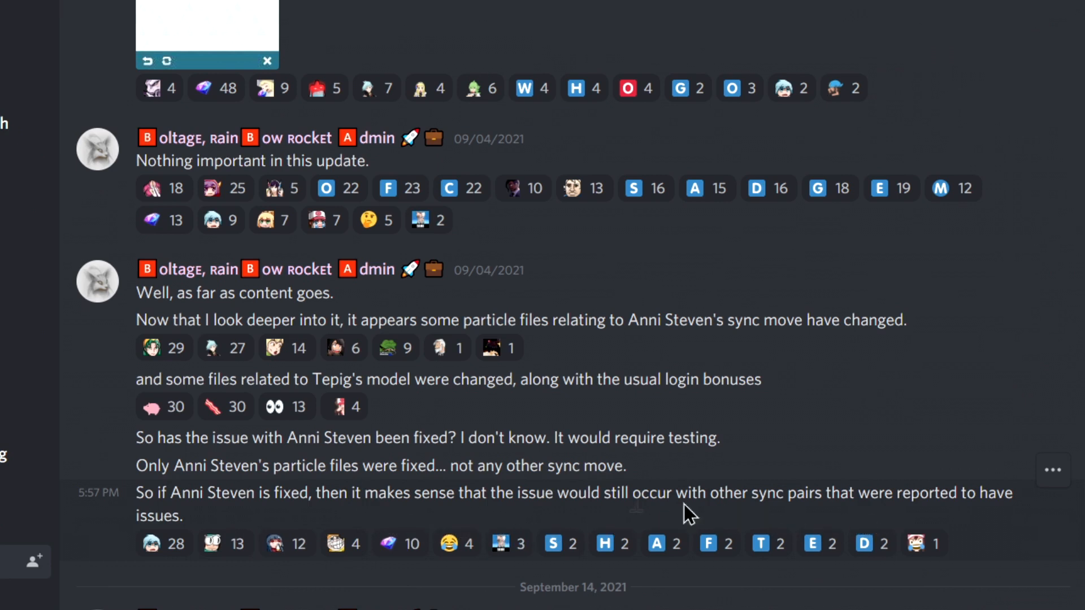
{"action": "mouse_move", "coordinate": [431, 502]}
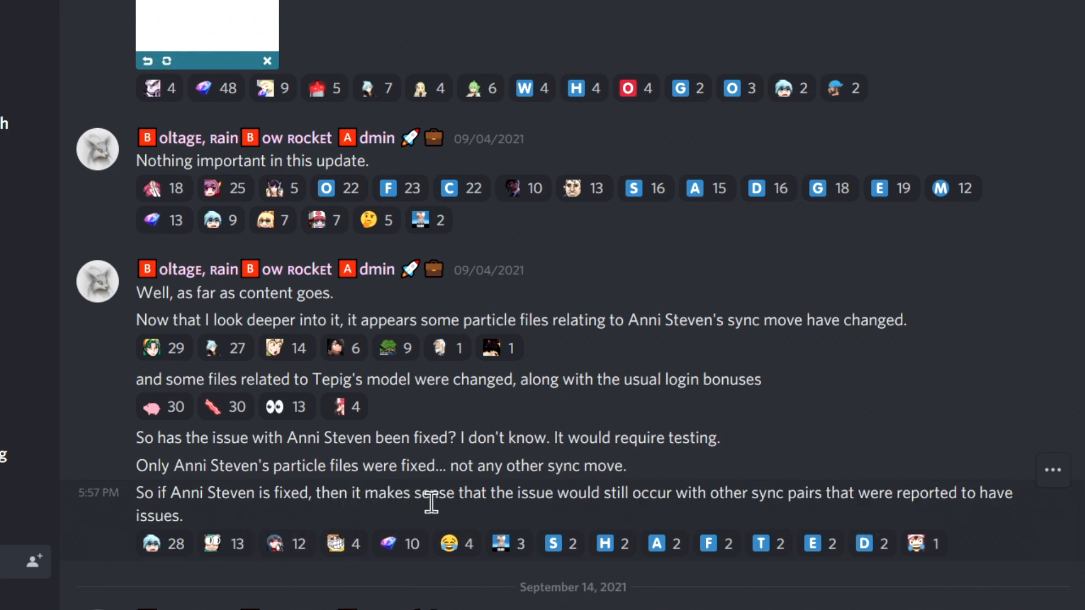
Scroll down to the September 14 Kanto Special Scout banner and new Champion Spirit item image
{"action": "scroll", "scroll_direction": "down", "scroll_amount": 3}
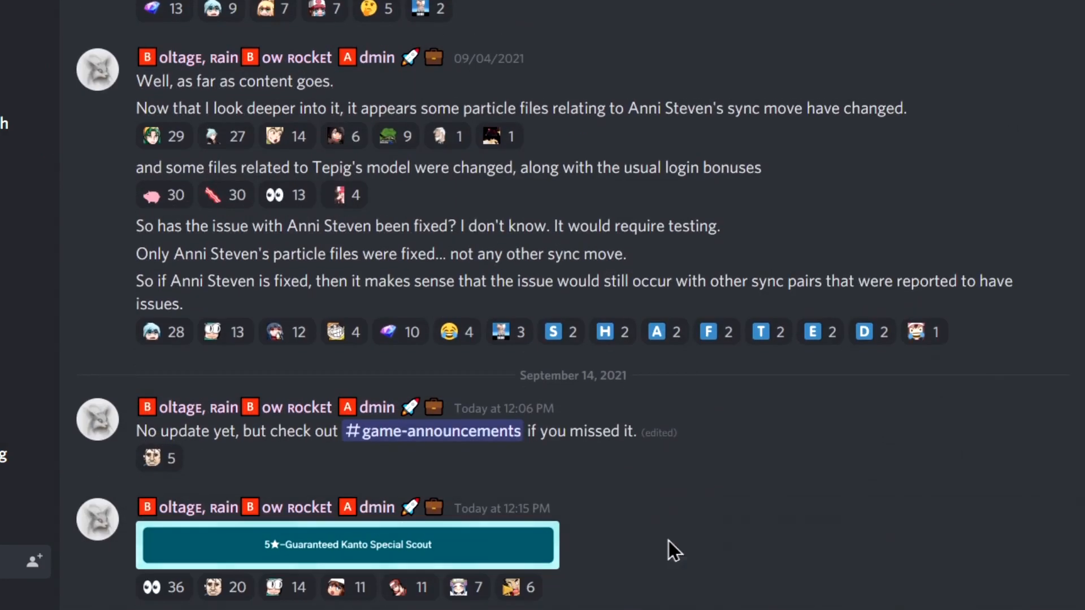
{"action": "mouse_move", "coordinate": [319, 462]}
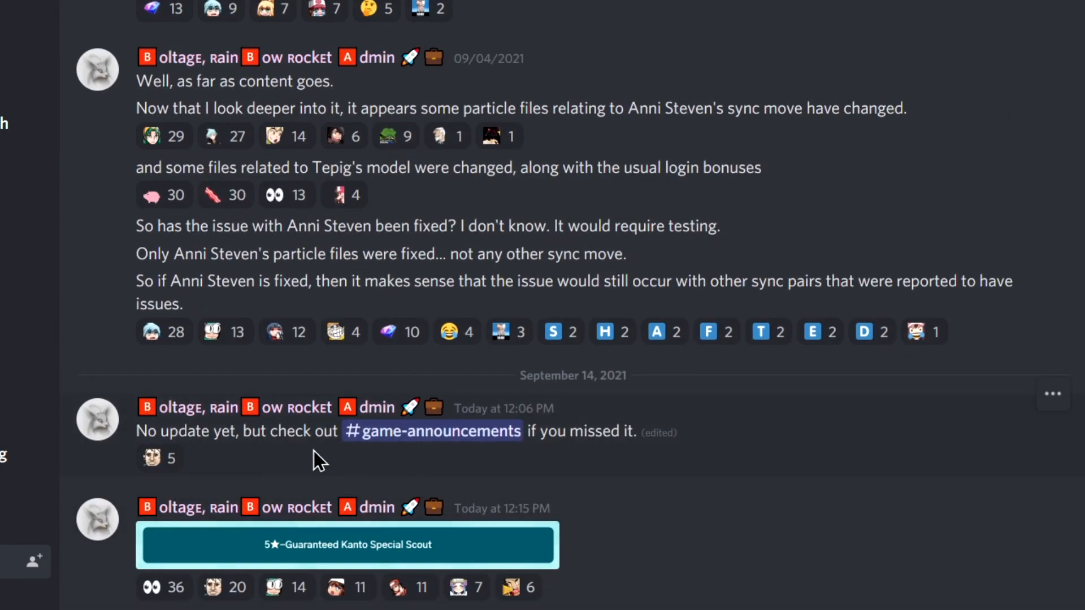
{"action": "scroll", "scroll_direction": "down", "scroll_amount": 3}
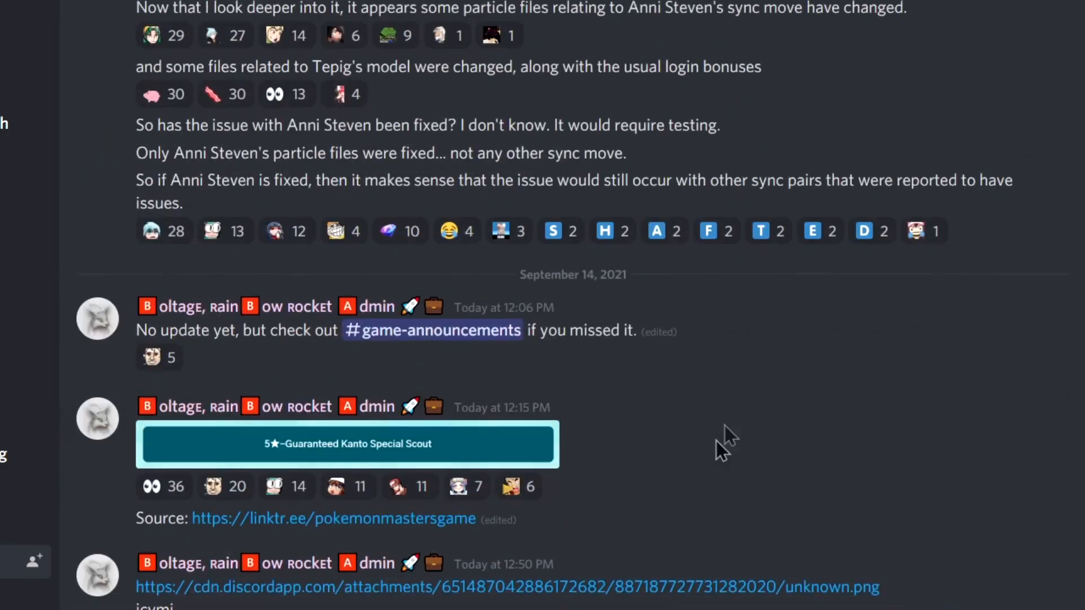
{"action": "scroll", "scroll_direction": "down", "scroll_amount": 3}
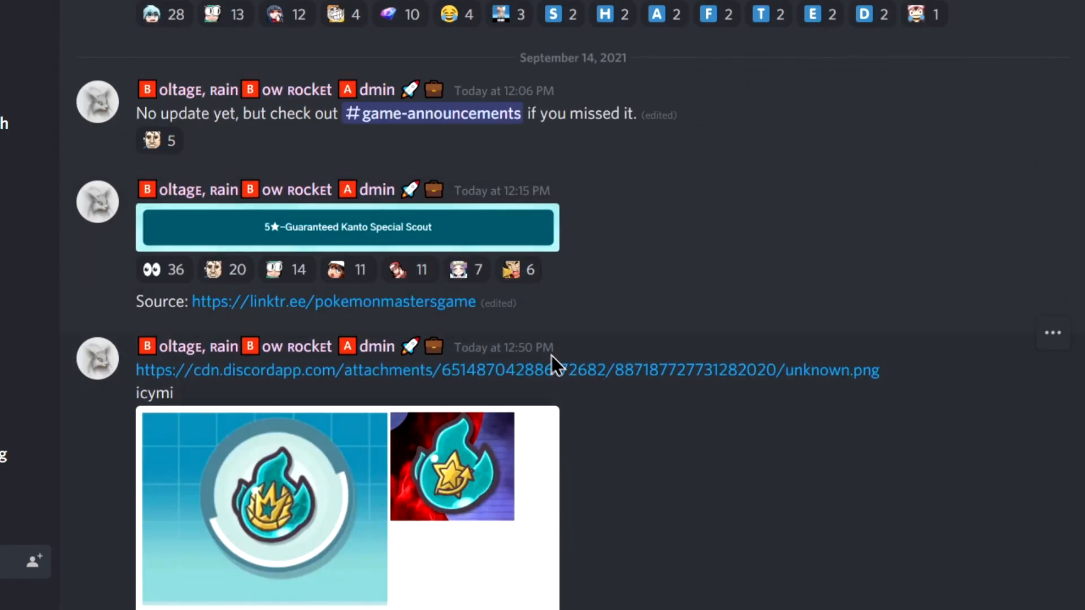
{"action": "scroll", "scroll_direction": "down", "scroll_amount": 3}
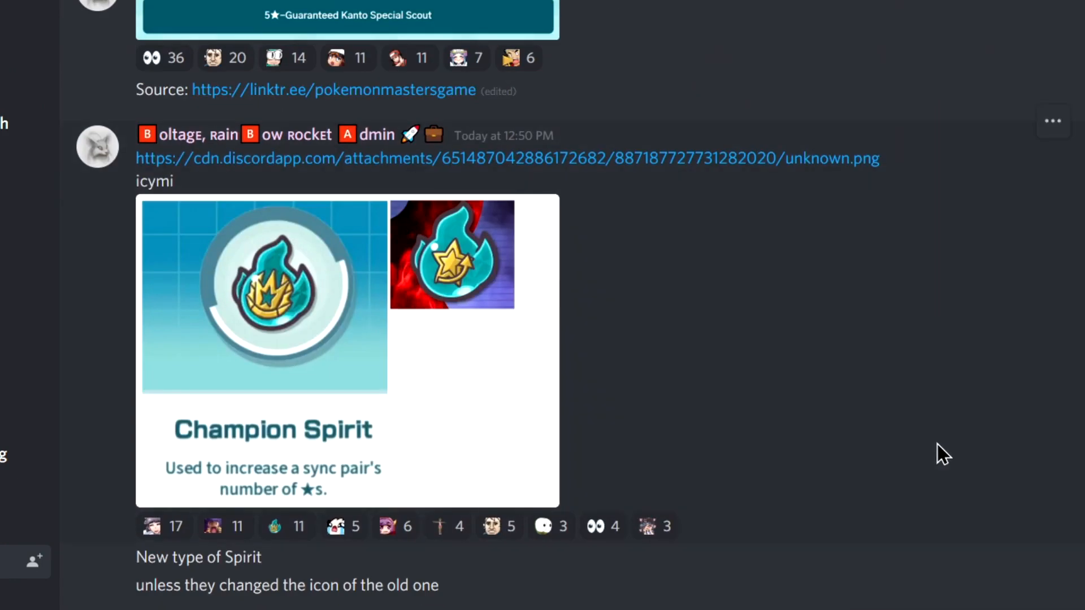
{"action": "mouse_move", "coordinate": [447, 353]}
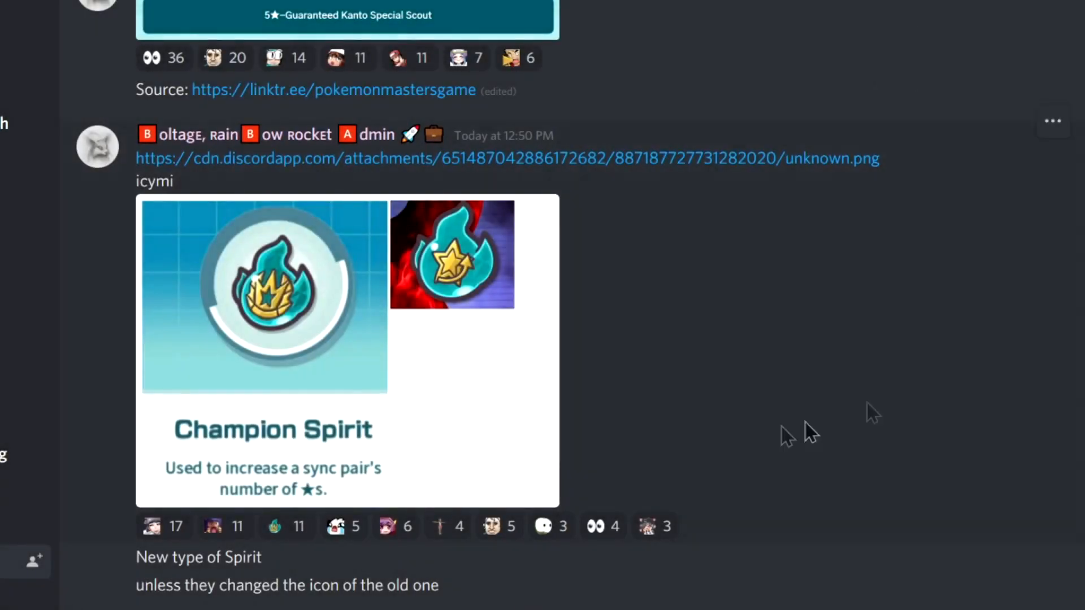
{"action": "scroll", "scroll_direction": "down", "scroll_amount": 3}
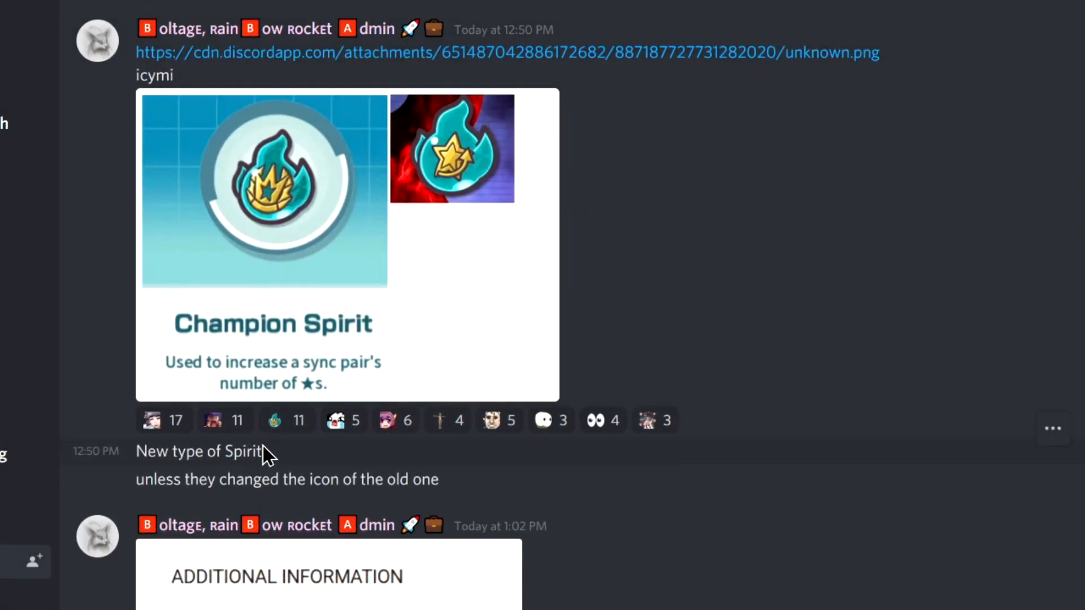
{"action": "mouse_move", "coordinate": [381, 501]}
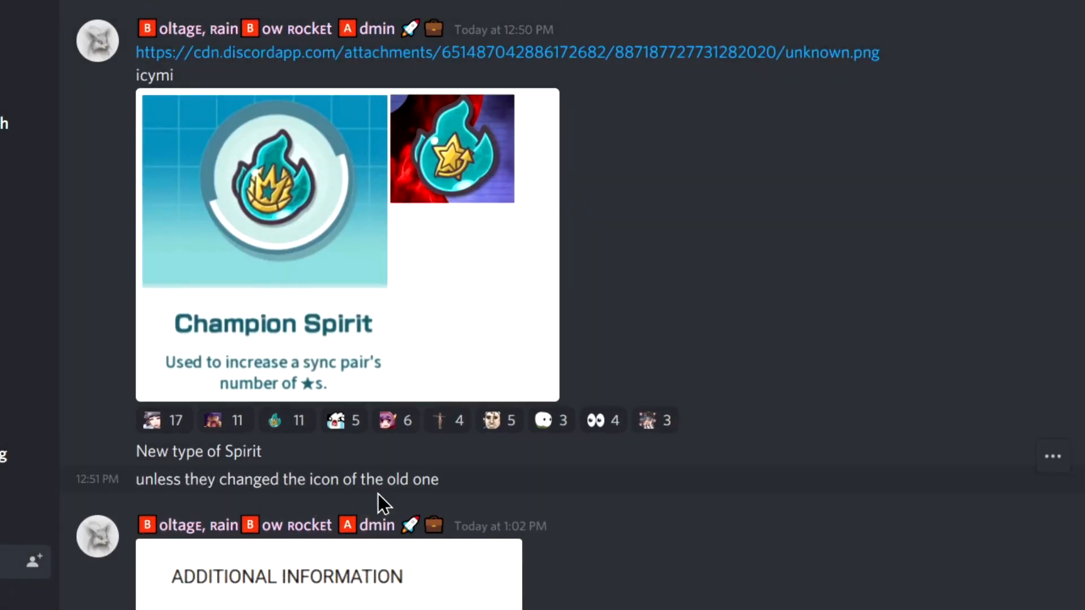
{"action": "scroll", "scroll_direction": "down", "scroll_amount": 3}
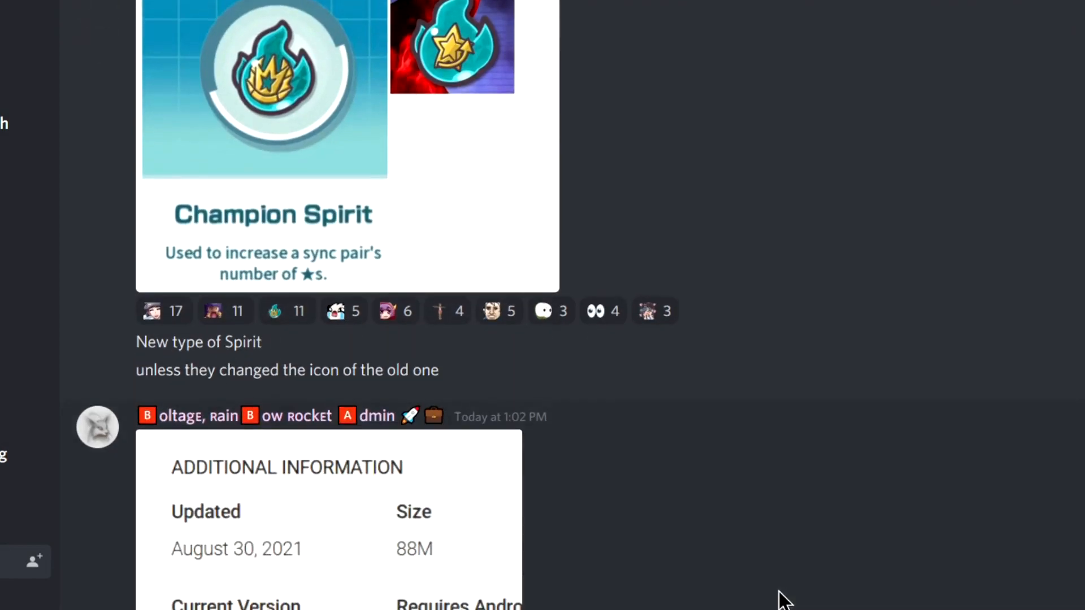
{"action": "scroll", "scroll_direction": "down", "scroll_amount": 3}
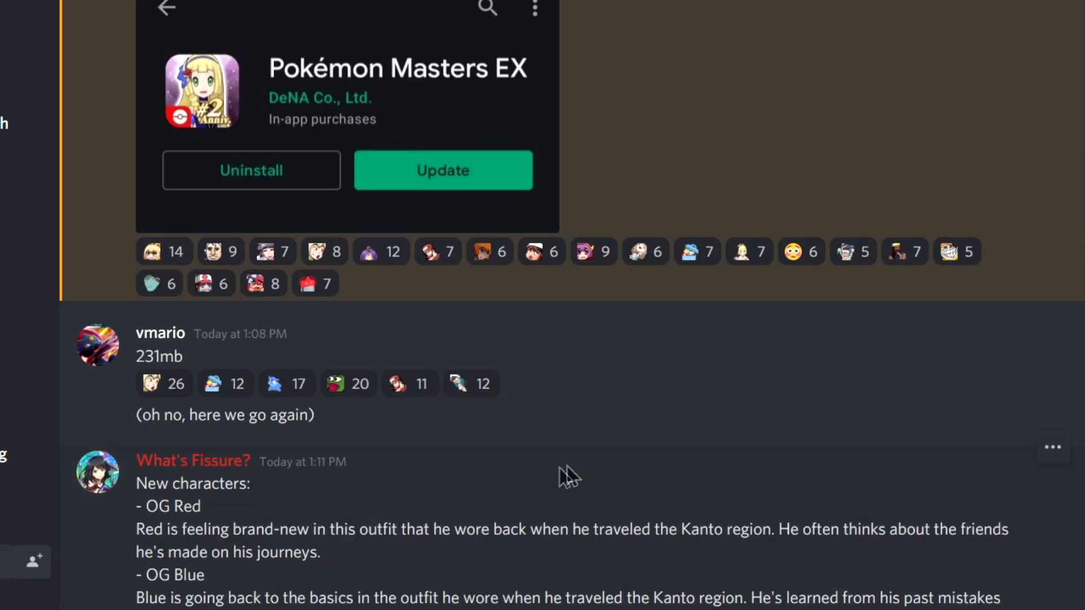
{"action": "scroll", "scroll_direction": "down", "scroll_amount": 3}
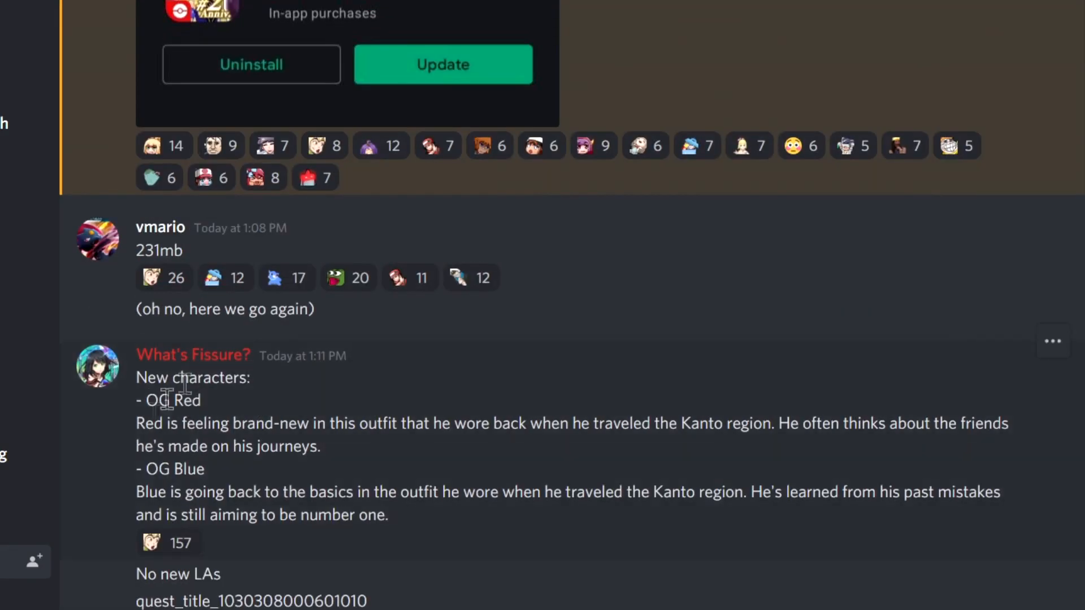
{"action": "mouse_move", "coordinate": [395, 456]}
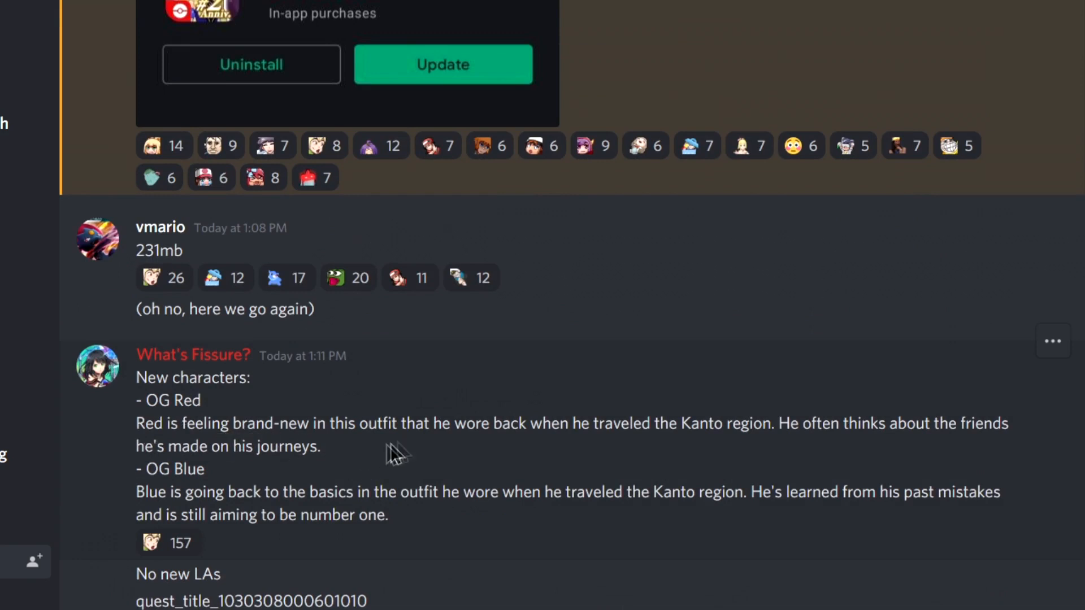
{"action": "mouse_move", "coordinate": [698, 431]}
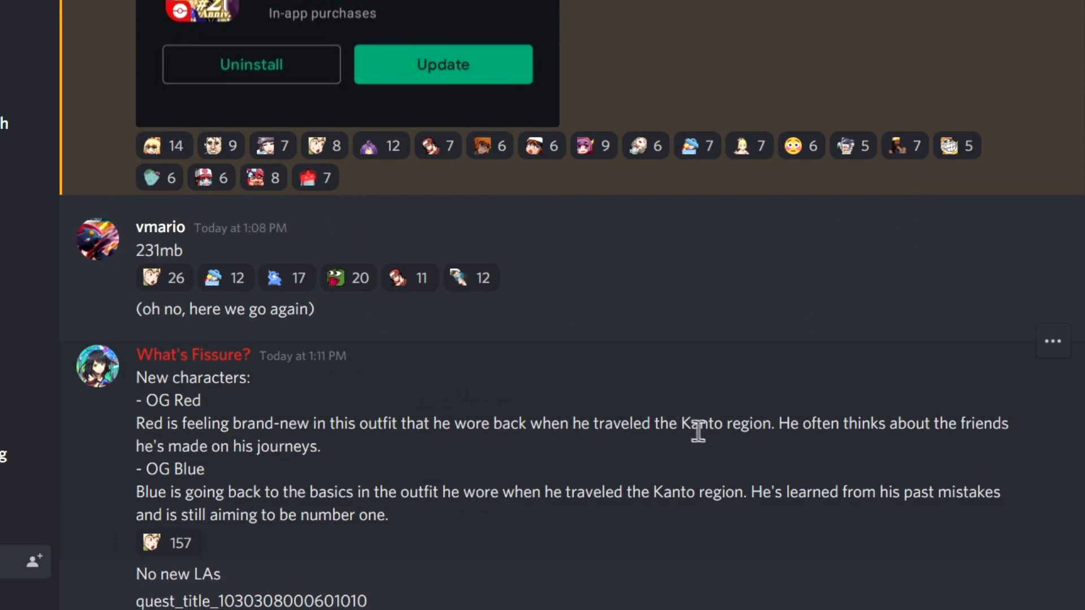
{"action": "mouse_move", "coordinate": [462, 453]}
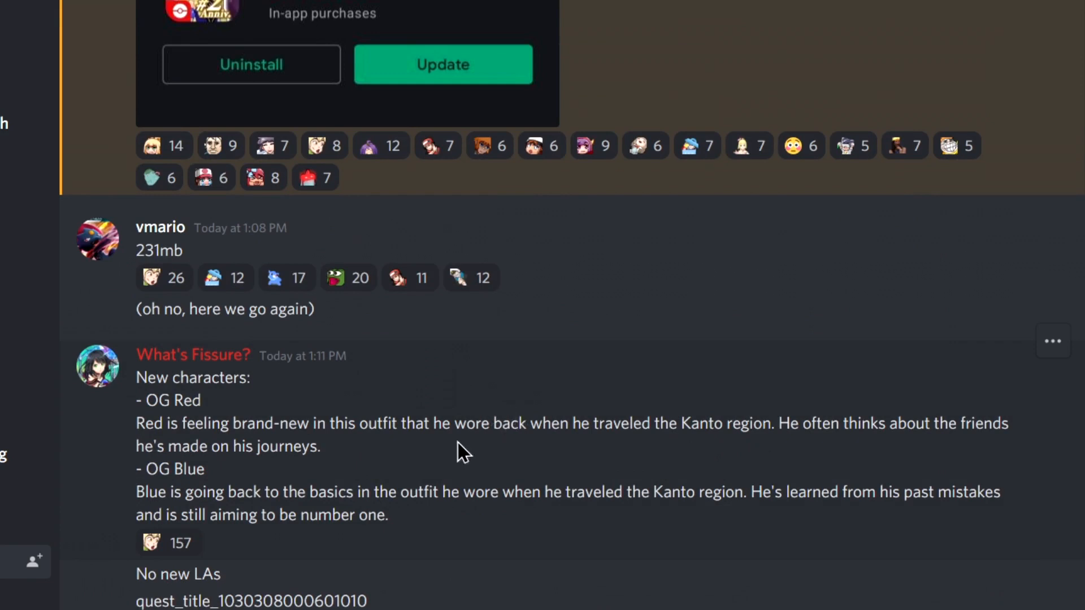
{"action": "mouse_move", "coordinate": [974, 460]}
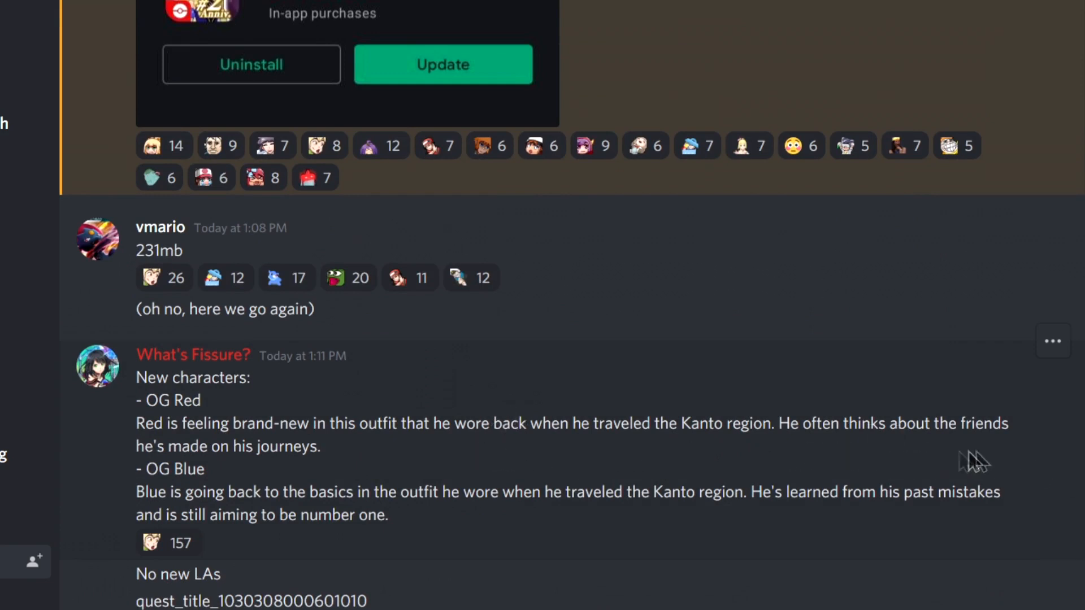
{"action": "mouse_move", "coordinate": [313, 485]}
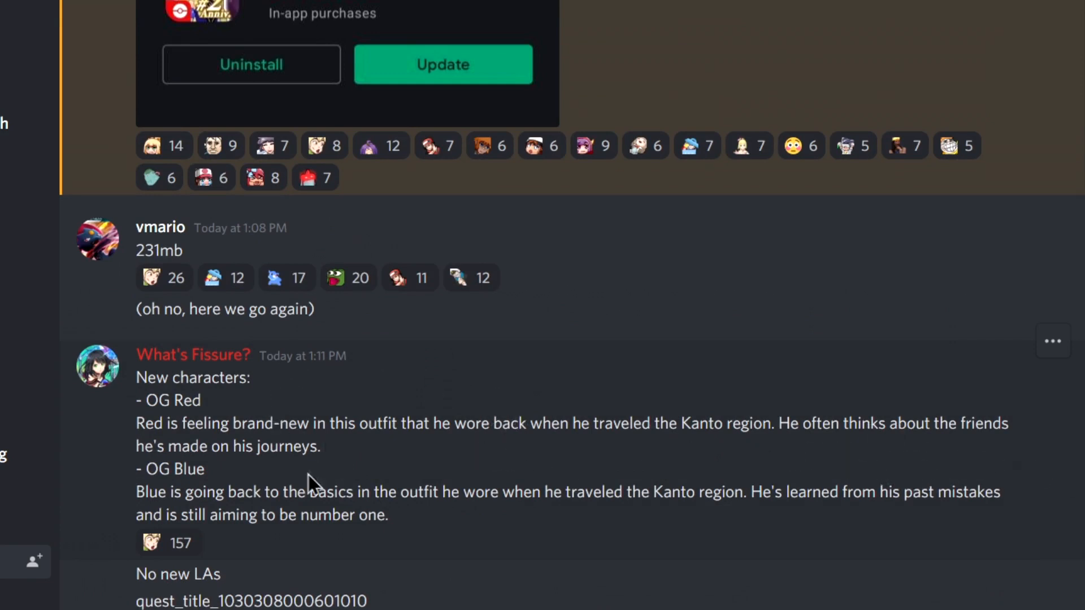
{"action": "mouse_move", "coordinate": [290, 516]}
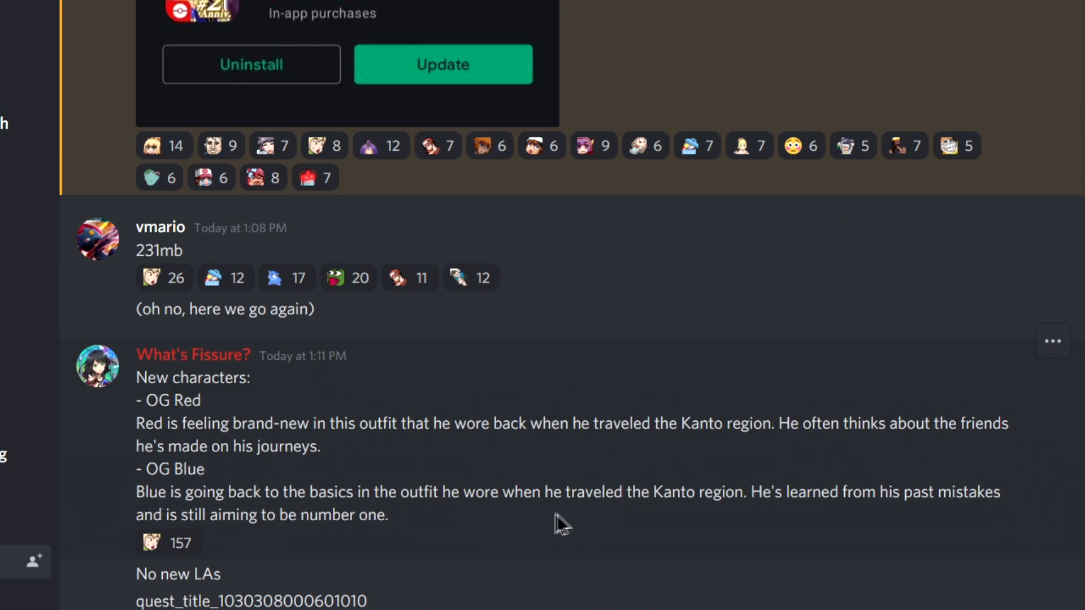
{"action": "mouse_move", "coordinate": [559, 500]}
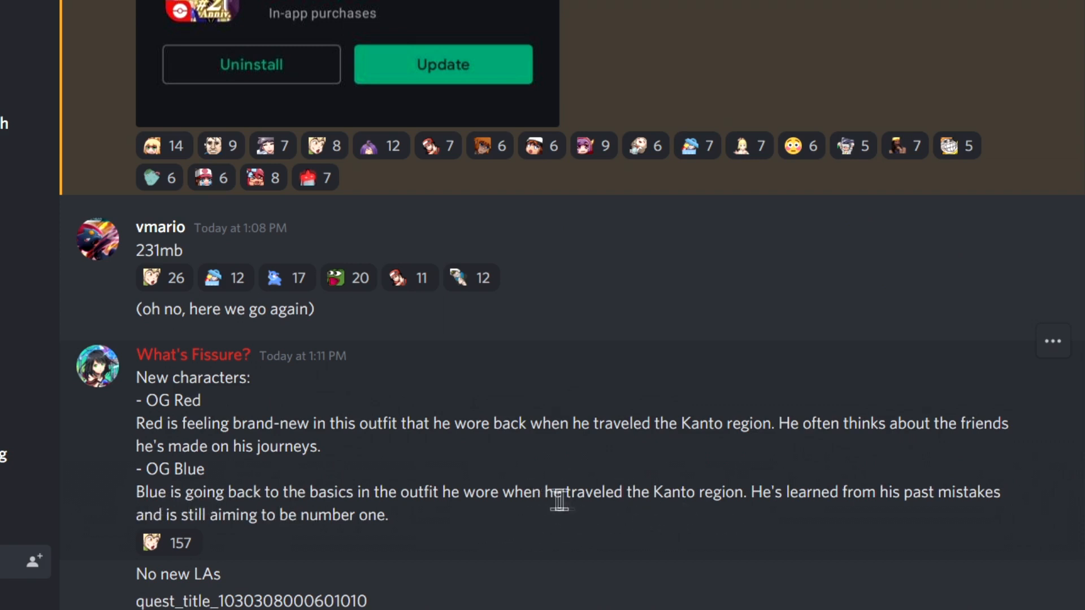
{"action": "mouse_move", "coordinate": [951, 559]}
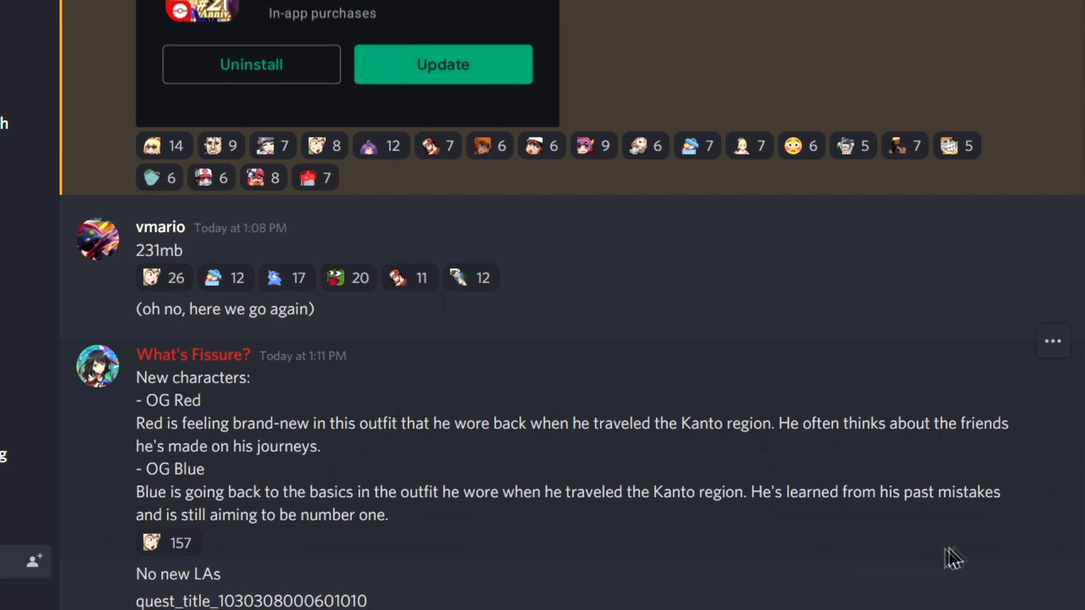
{"action": "mouse_move", "coordinate": [377, 550]}
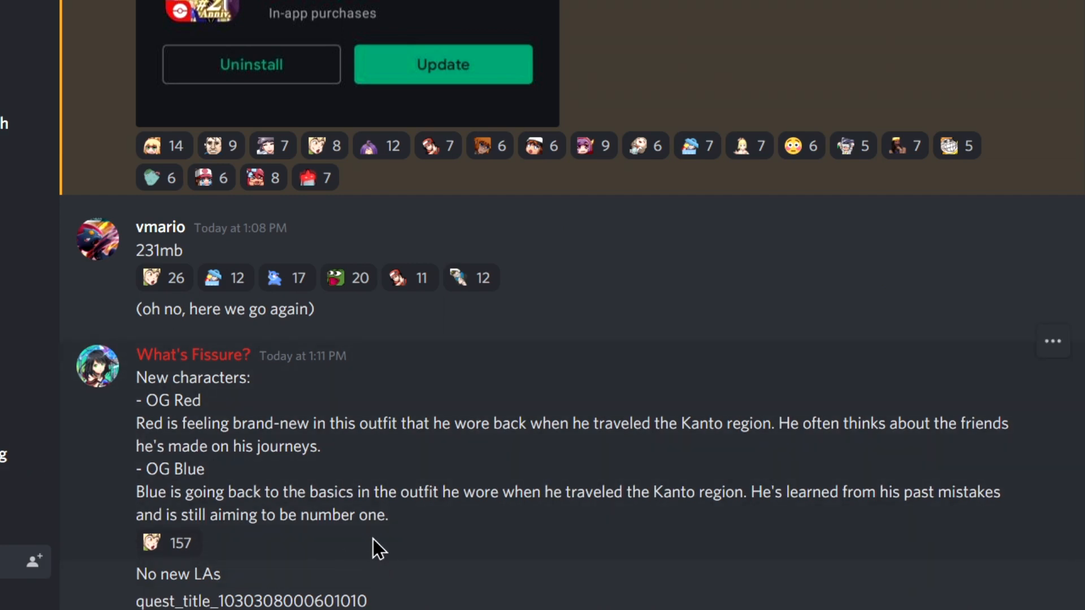
Scroll past the Rocket Grunt and Giovanni quest titles to the ICYMI extreme battle extension screenshot
{"action": "scroll", "scroll_direction": "down", "scroll_amount": 3}
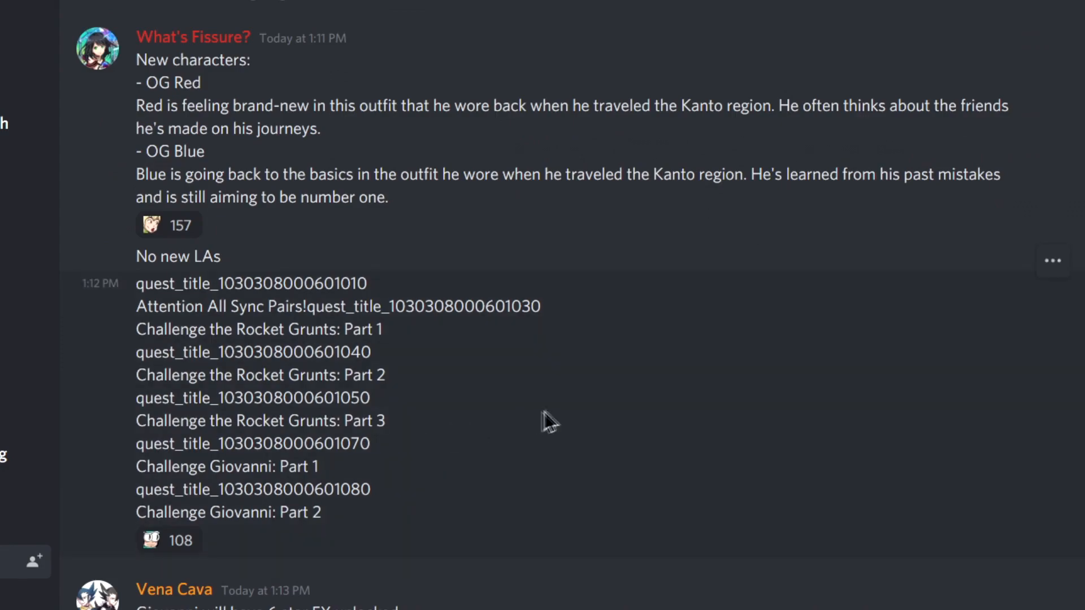
{"action": "scroll", "scroll_direction": "down", "scroll_amount": 3}
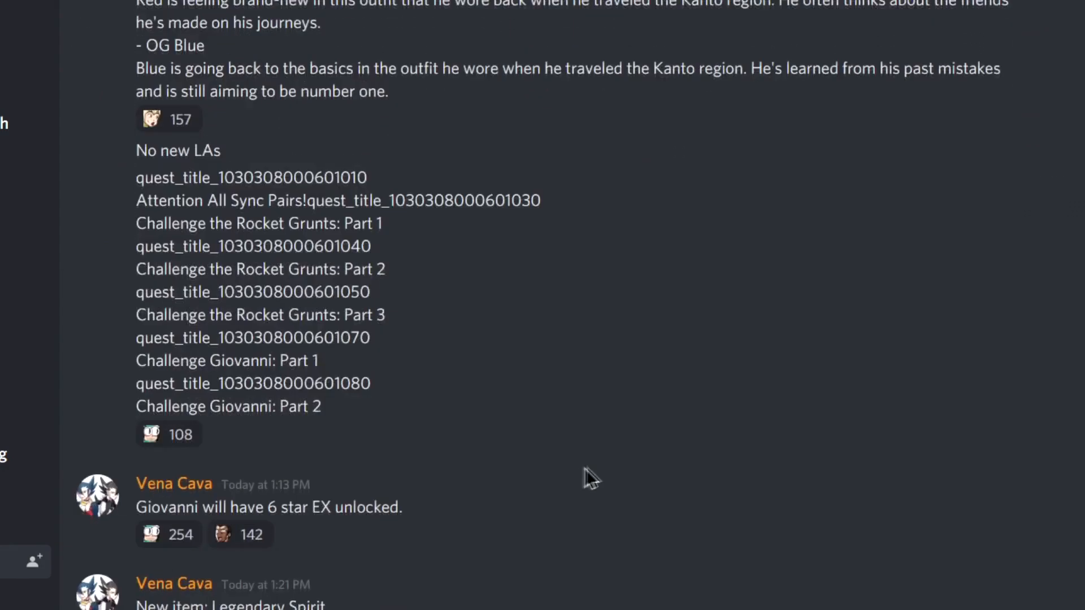
{"action": "scroll", "scroll_direction": "down", "scroll_amount": 3}
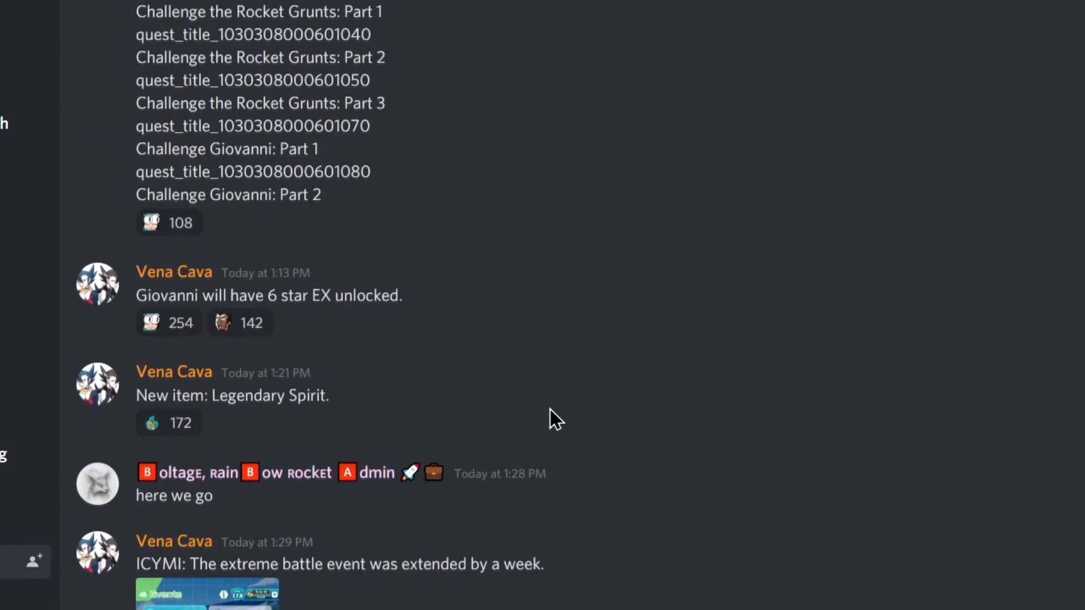
{"action": "mouse_move", "coordinate": [387, 295]}
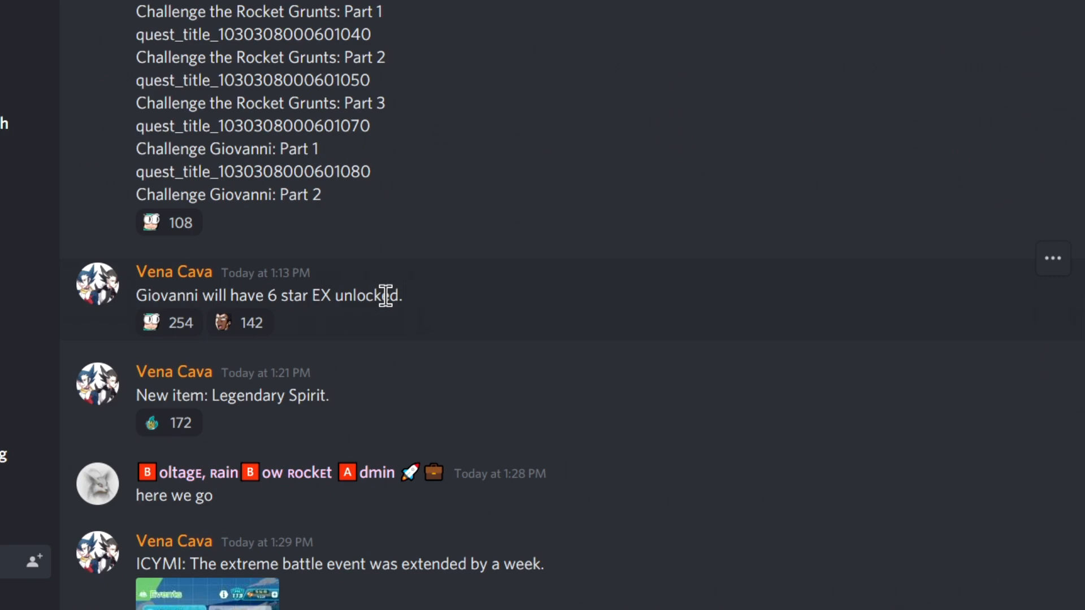
{"action": "mouse_move", "coordinate": [346, 470]}
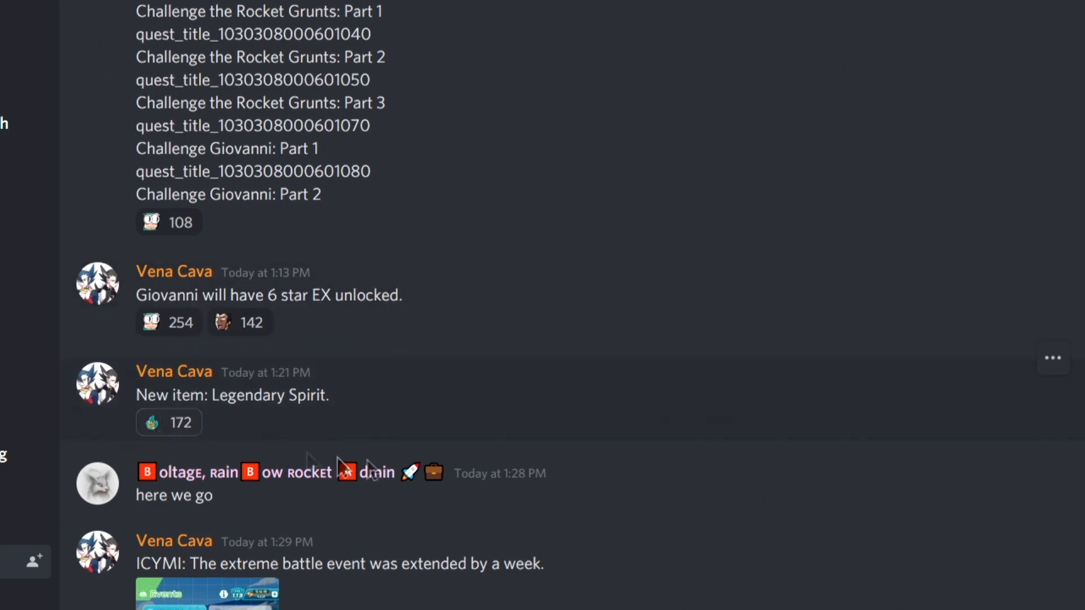
{"action": "scroll", "scroll_direction": "down", "scroll_amount": 3}
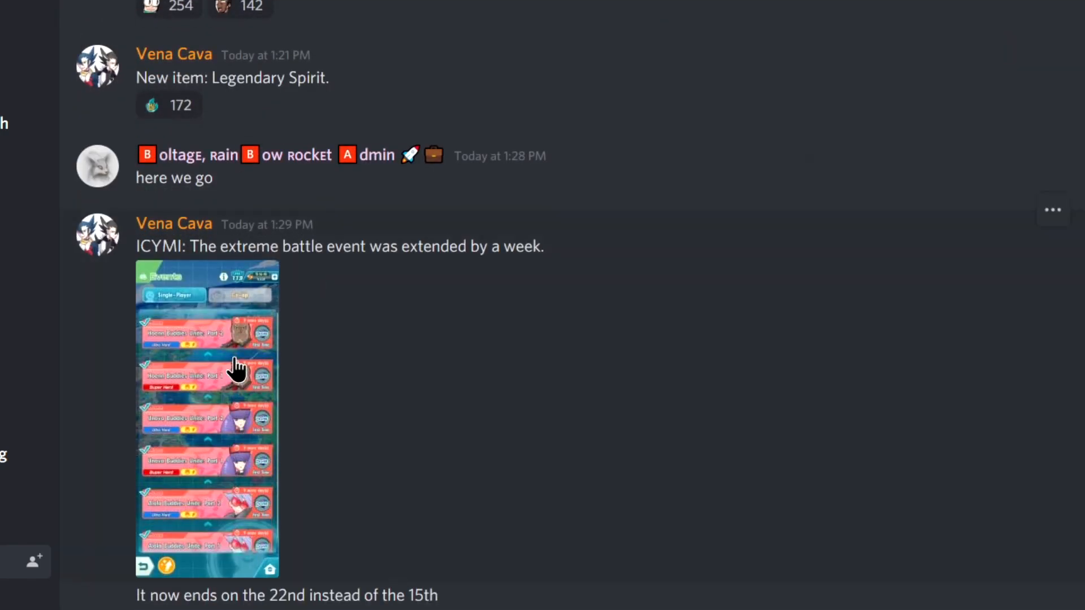
{"action": "mouse_move", "coordinate": [473, 252]}
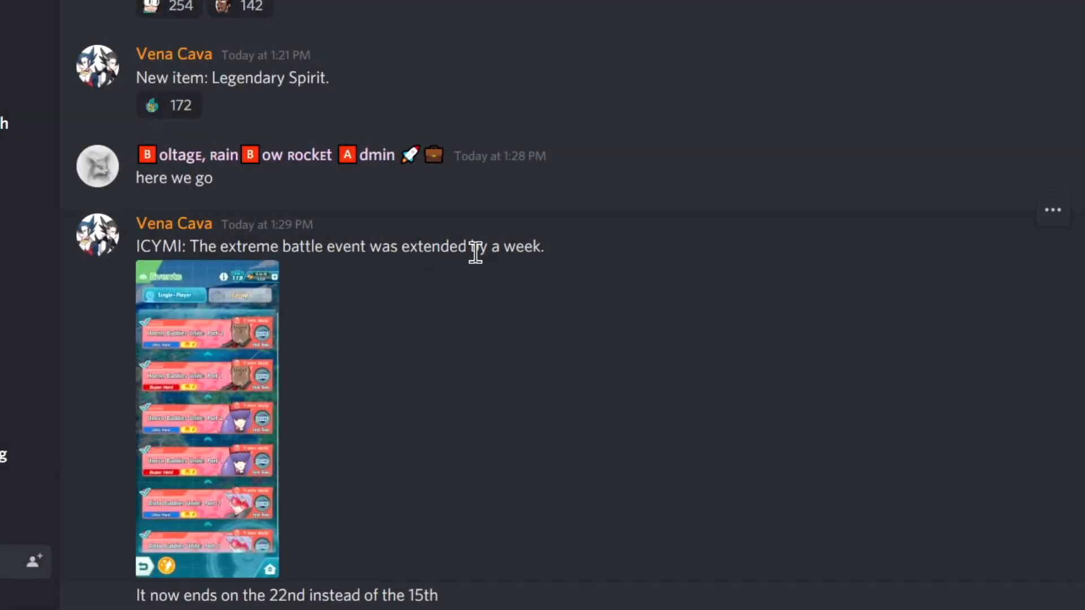
{"action": "mouse_move", "coordinate": [273, 570]}
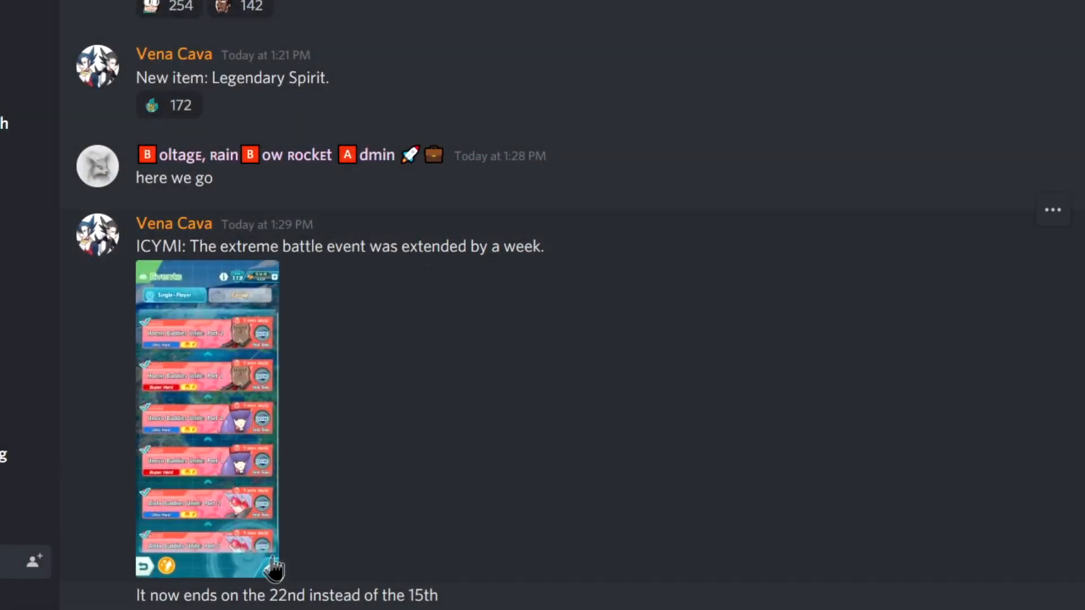
Scroll through the posted event banners and enlarge the Giovanni versus Blue and Red artwork
{"action": "scroll", "scroll_direction": "down", "scroll_amount": 3}
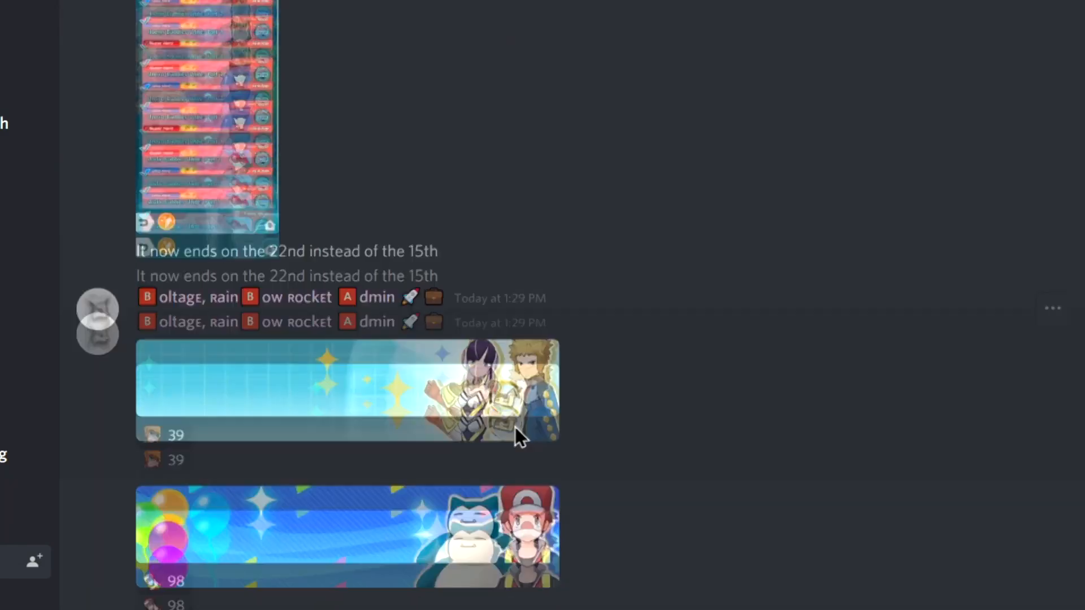
{"action": "scroll", "scroll_direction": "down", "scroll_amount": 3}
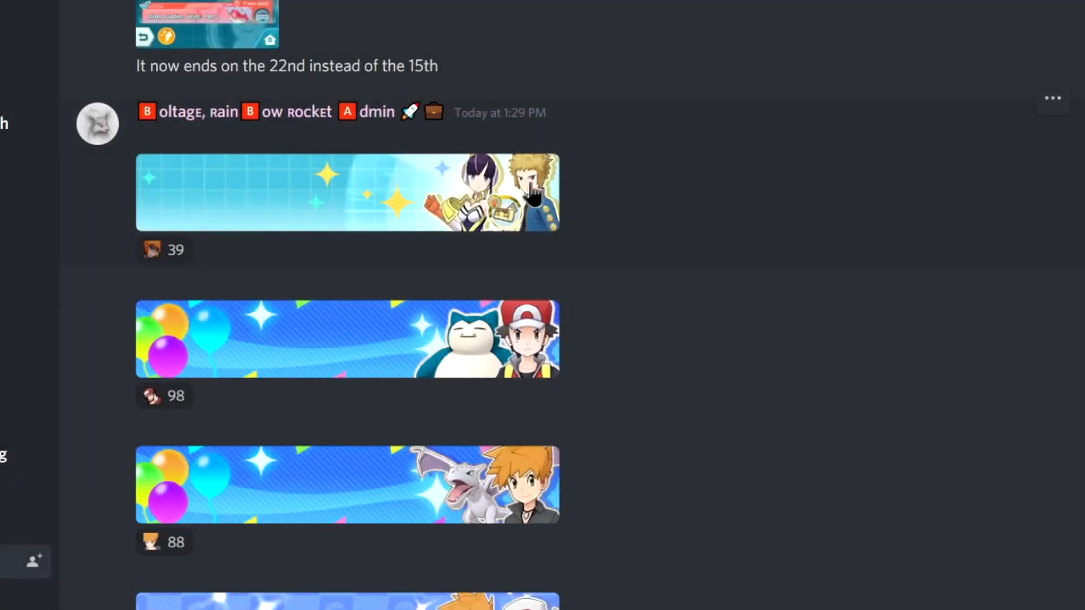
{"action": "scroll", "scroll_direction": "down", "scroll_amount": 3}
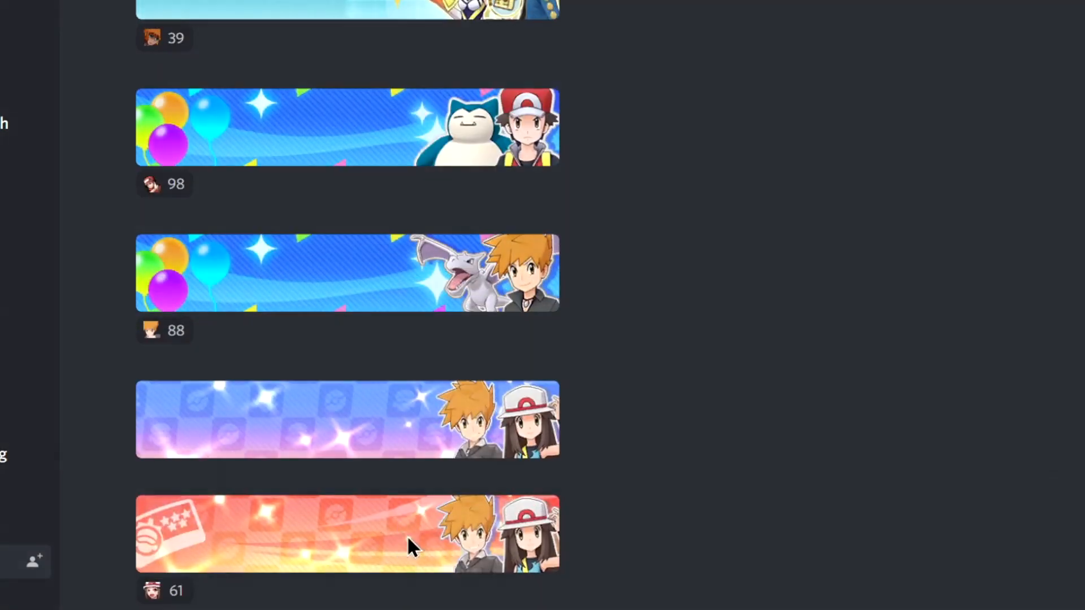
{"action": "scroll", "scroll_direction": "down", "scroll_amount": 3}
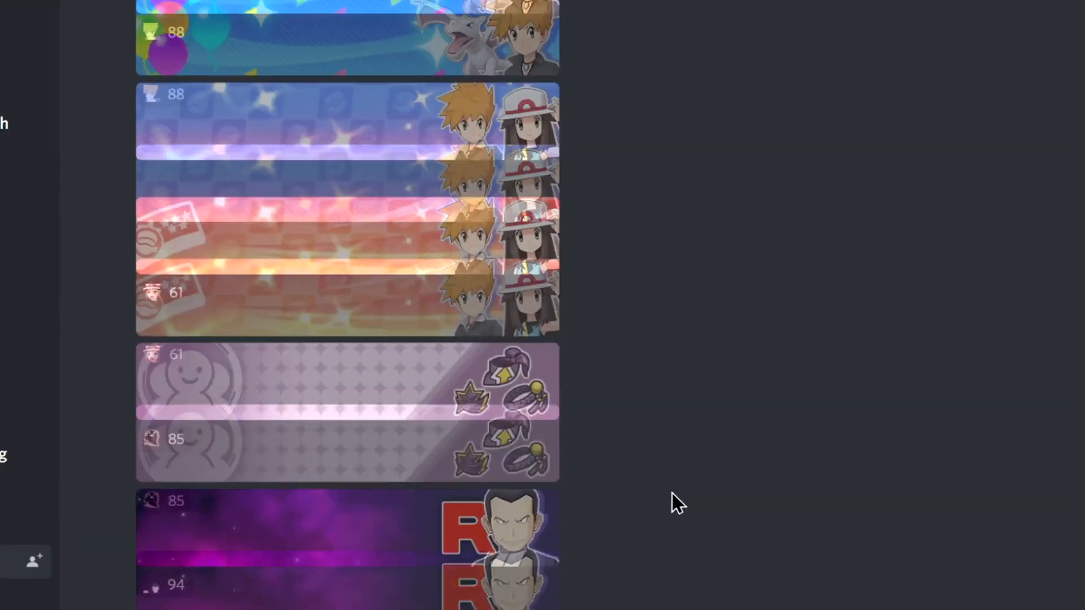
{"action": "left_click", "coordinate": [346, 411]}
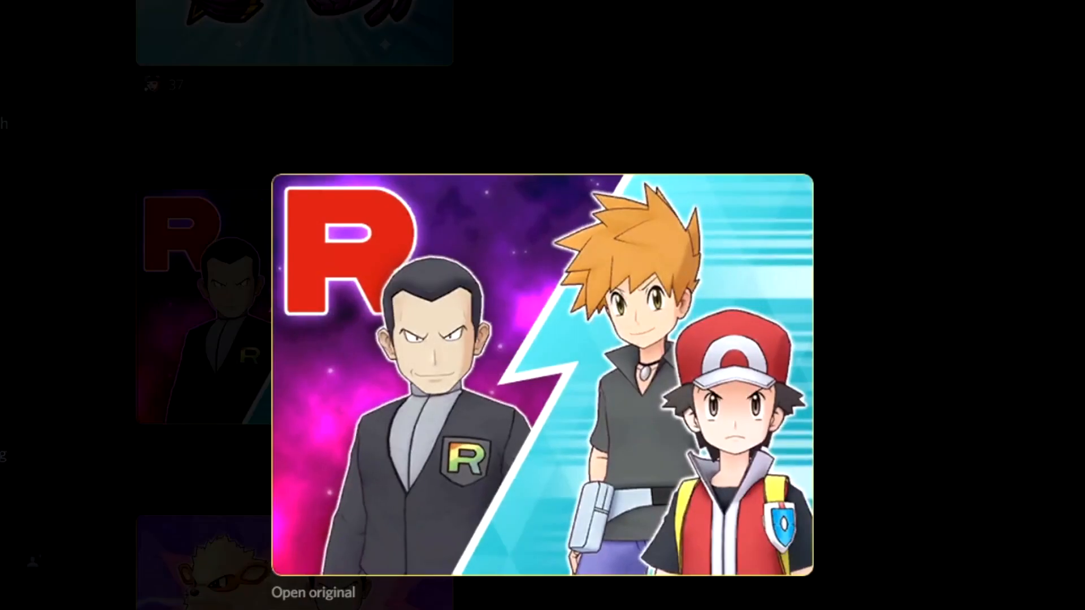
{"action": "mouse_move", "coordinate": [934, 358]}
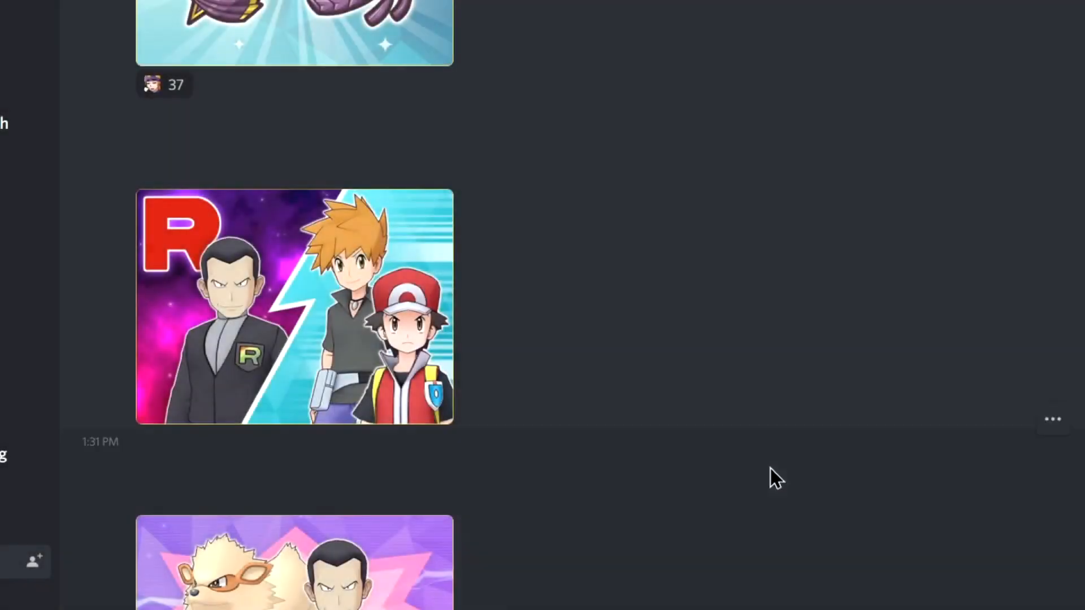
View the Giovanni with Arcanine art enlarged, then scroll to the Red and Blue medal and item icons
{"action": "scroll", "scroll_direction": "down", "scroll_amount": 3}
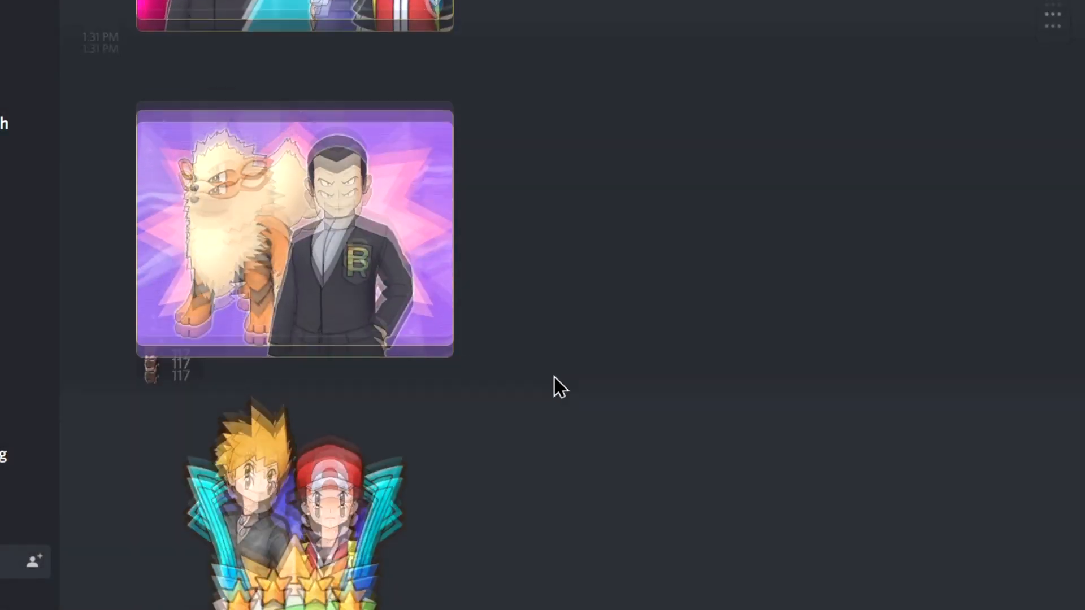
{"action": "left_click", "coordinate": [294, 232]}
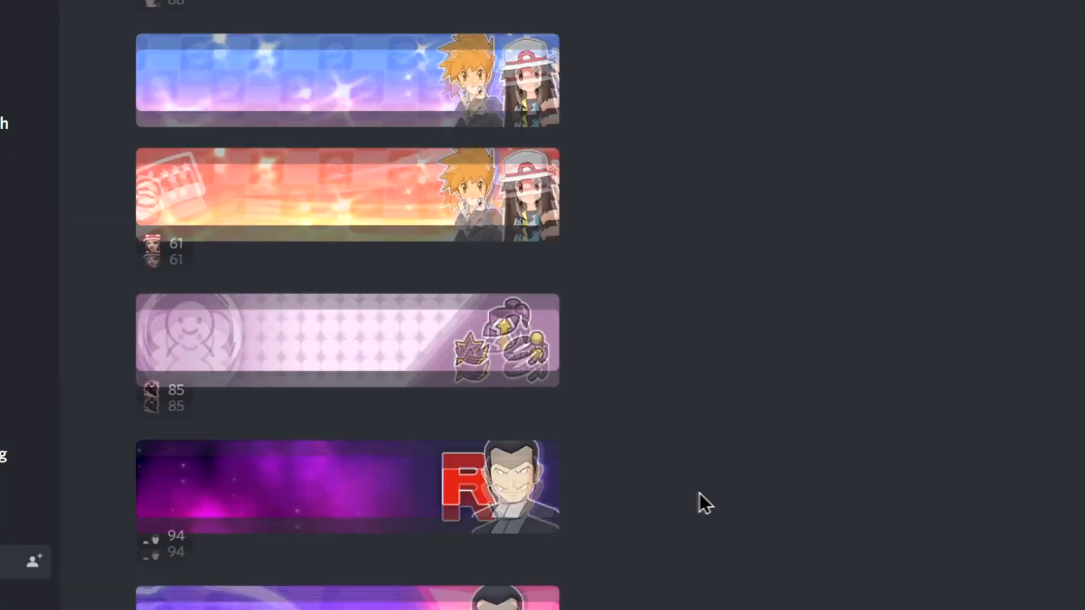
{"action": "scroll", "scroll_direction": "down", "scroll_amount": 3}
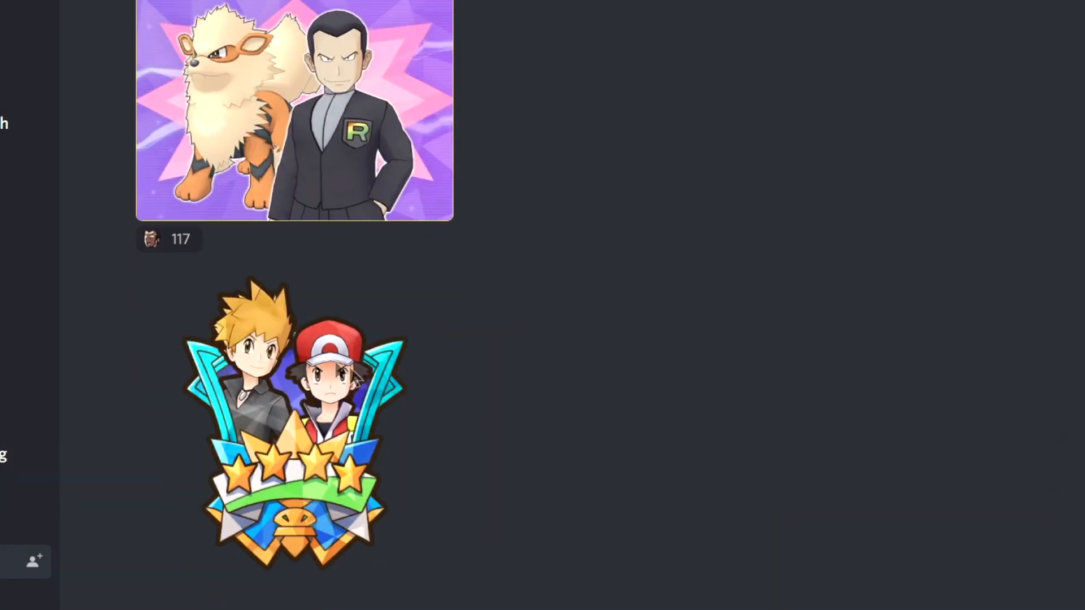
{"action": "scroll", "scroll_direction": "down", "scroll_amount": 3}
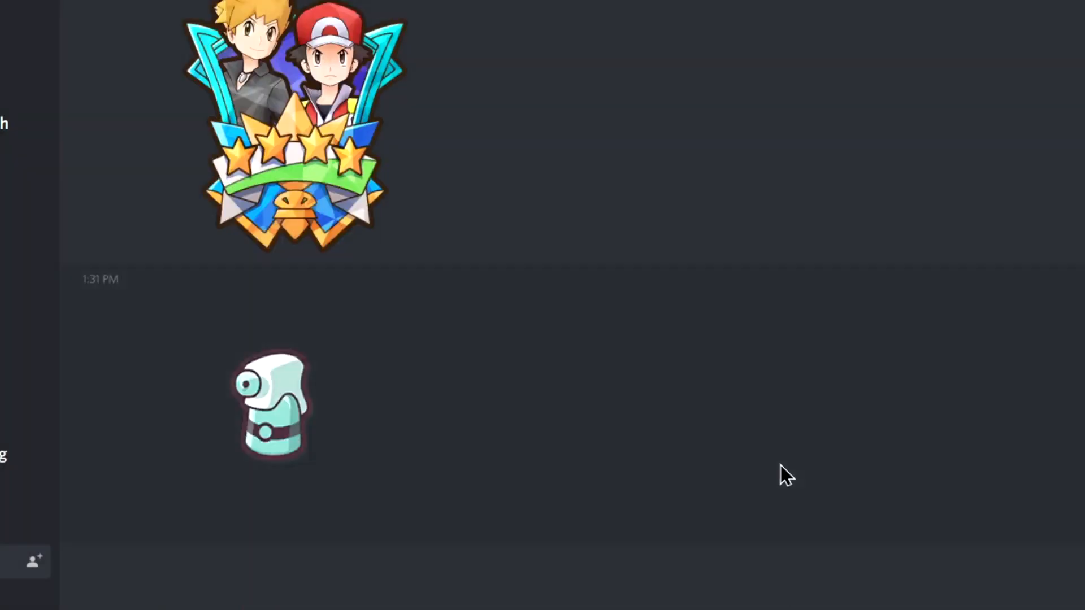
{"action": "left_click", "coordinate": [271, 405]}
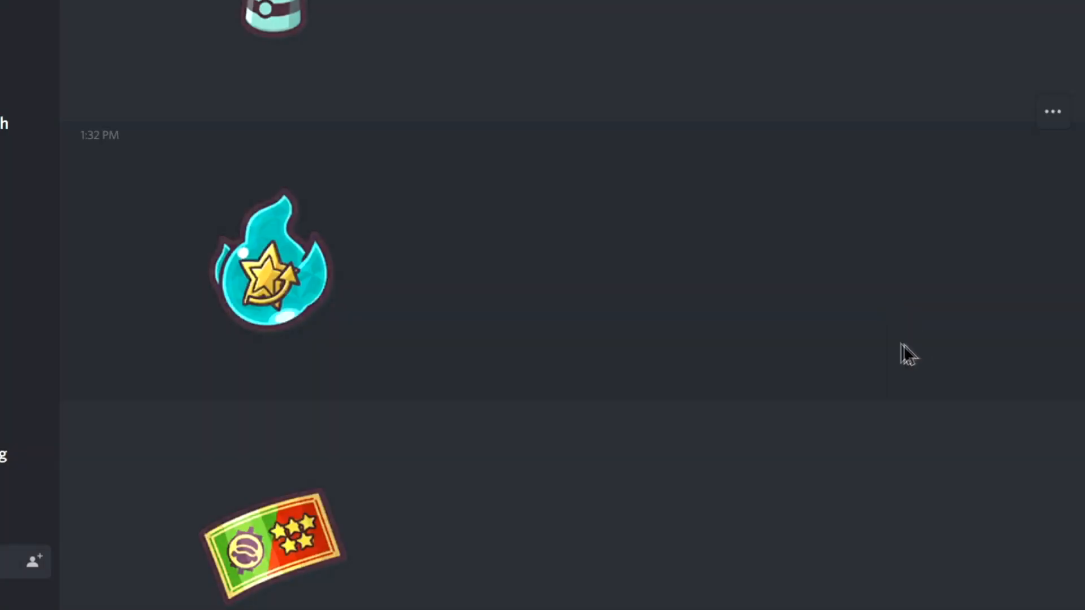
Scroll past the ticket icon to the check-or-X poll on posting Red and Blue sync moves
{"action": "scroll", "scroll_direction": "down", "scroll_amount": 3}
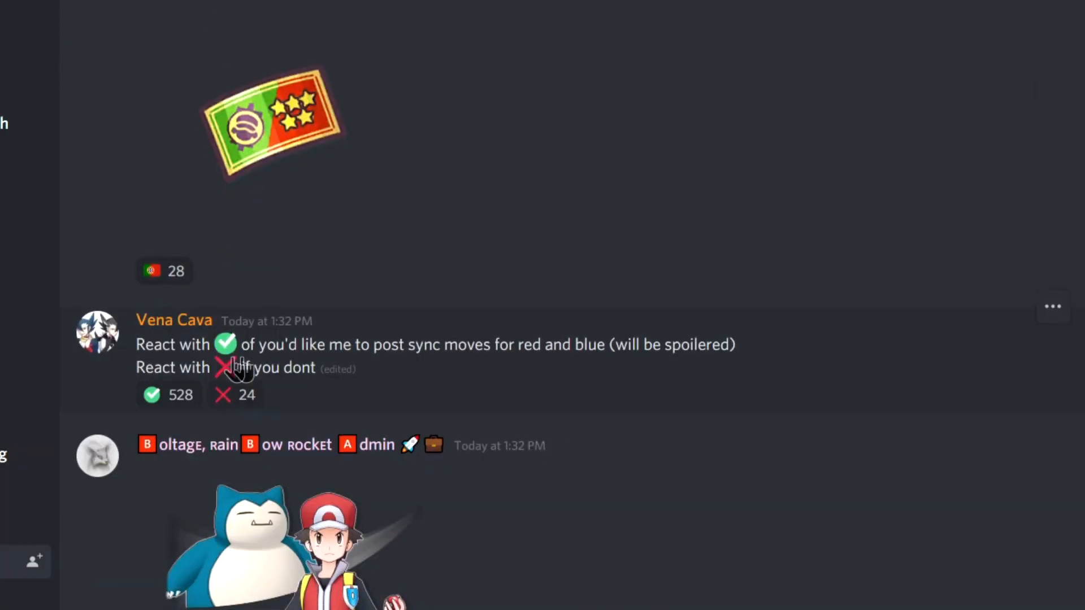
{"action": "mouse_move", "coordinate": [353, 370]}
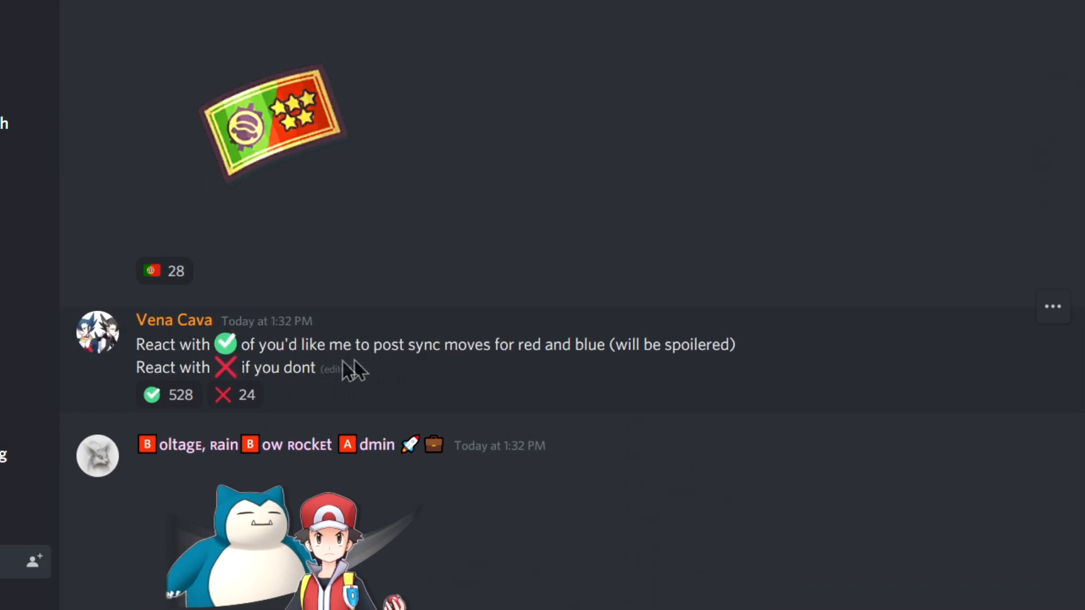
{"action": "mouse_move", "coordinate": [384, 366]}
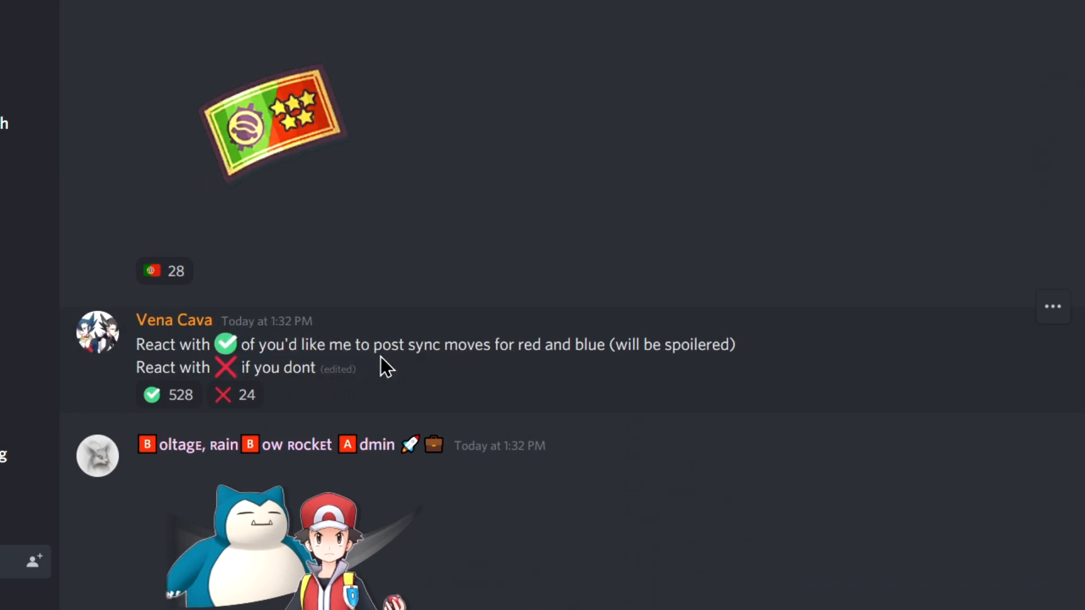
{"action": "mouse_move", "coordinate": [356, 393]}
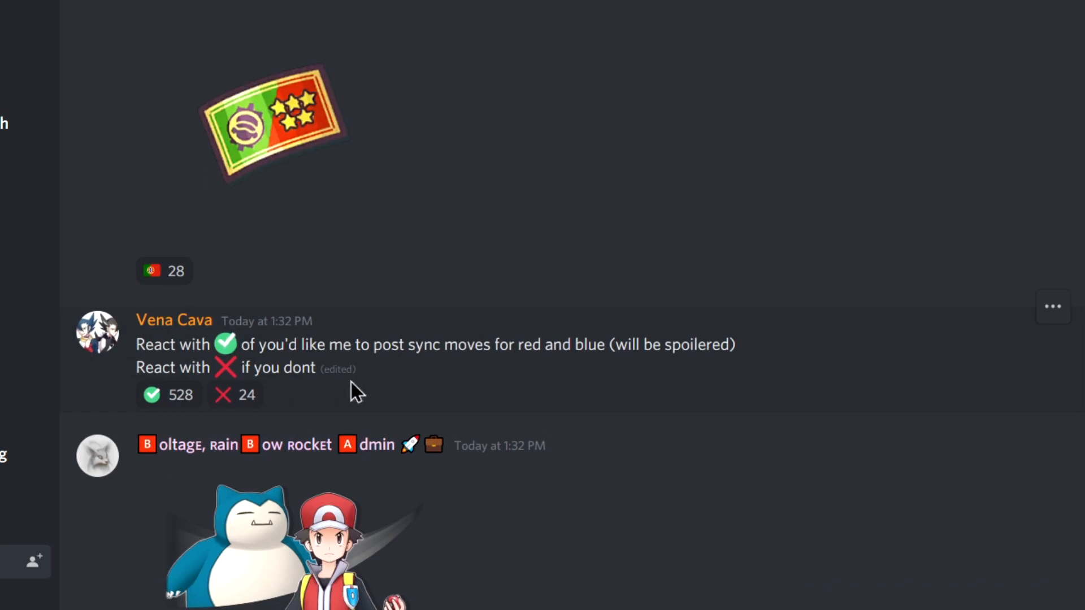
{"action": "mouse_move", "coordinate": [665, 388]}
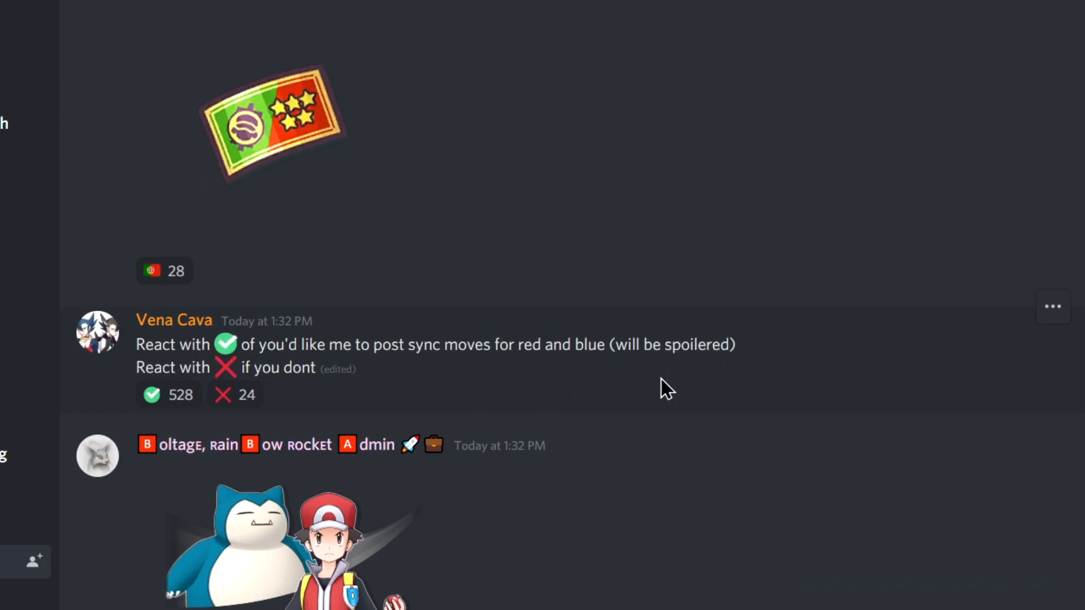
{"action": "mouse_move", "coordinate": [645, 396]}
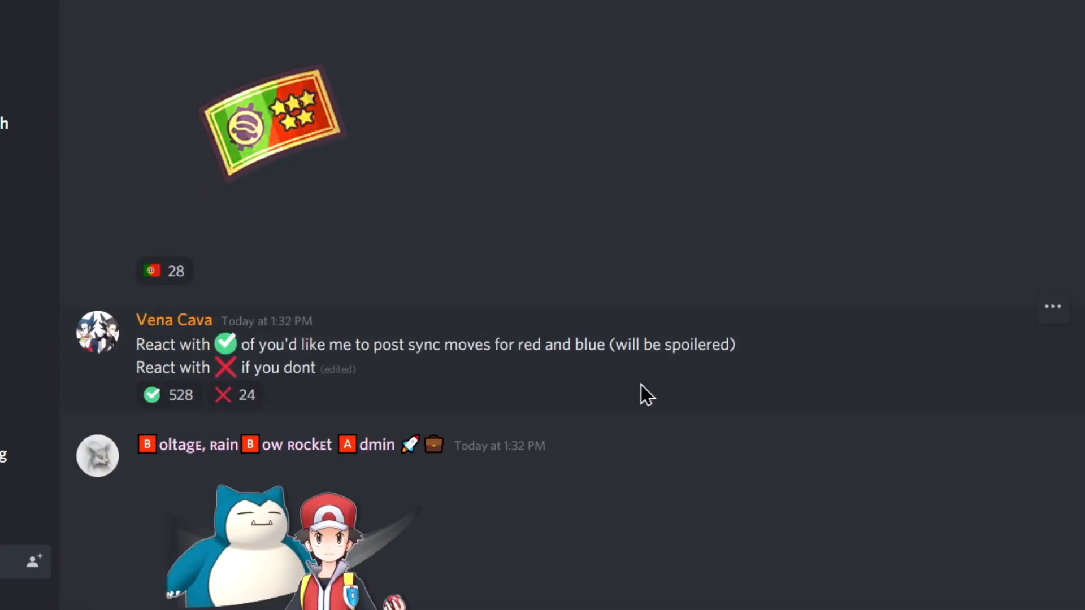
{"action": "scroll", "scroll_direction": "down", "scroll_amount": 3}
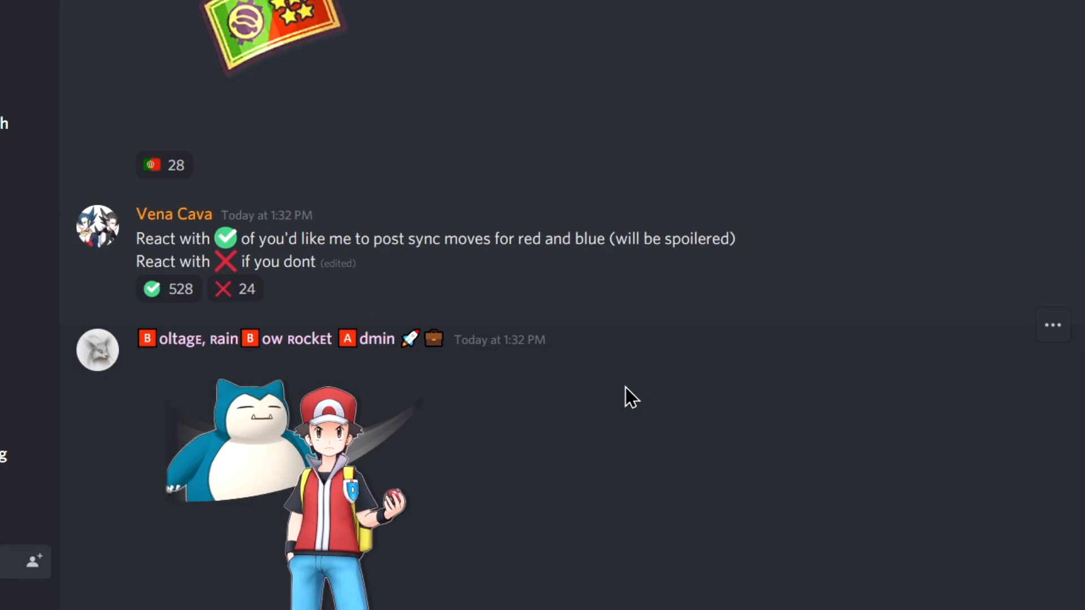
Scroll down through the Red and Blue sync pair character artwork
{"action": "scroll", "scroll_direction": "down", "scroll_amount": 3}
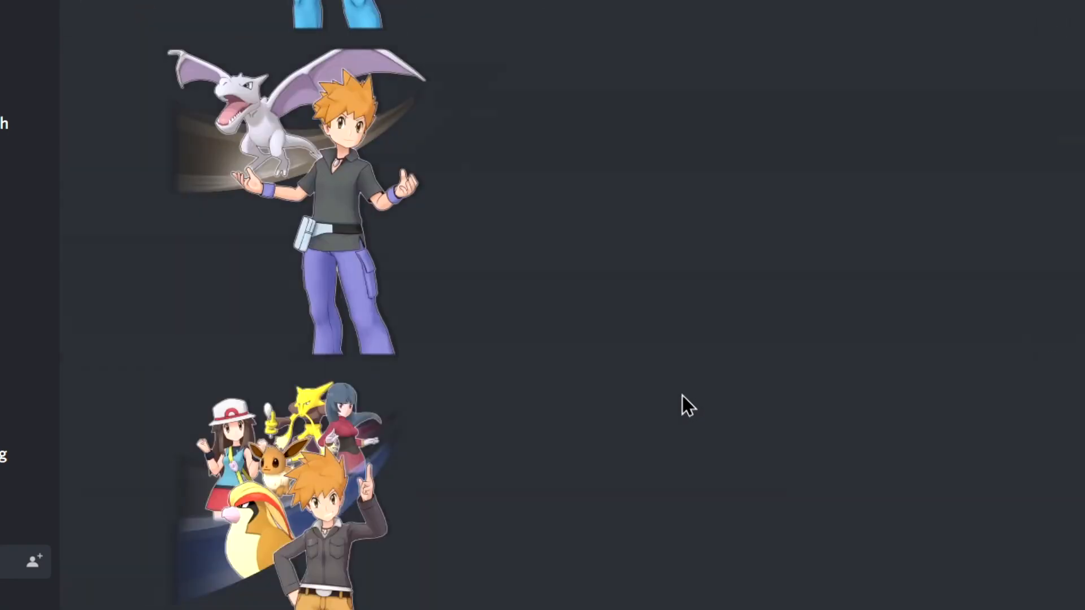
{"action": "scroll", "scroll_direction": "down", "scroll_amount": 3}
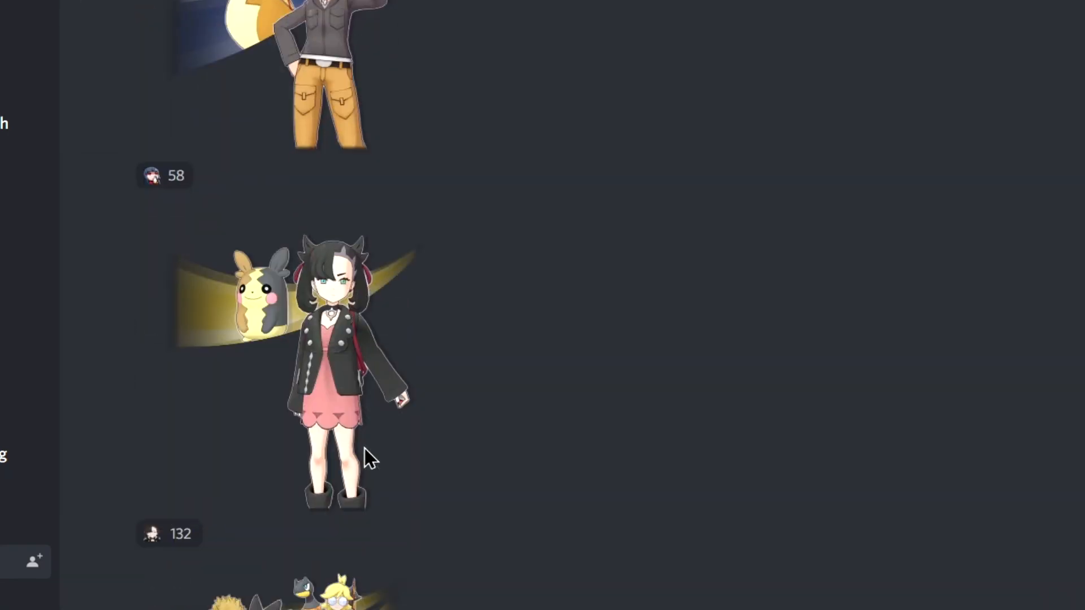
{"action": "scroll", "scroll_direction": "down", "scroll_amount": 3}
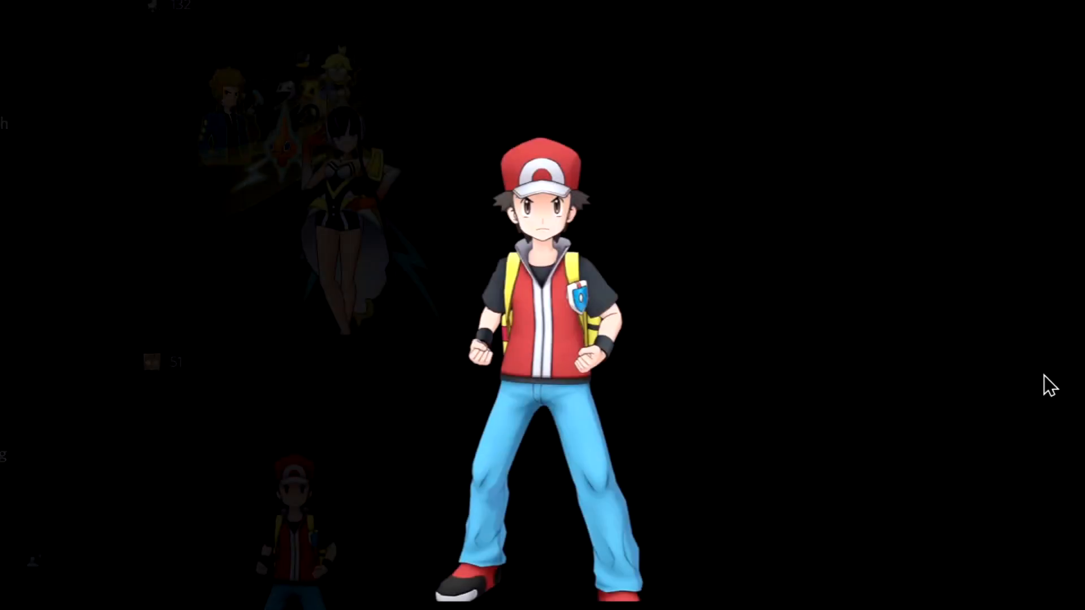
{"action": "mouse_move", "coordinate": [955, 393]}
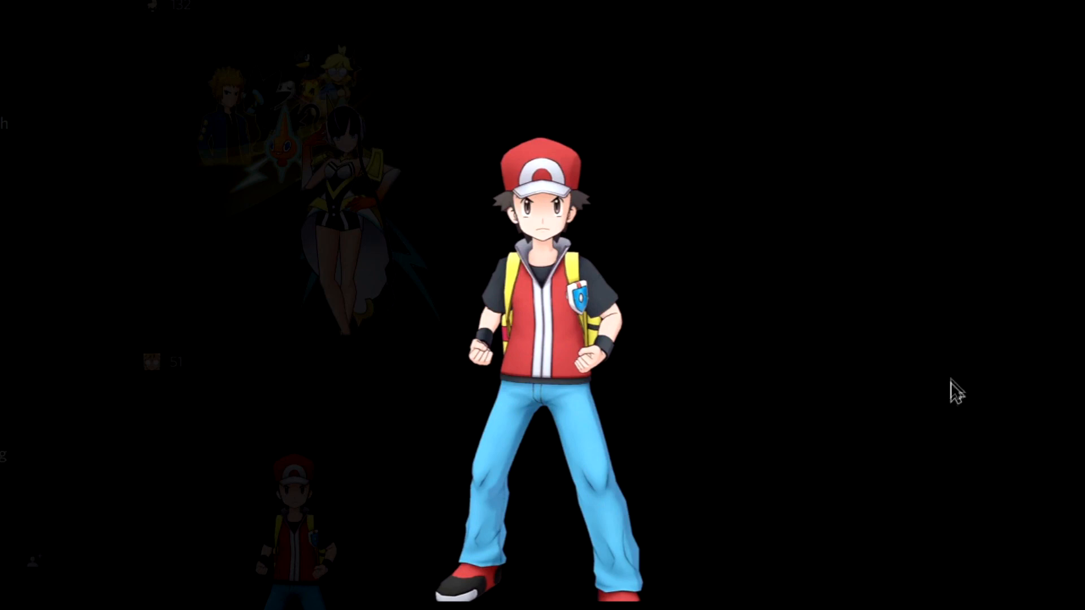
{"action": "scroll", "scroll_direction": "down", "scroll_amount": 3}
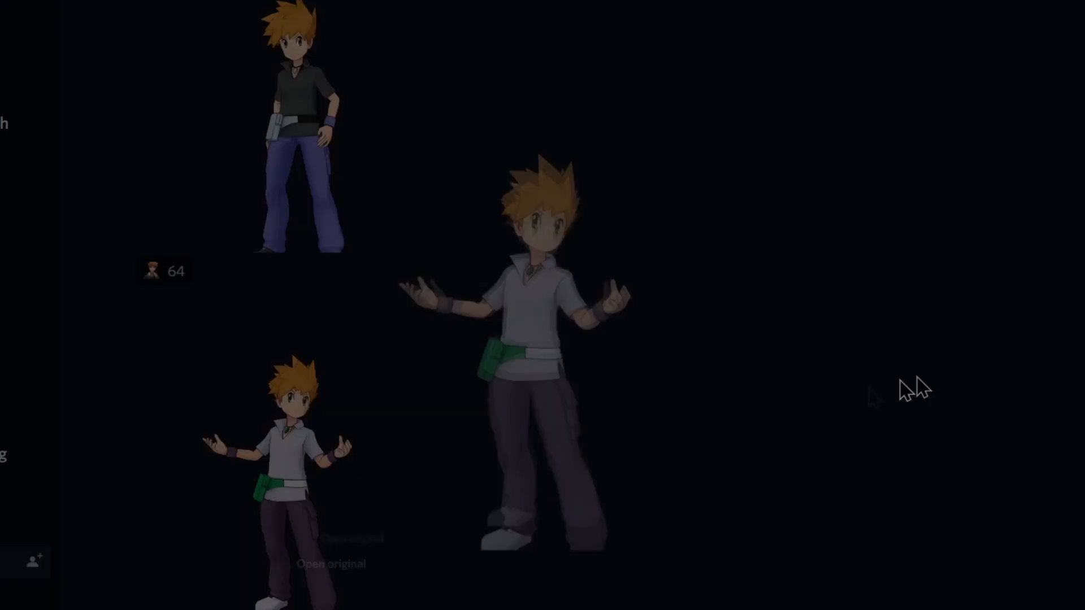
{"action": "scroll", "scroll_direction": "down", "scroll_amount": 3}
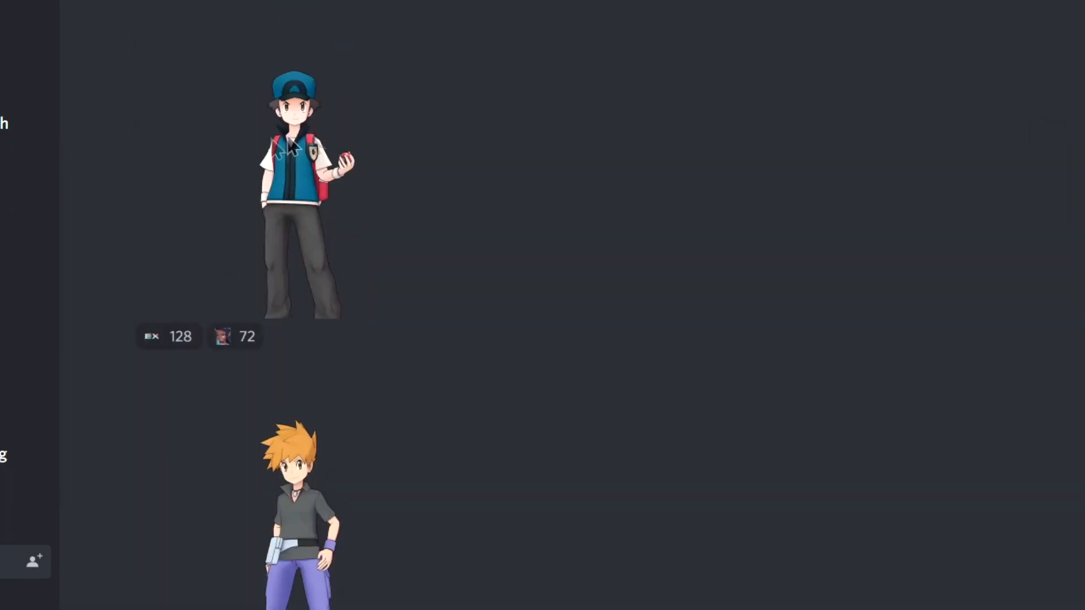
{"action": "scroll", "scroll_direction": "down", "scroll_amount": 3}
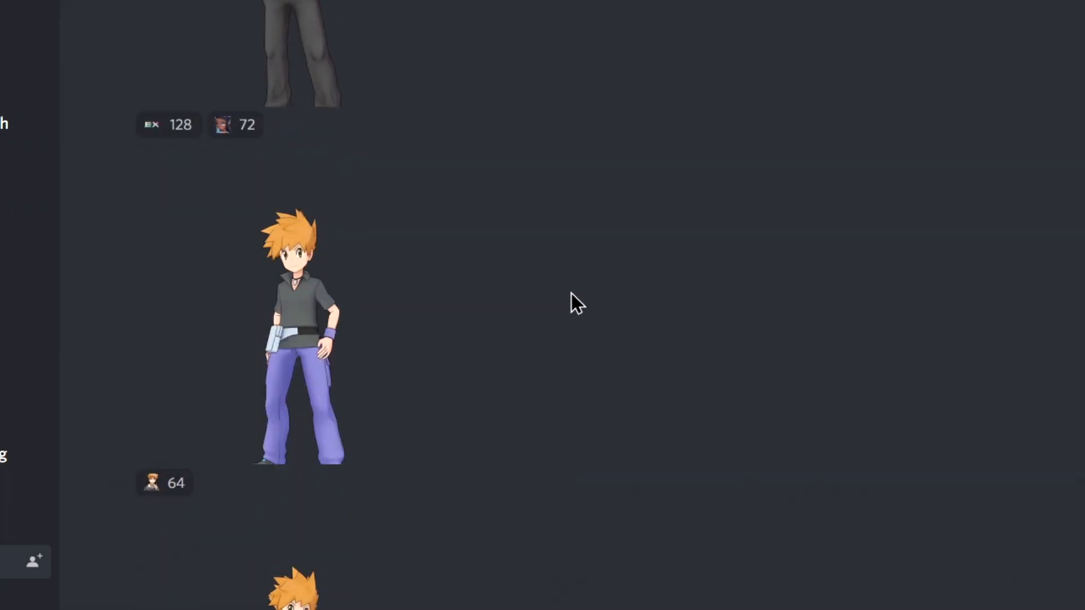
{"action": "scroll", "scroll_direction": "down", "scroll_amount": 3}
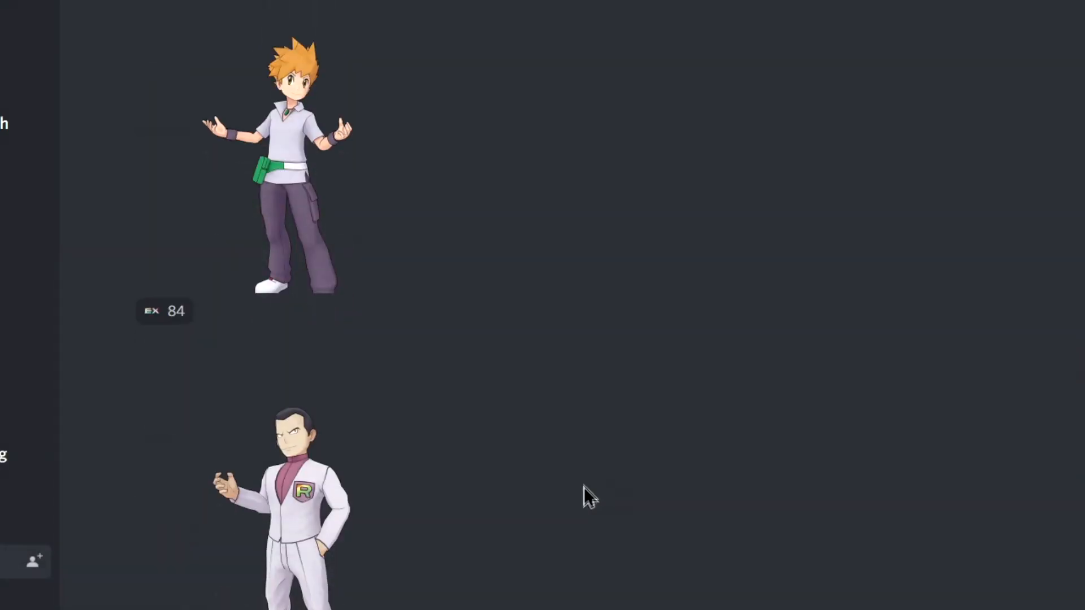
Enlarge a trainer image and continue down to the Team Rocket grunt art and Red's sync move post
{"action": "left_click", "coordinate": [283, 499]}
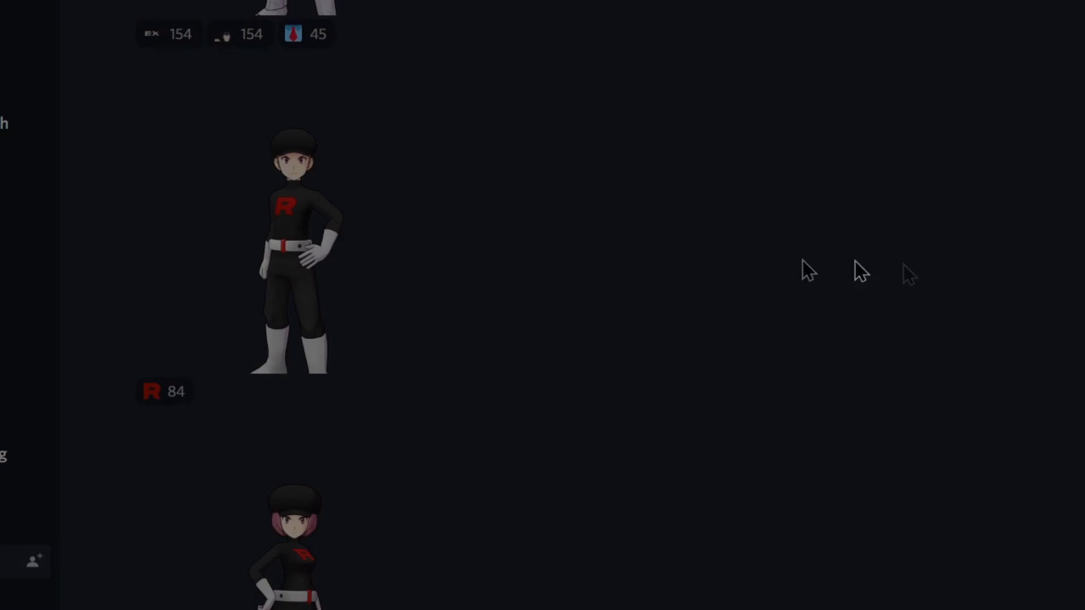
{"action": "scroll", "scroll_direction": "down", "scroll_amount": 3}
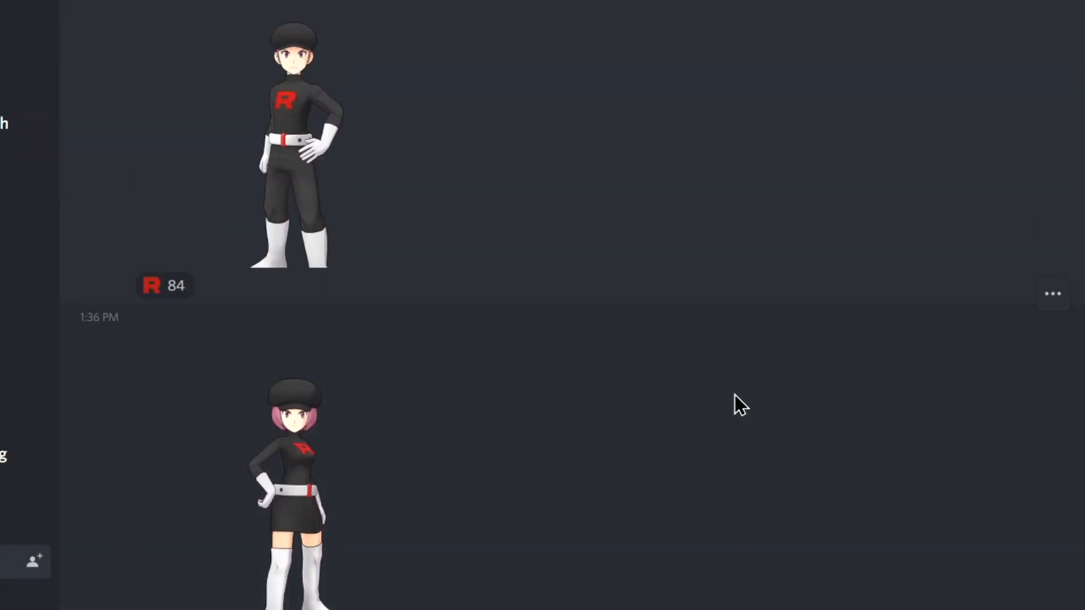
{"action": "scroll", "scroll_direction": "down", "scroll_amount": 3}
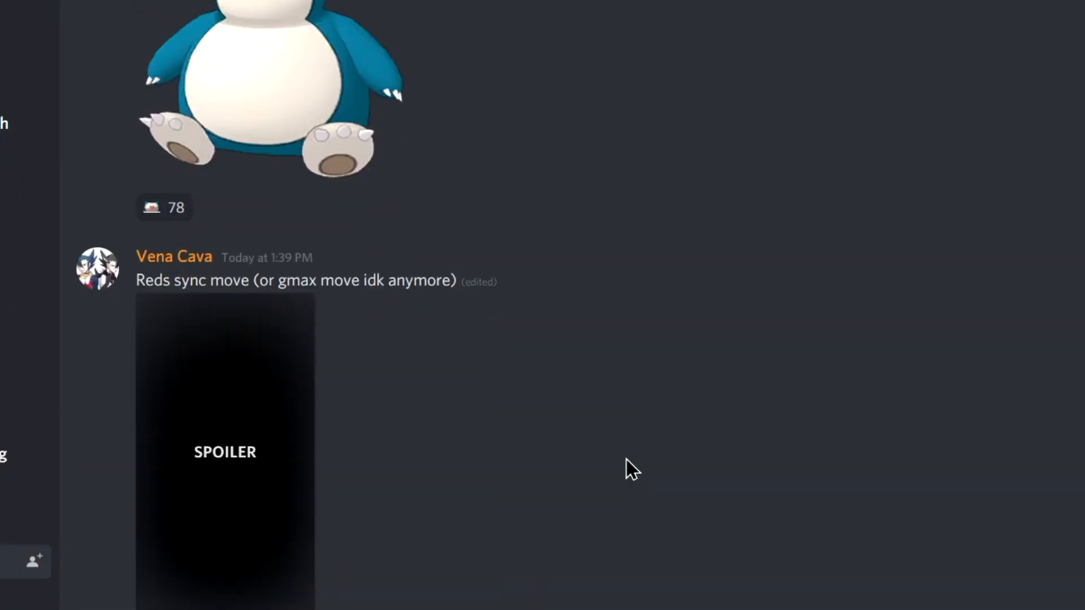
Reveal the spoilered Red sync move video, watch it full screen, then return to the channel
{"action": "scroll", "scroll_direction": "down", "scroll_amount": 3}
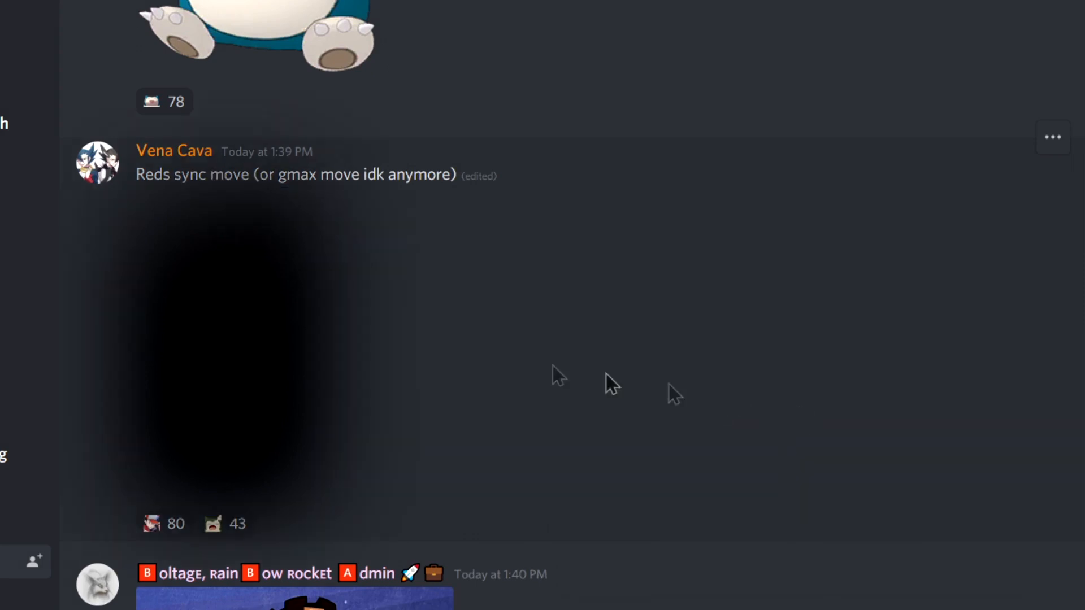
{"action": "left_click", "coordinate": [224, 346]}
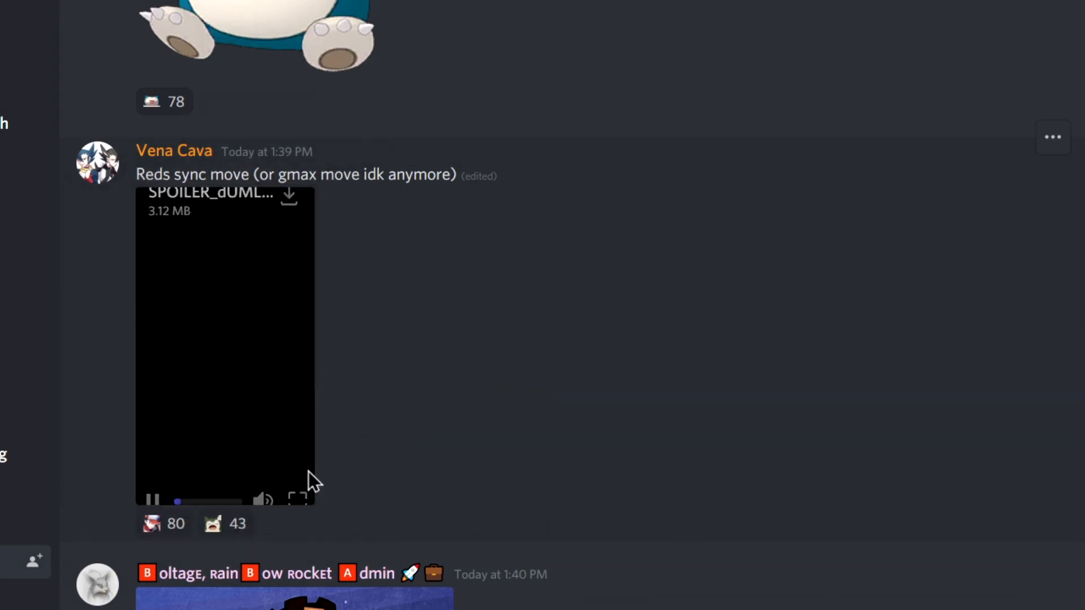
{"action": "left_click", "coordinate": [297, 498]}
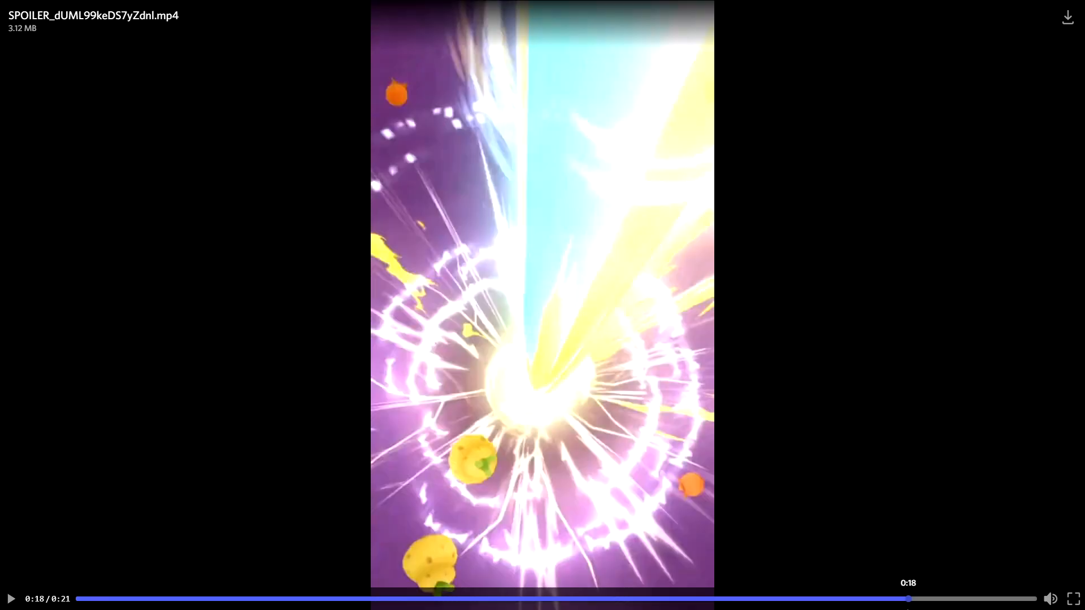
{"action": "key", "text": "Escape"}
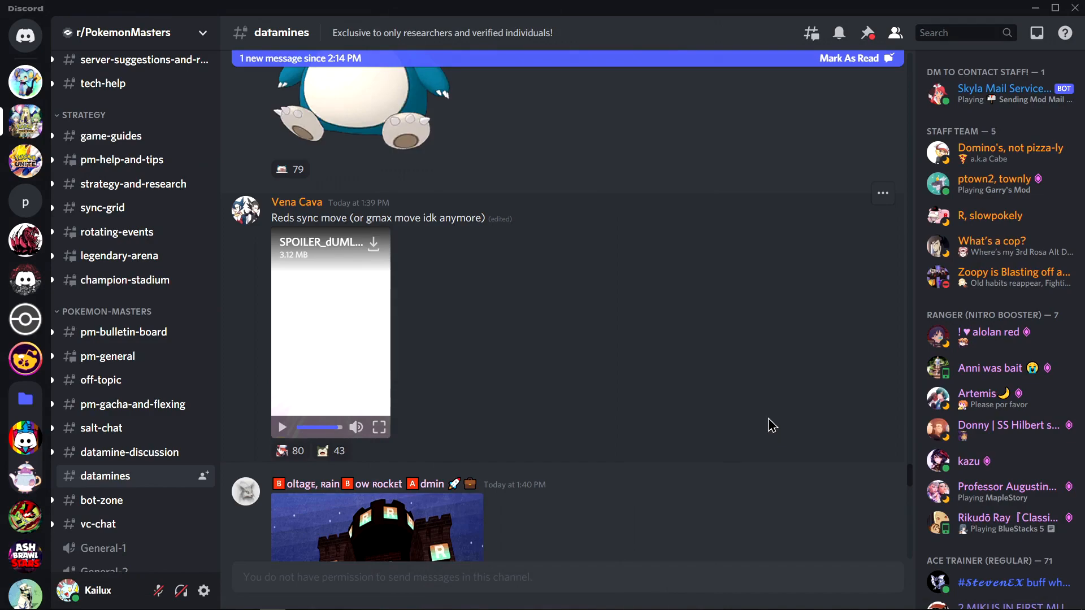
Enlarge the town and gym arena title artworks and close the previews
{"action": "scroll", "scroll_direction": "down", "scroll_amount": 3}
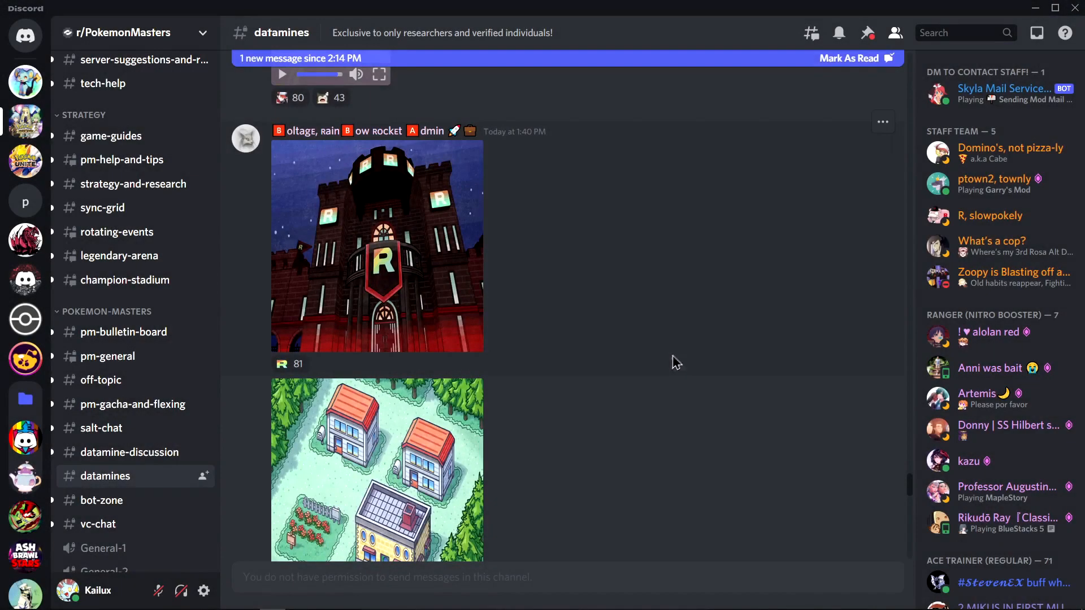
{"action": "left_click", "coordinate": [378, 470]}
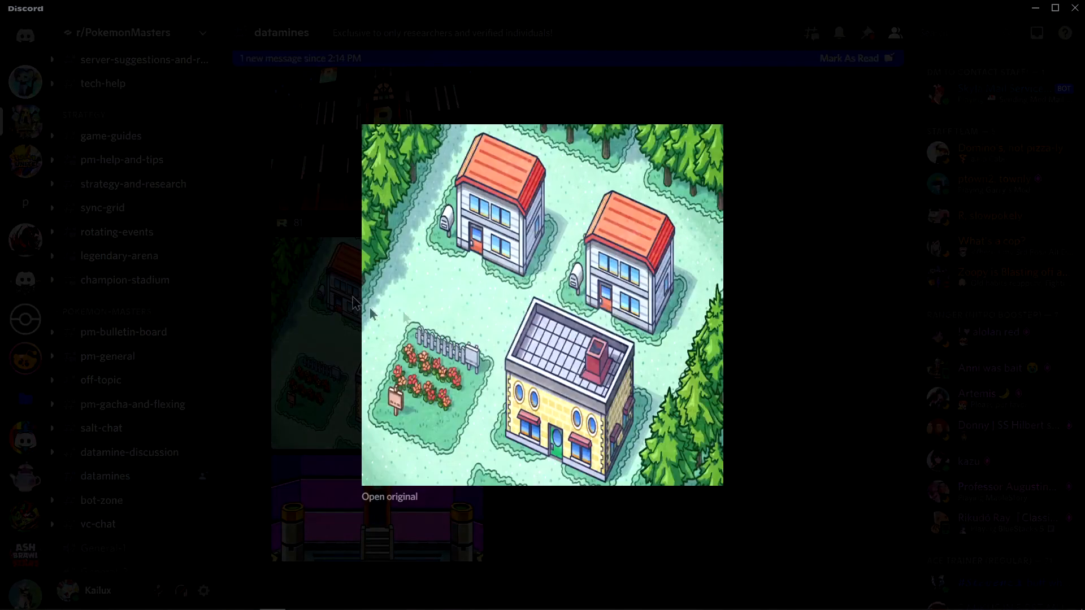
{"action": "mouse_move", "coordinate": [893, 329]}
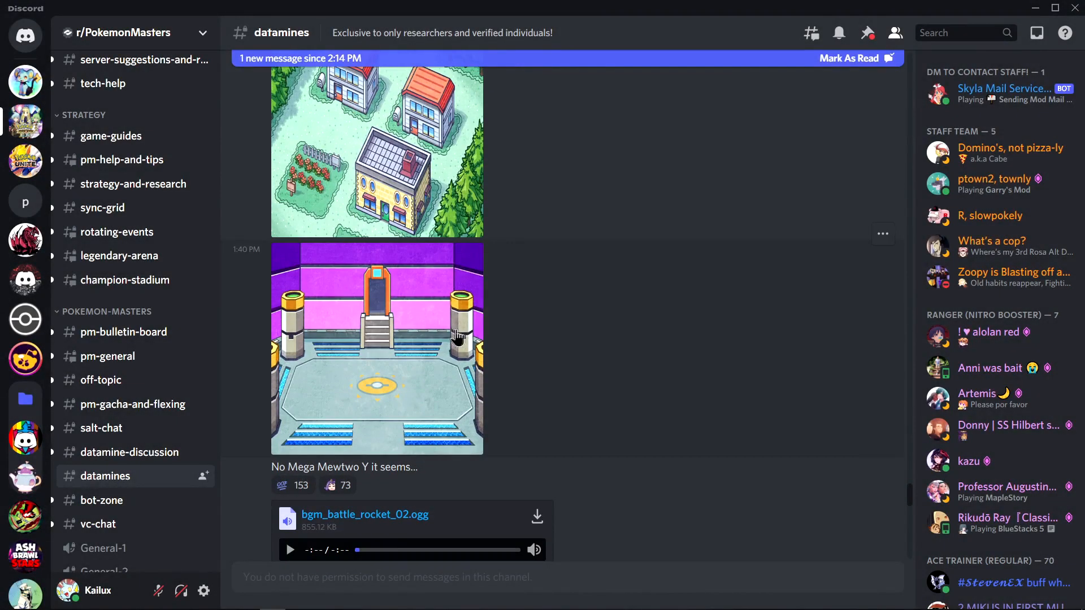
{"action": "left_click", "coordinate": [378, 349]}
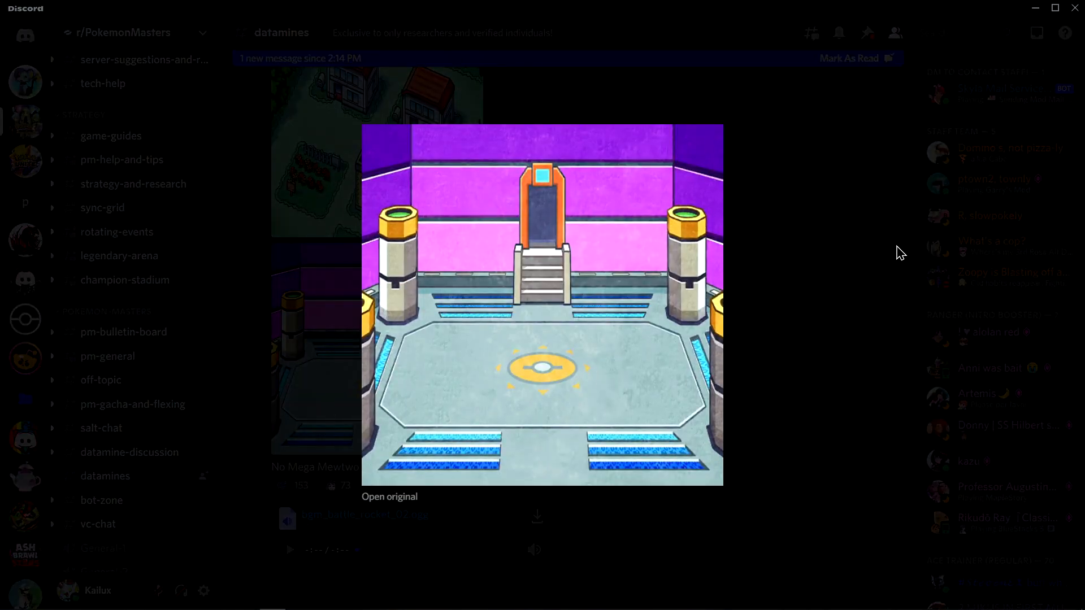
{"action": "left_click", "coordinate": [900, 252]}
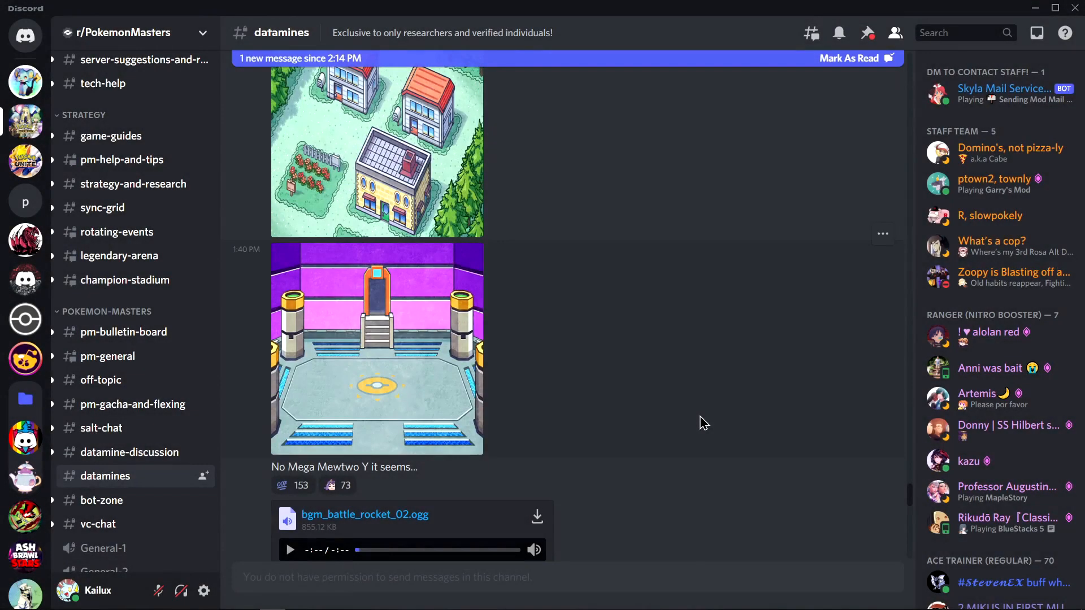
Scroll past the two battle bgm .ogg attachments to Blue's sync move spoiler post
{"action": "scroll", "scroll_direction": "down", "scroll_amount": 3}
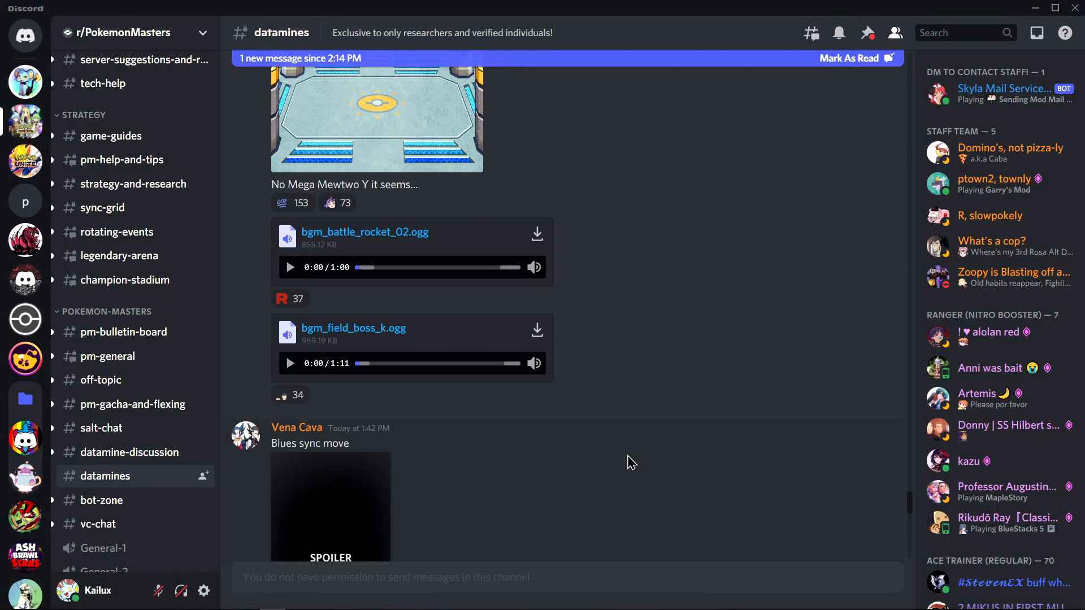
{"action": "mouse_move", "coordinate": [331, 335]}
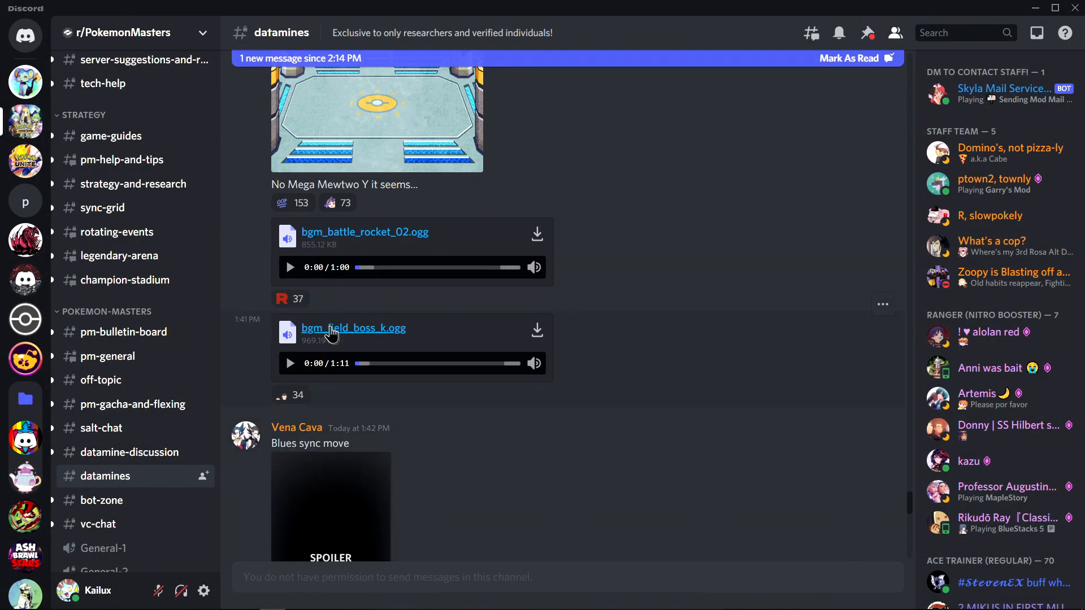
{"action": "mouse_move", "coordinate": [339, 344]}
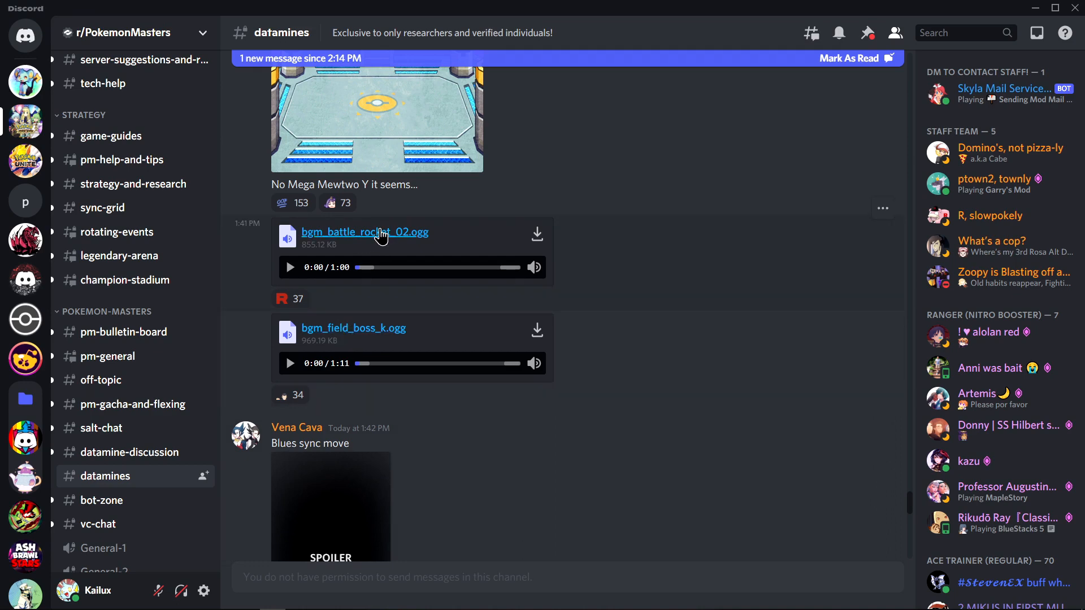
{"action": "scroll", "scroll_direction": "down", "scroll_amount": 3}
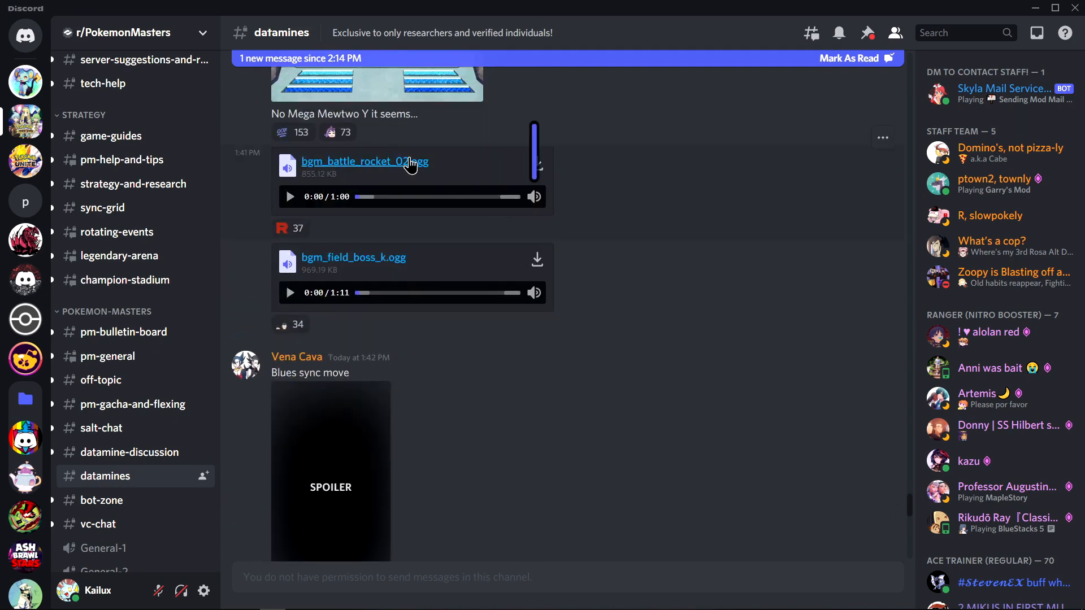
{"action": "scroll", "scroll_direction": "down", "scroll_amount": 3}
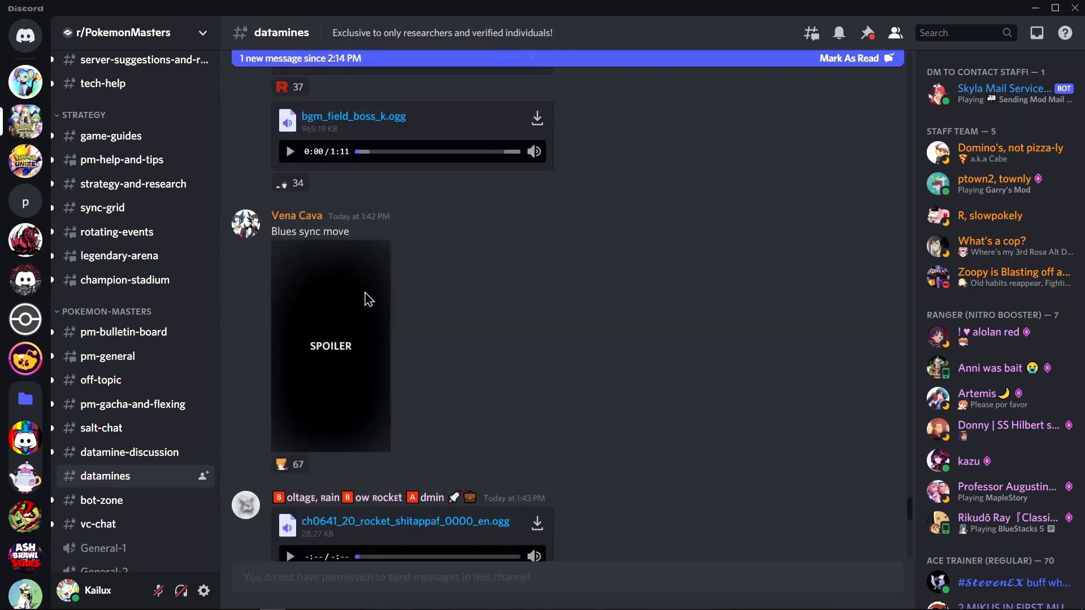
Reveal and play Blue's spoilered sync move video
{"action": "left_click", "coordinate": [331, 346]}
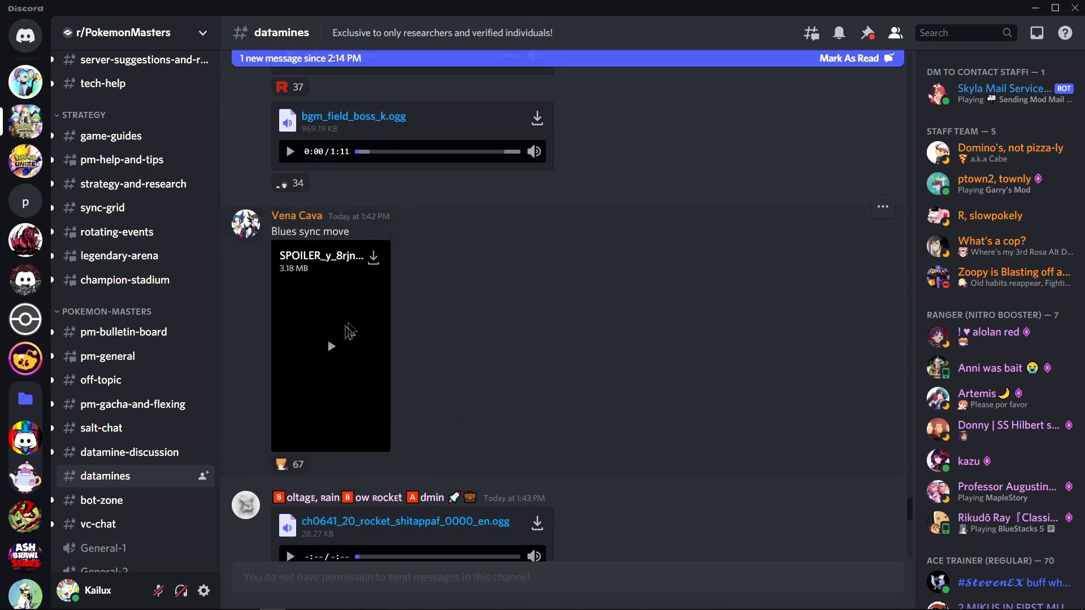
{"action": "left_click", "coordinate": [330, 346]}
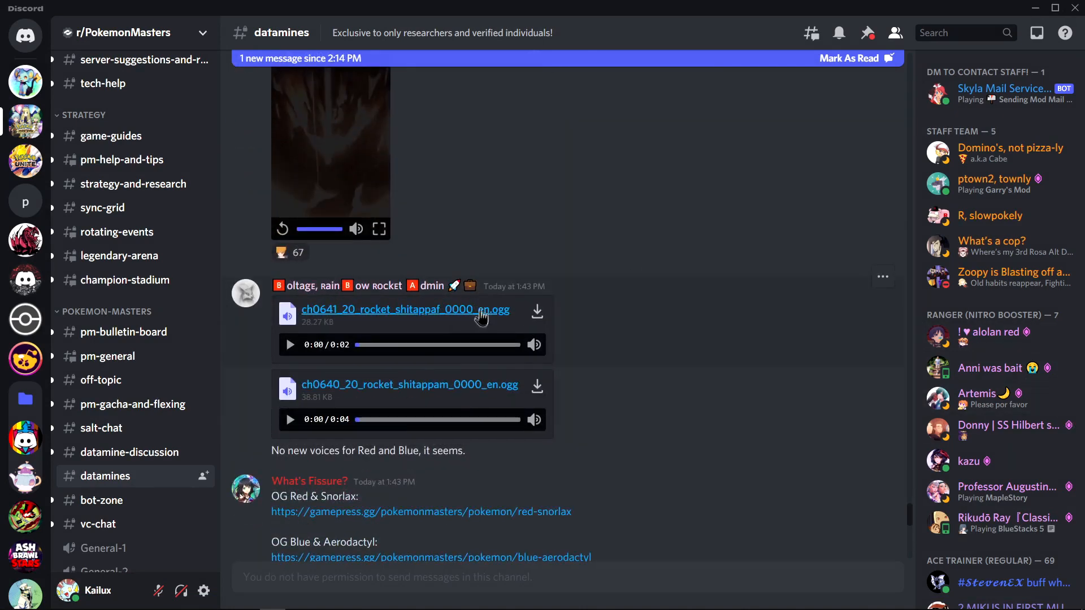
Scroll past the Red's Max Move and passive posts and enlarge the new-title image collage
{"action": "scroll", "scroll_direction": "down", "scroll_amount": 3}
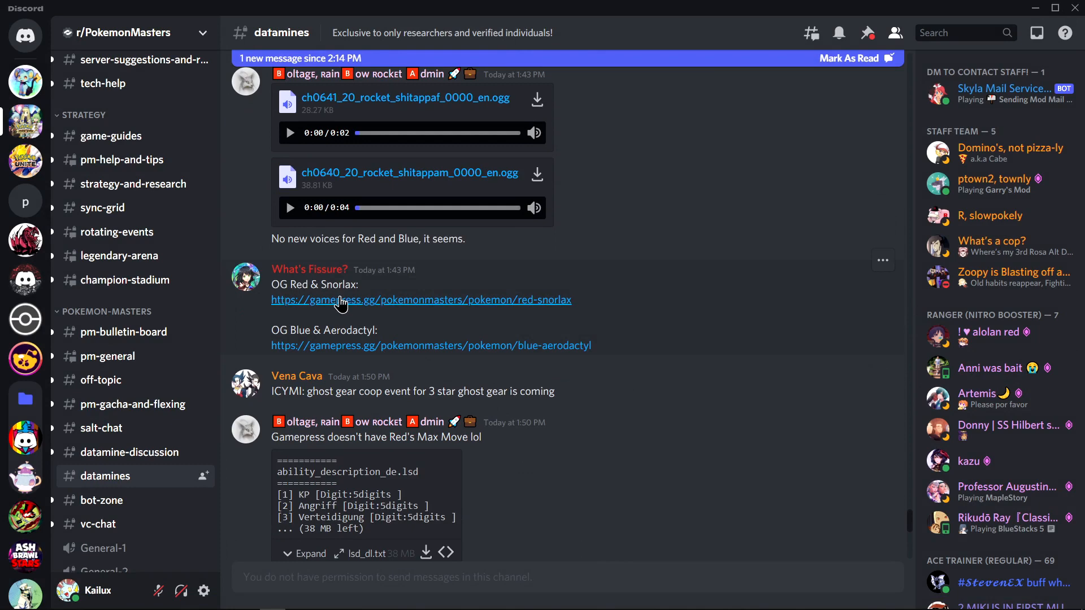
{"action": "scroll", "scroll_direction": "down", "scroll_amount": 3}
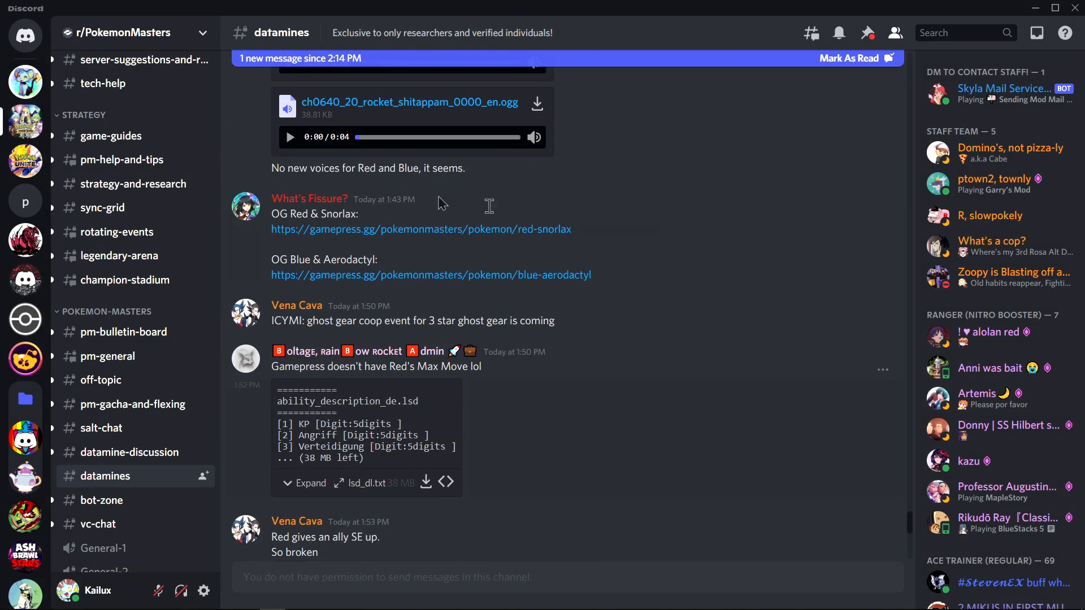
{"action": "scroll", "scroll_direction": "down", "scroll_amount": 3}
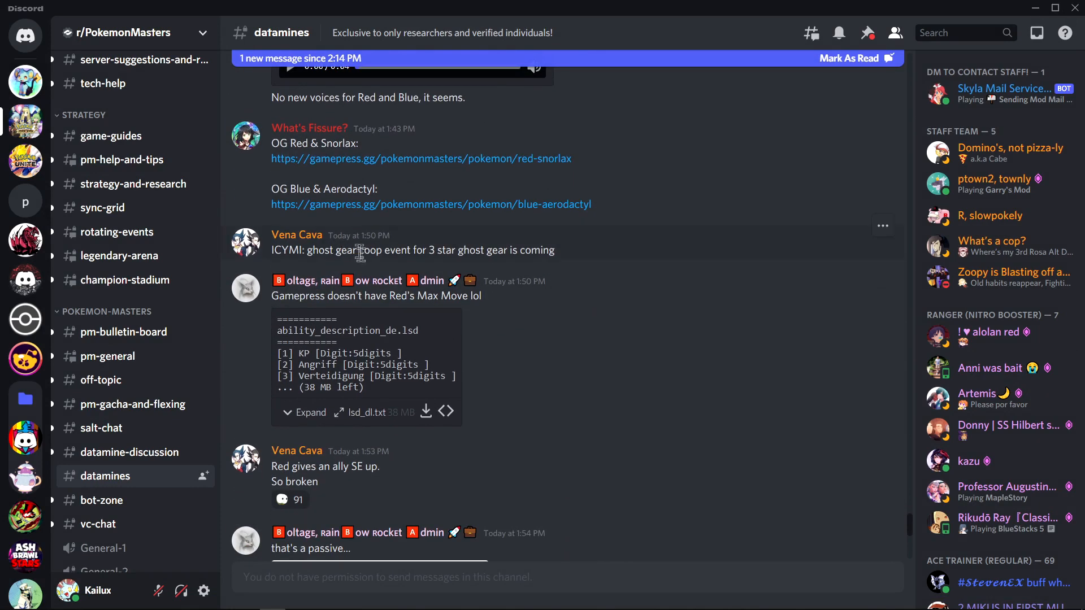
{"action": "mouse_move", "coordinate": [418, 254]}
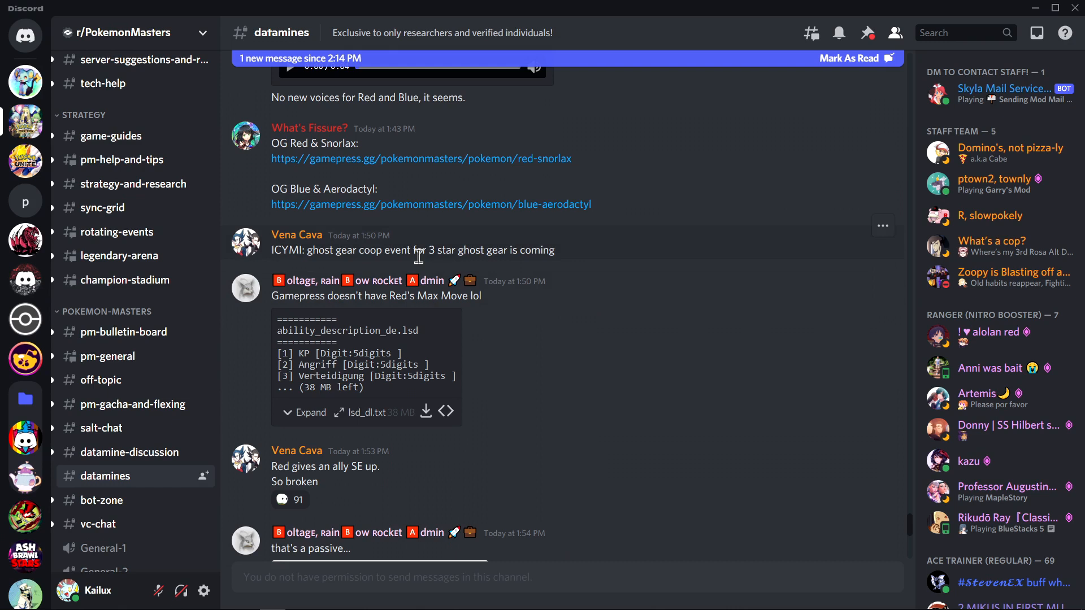
{"action": "mouse_move", "coordinate": [414, 251]}
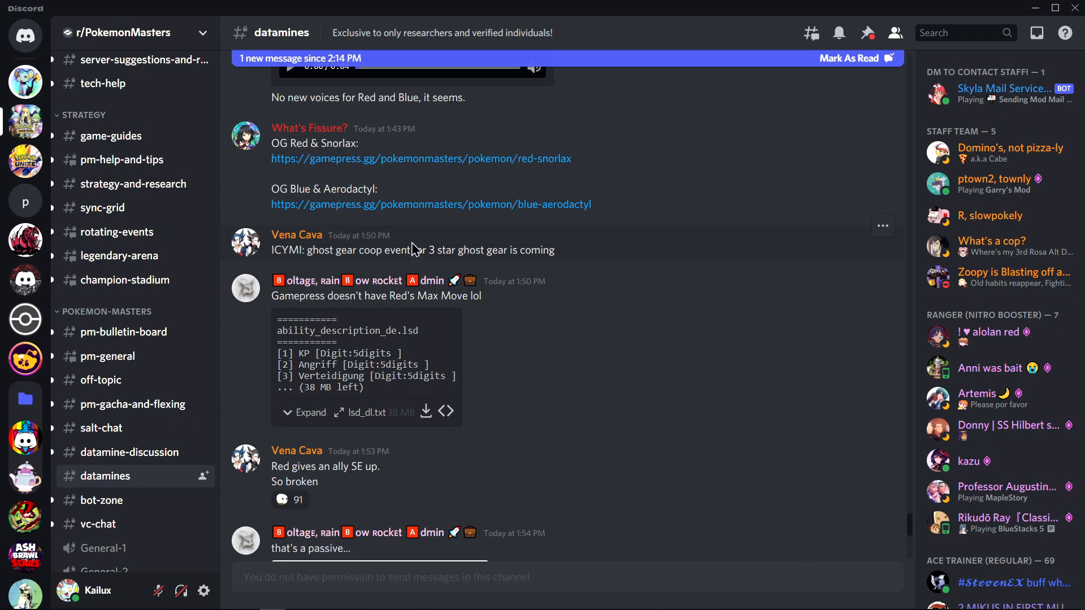
{"action": "mouse_move", "coordinate": [391, 404]}
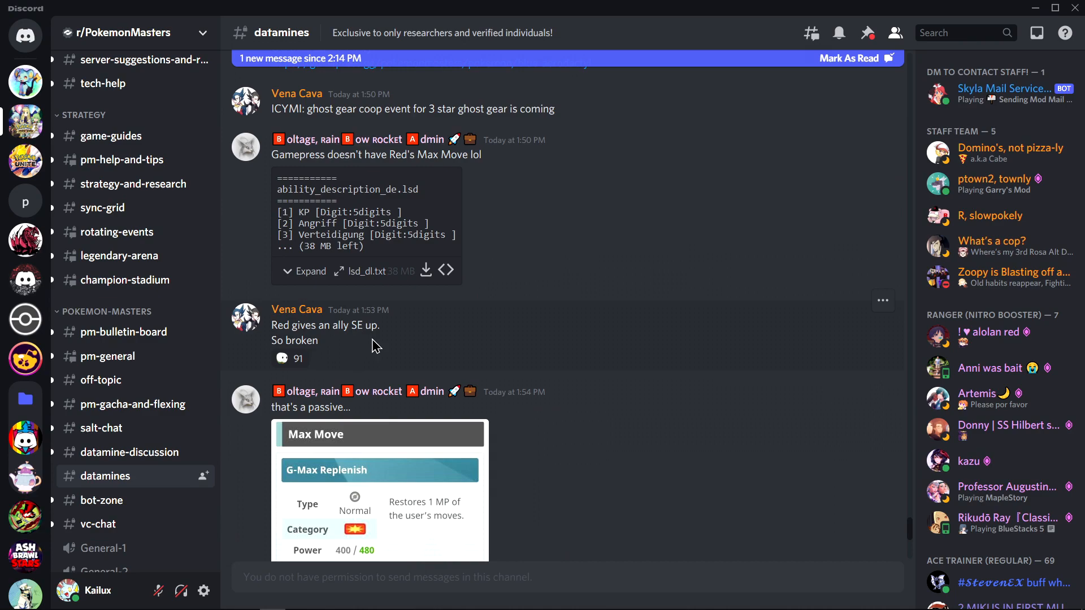
{"action": "scroll", "scroll_direction": "down", "scroll_amount": 3}
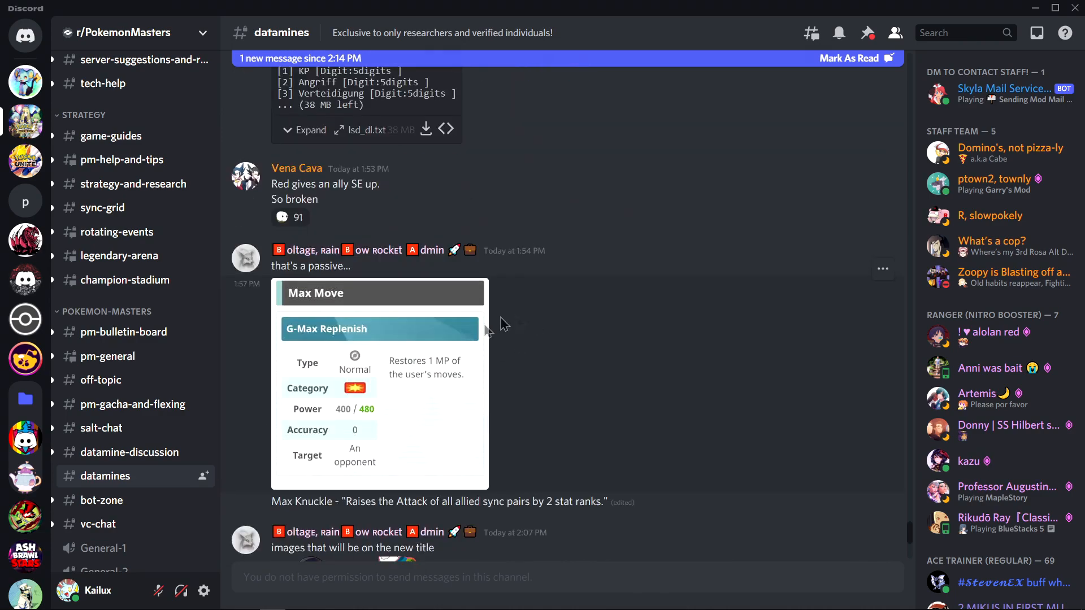
{"action": "scroll", "scroll_direction": "down", "scroll_amount": 3}
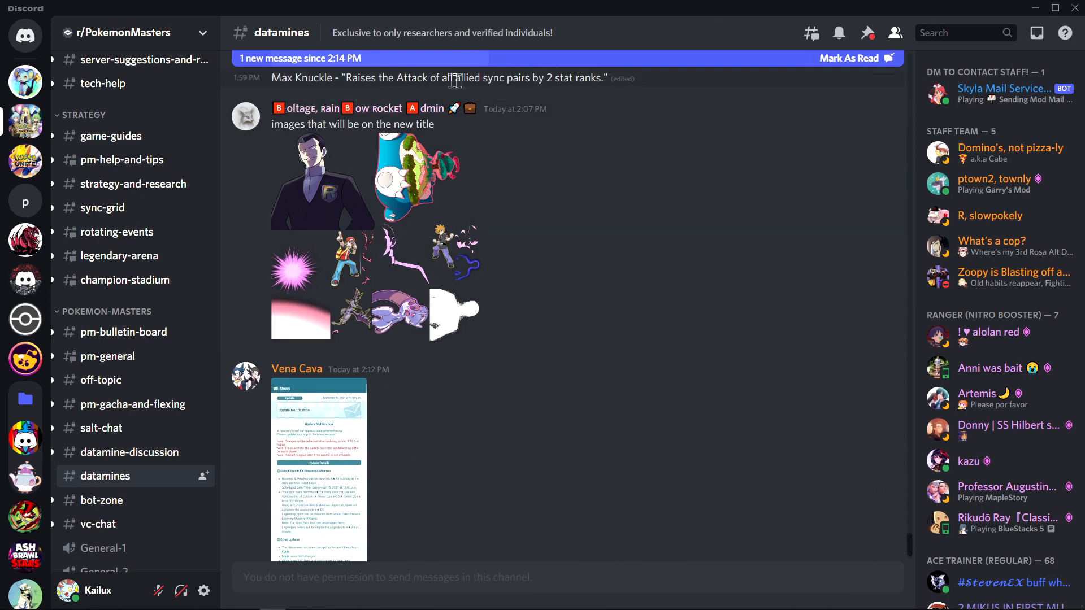
{"action": "mouse_move", "coordinate": [547, 103]}
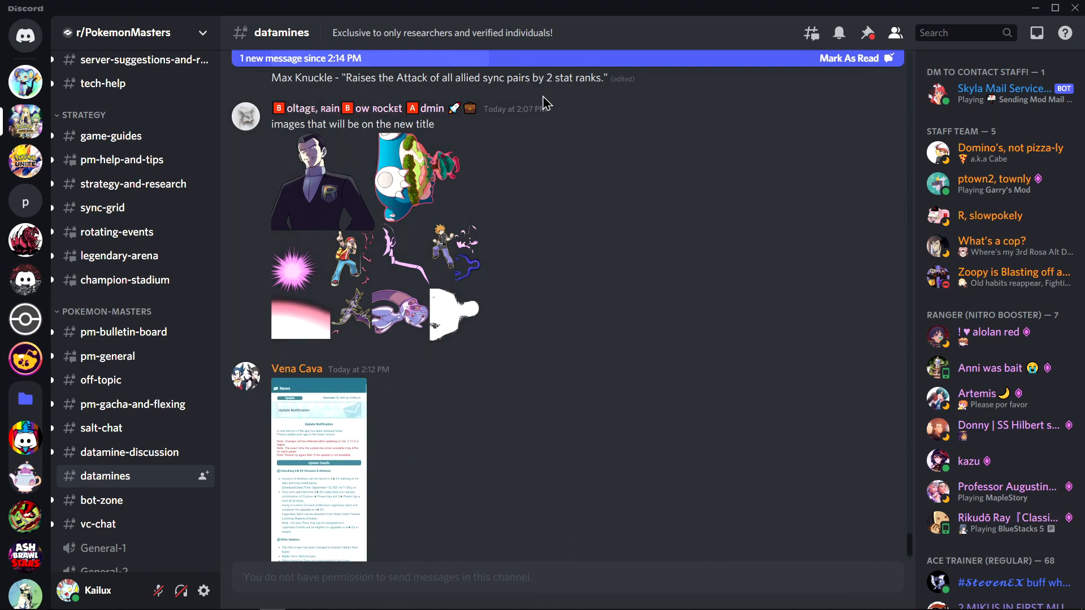
{"action": "mouse_move", "coordinate": [567, 98]}
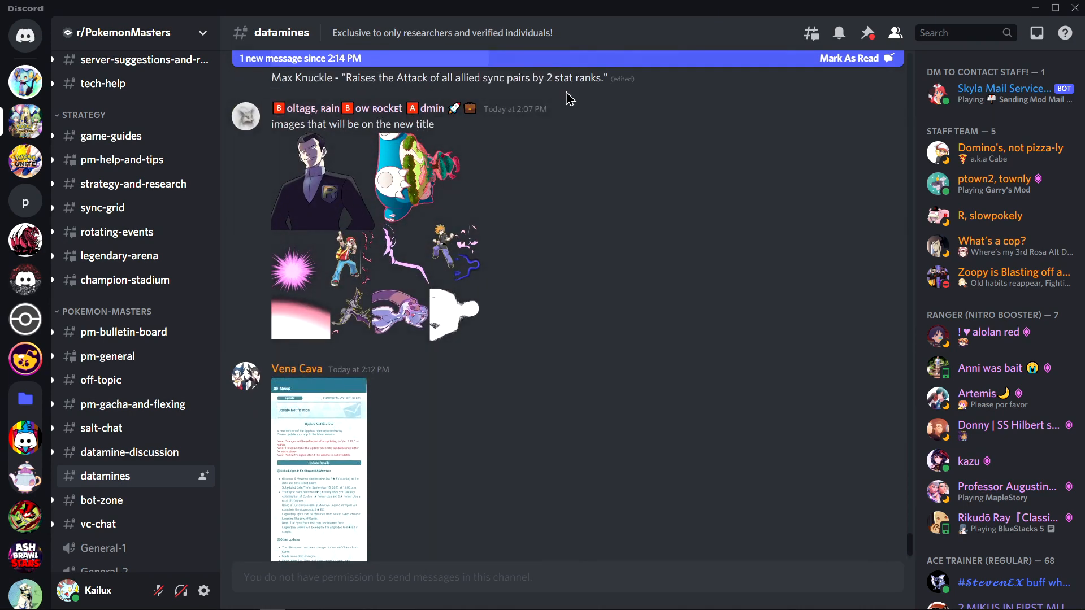
{"action": "mouse_move", "coordinate": [458, 102]}
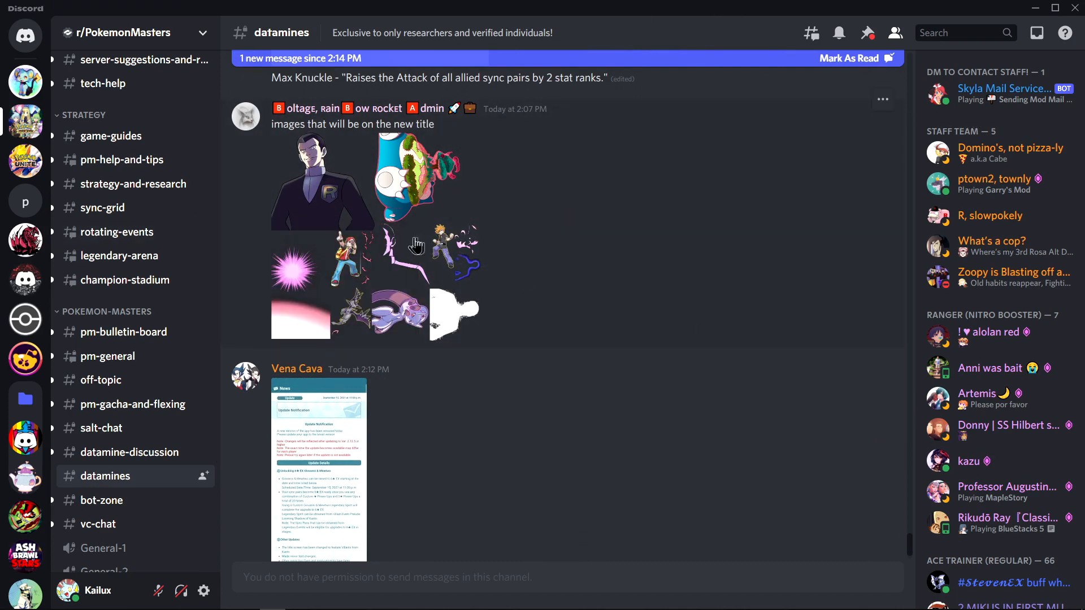
{"action": "left_click", "coordinate": [322, 180]}
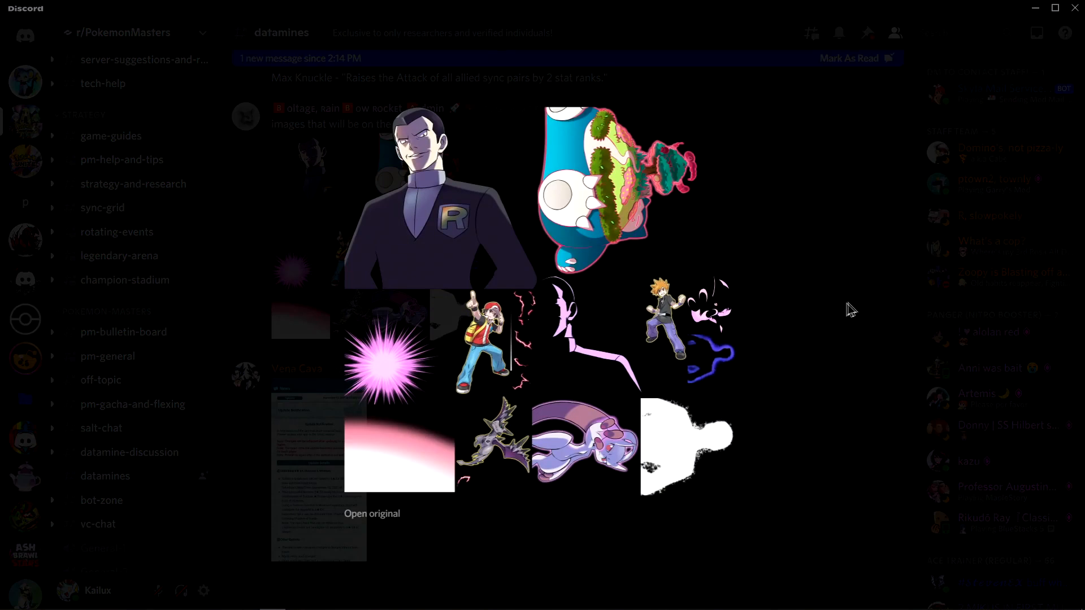
{"action": "mouse_move", "coordinate": [609, 503]}
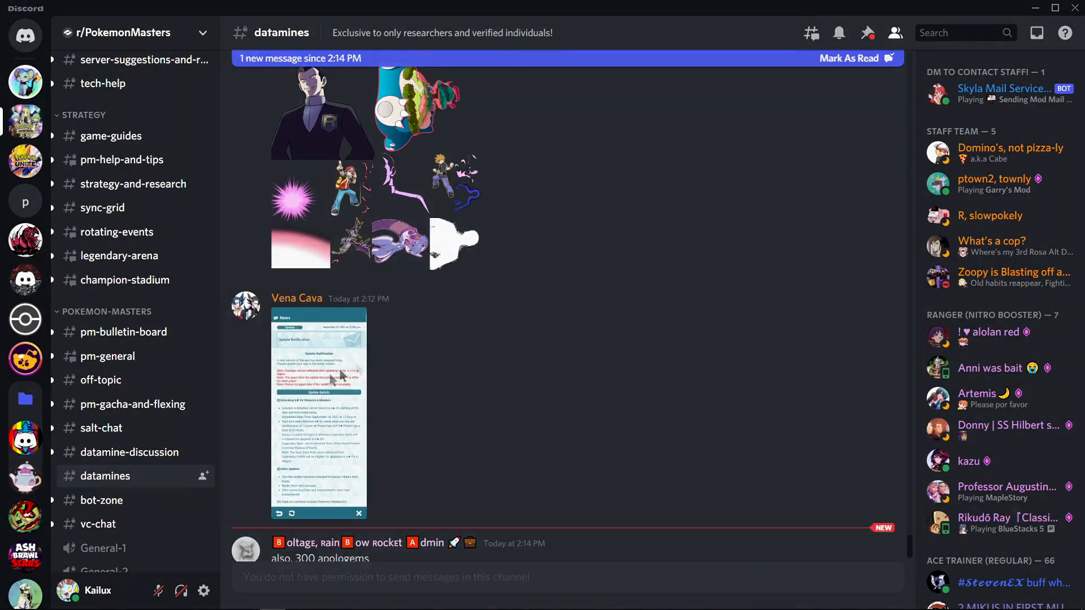
{"action": "left_click", "coordinate": [319, 415]}
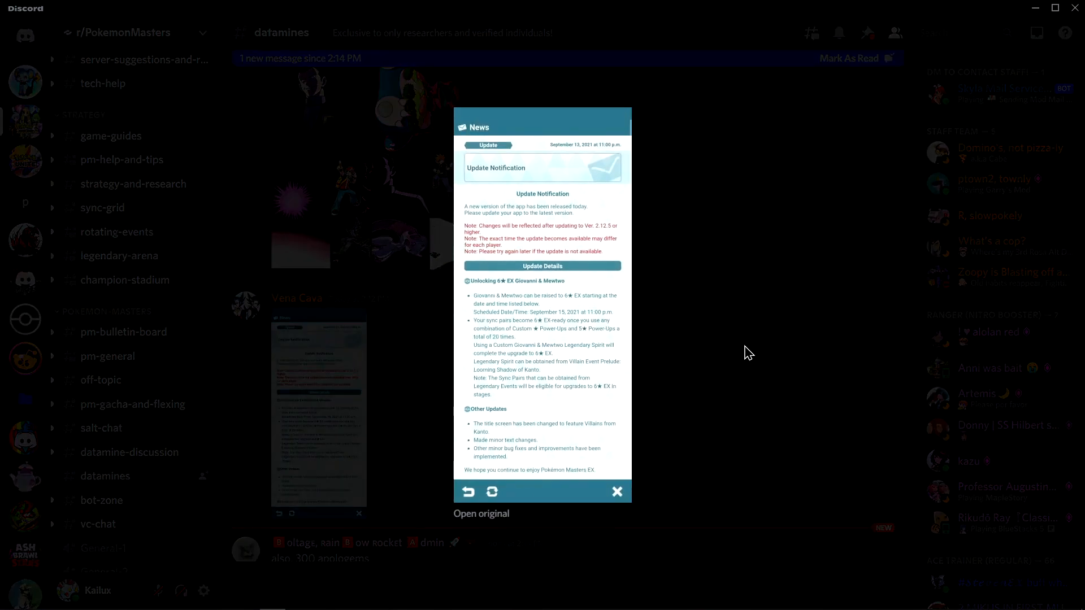
{"action": "mouse_move", "coordinate": [767, 361]}
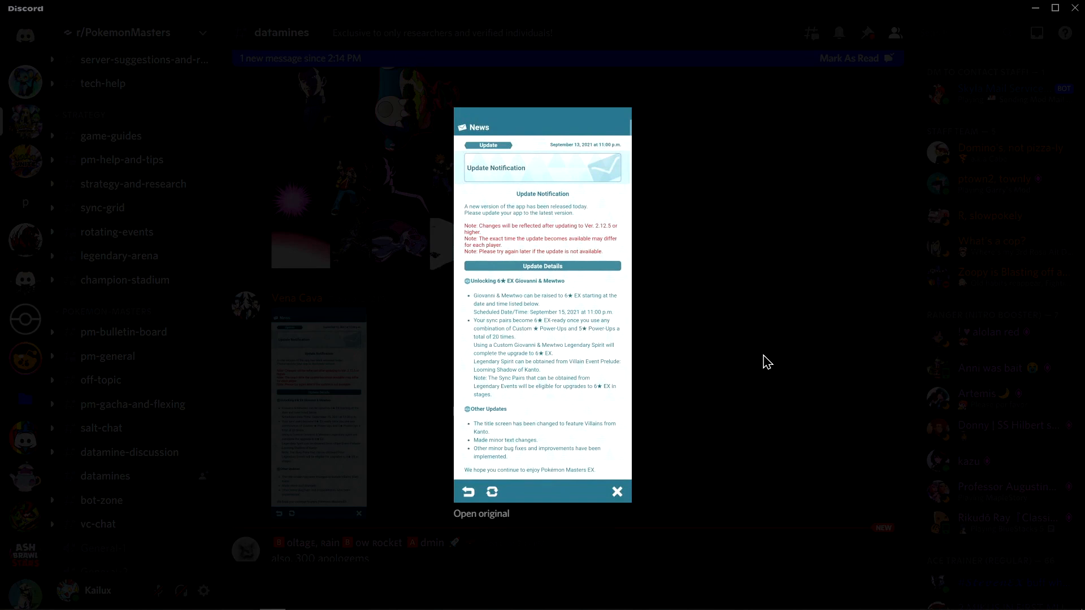
{"action": "mouse_move", "coordinate": [554, 317]}
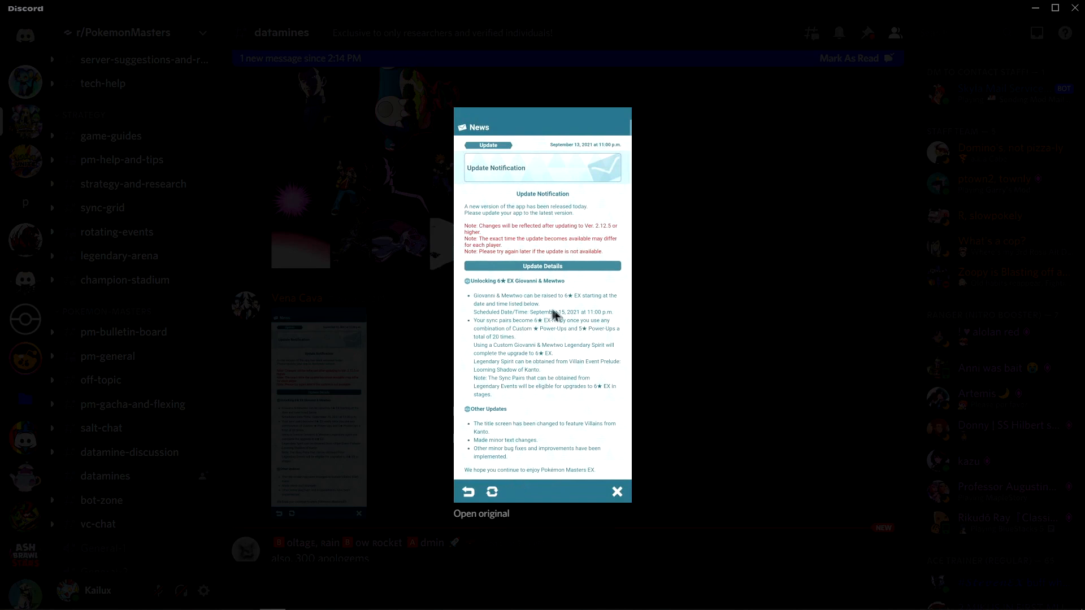
{"action": "mouse_move", "coordinate": [638, 318]}
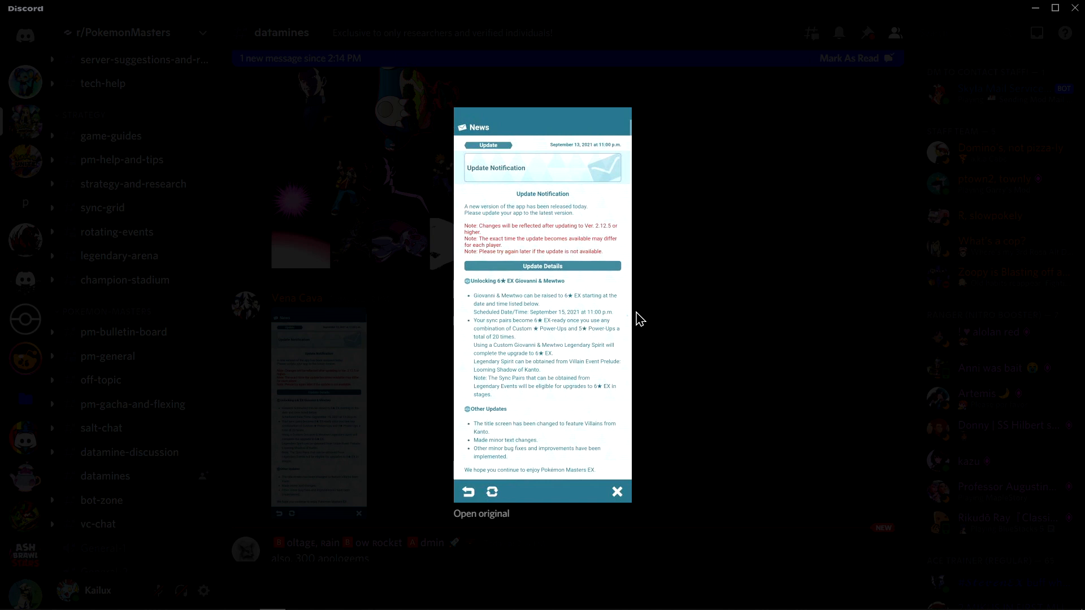
{"action": "mouse_move", "coordinate": [566, 407]}
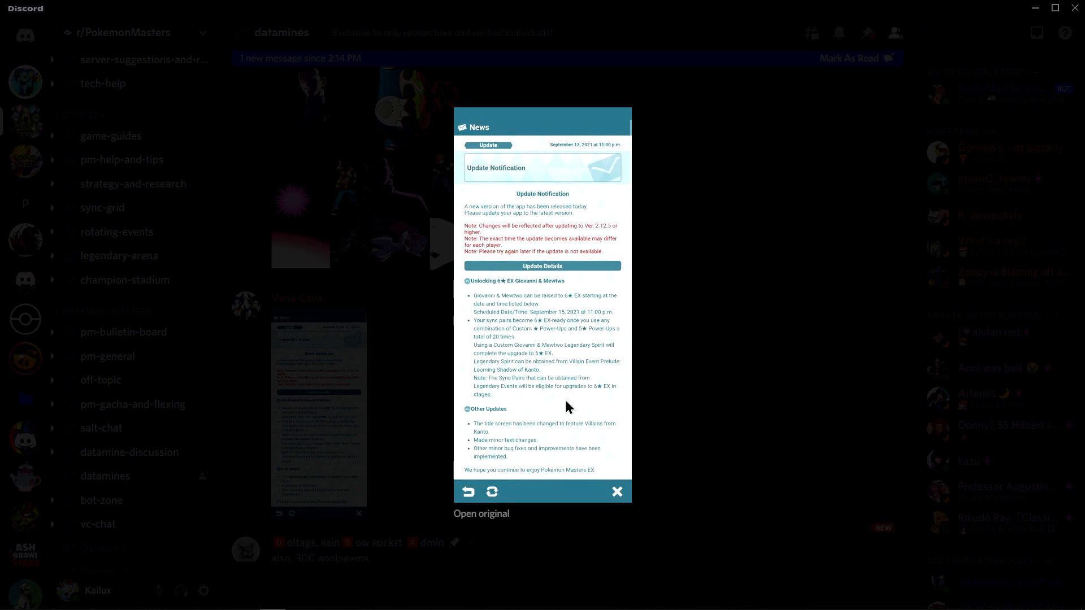
{"action": "mouse_move", "coordinate": [499, 426]}
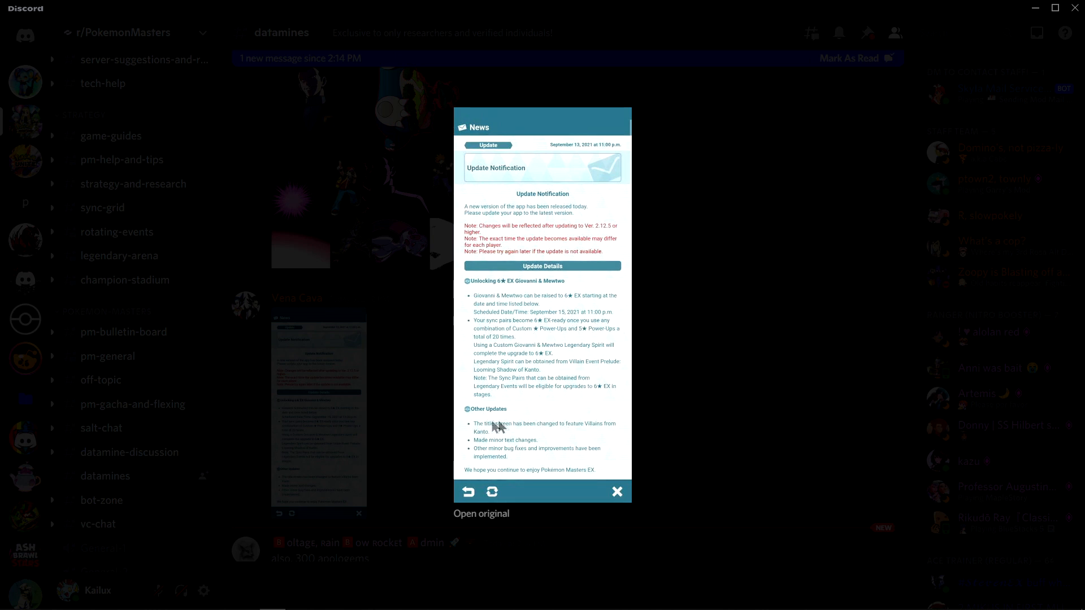
{"action": "mouse_move", "coordinate": [623, 256]}
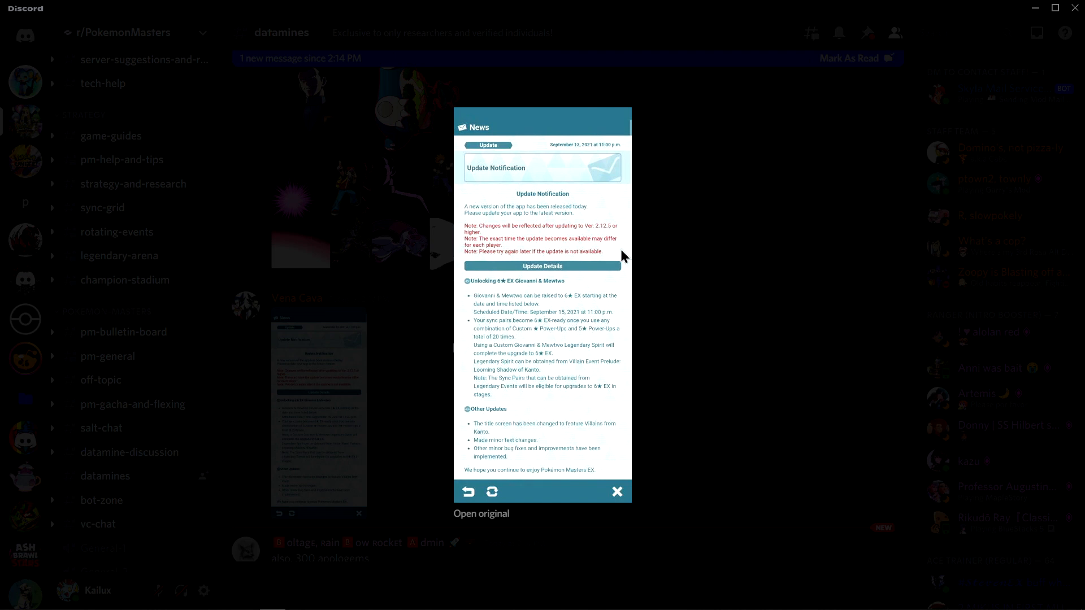
{"action": "mouse_move", "coordinate": [588, 372]}
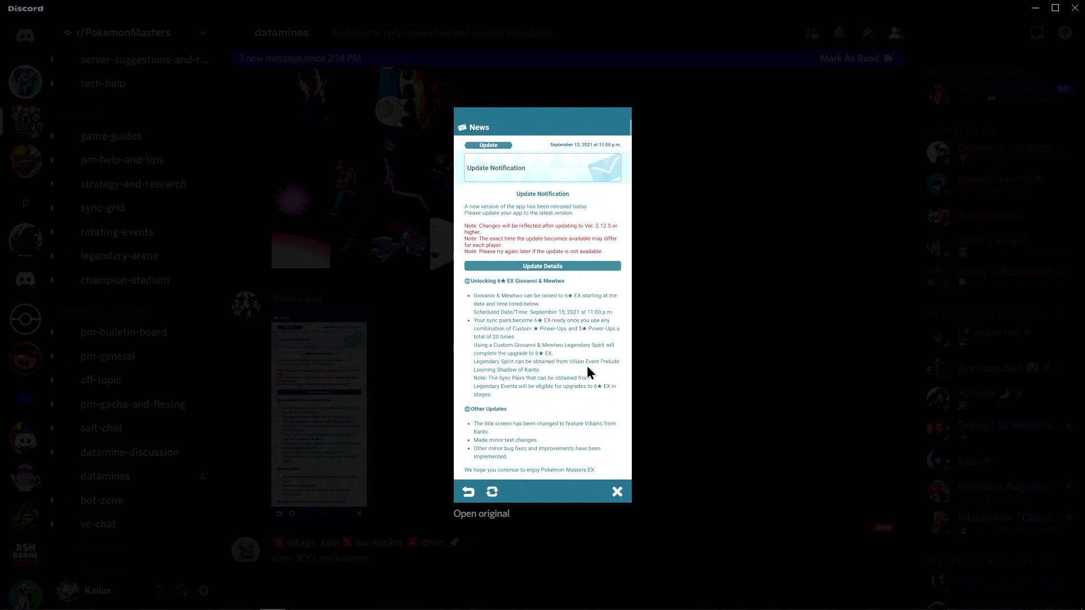
{"action": "mouse_move", "coordinate": [462, 438]}
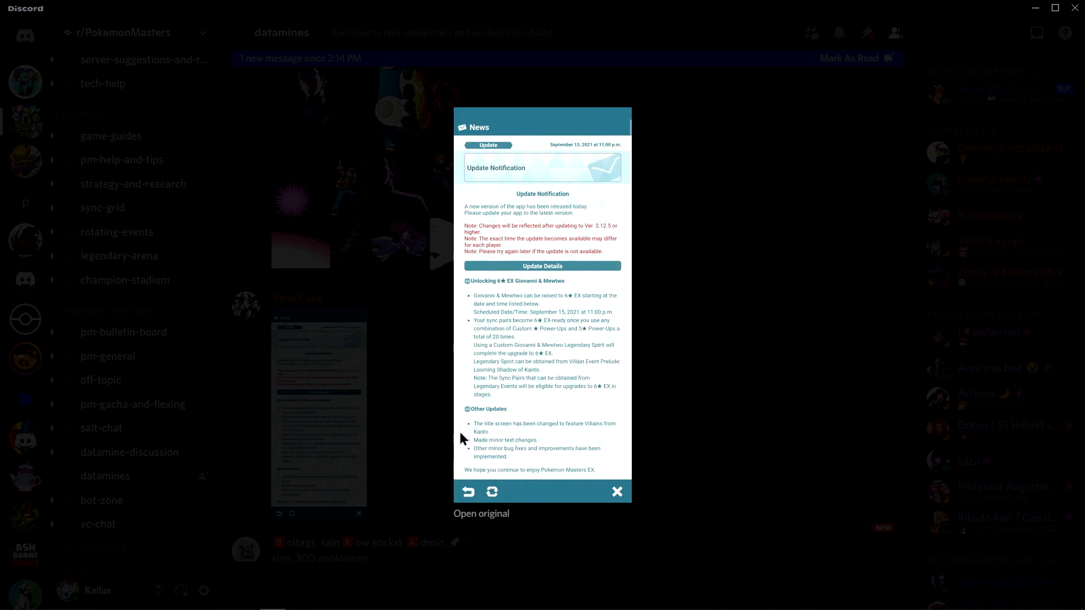
{"action": "mouse_move", "coordinate": [563, 442]}
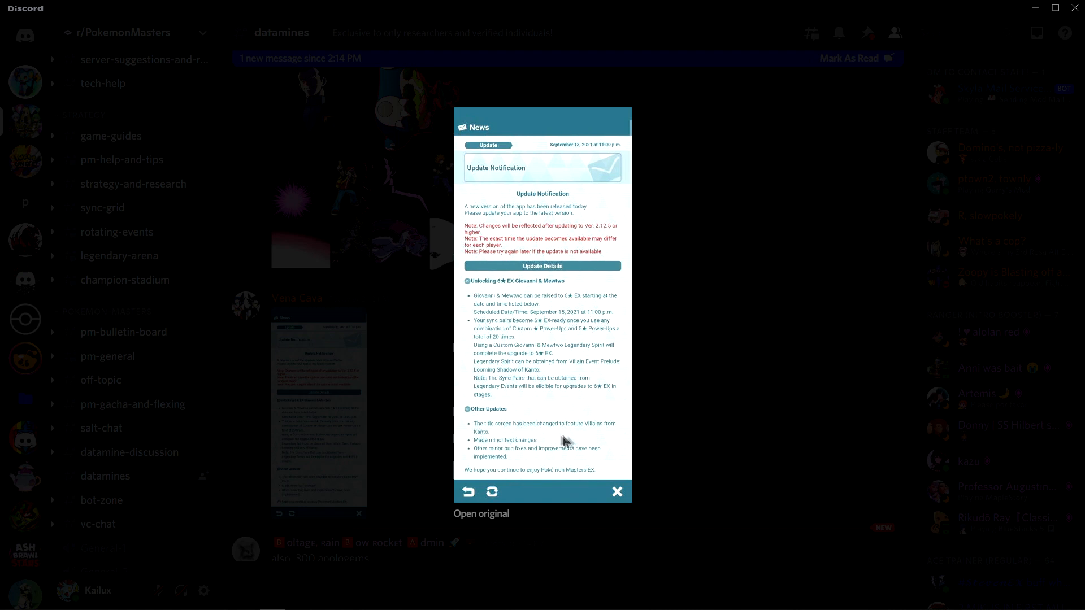
{"action": "mouse_move", "coordinate": [740, 426]}
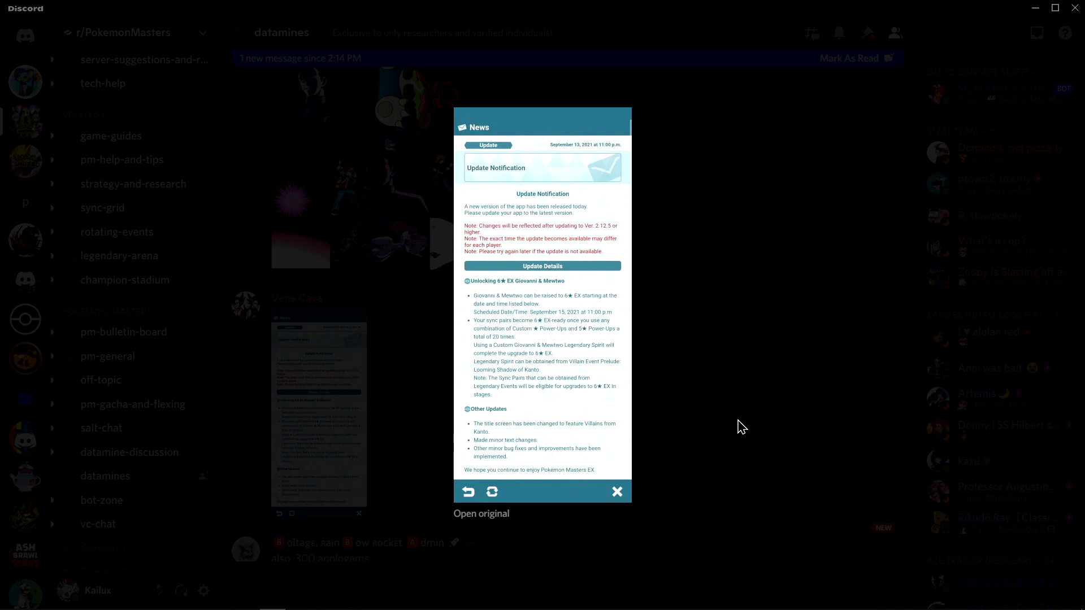
{"action": "mouse_move", "coordinate": [759, 400]}
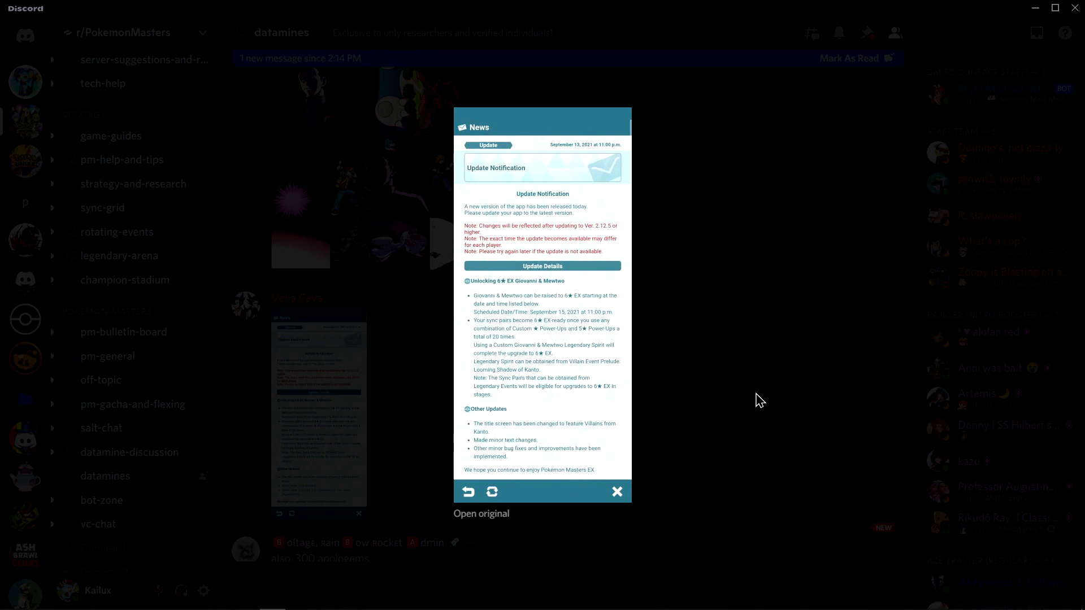
{"action": "left_click", "coordinate": [615, 492]}
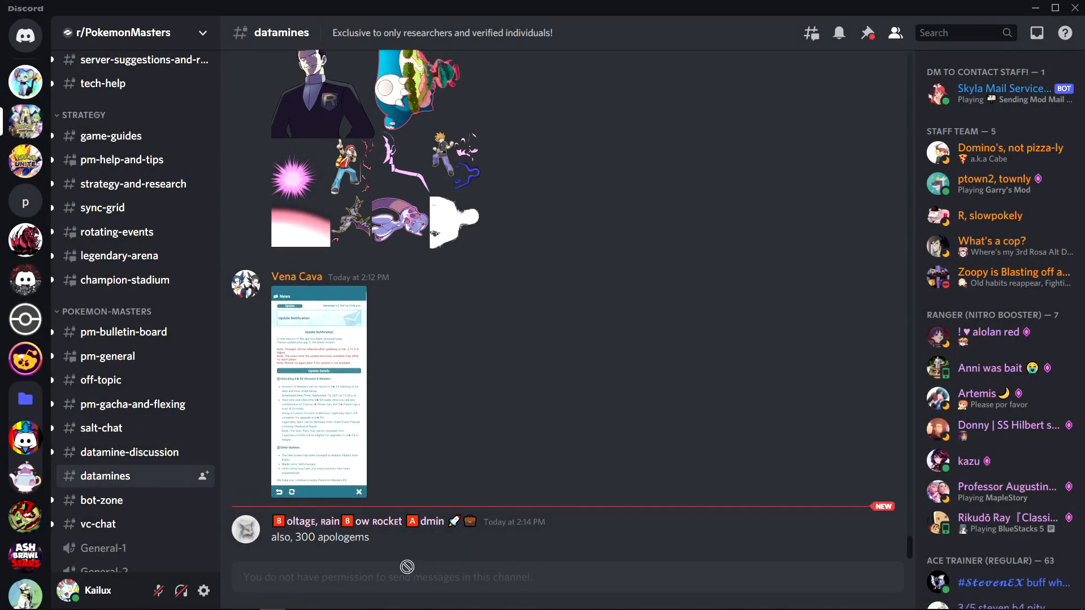
{"action": "mouse_move", "coordinate": [597, 458]}
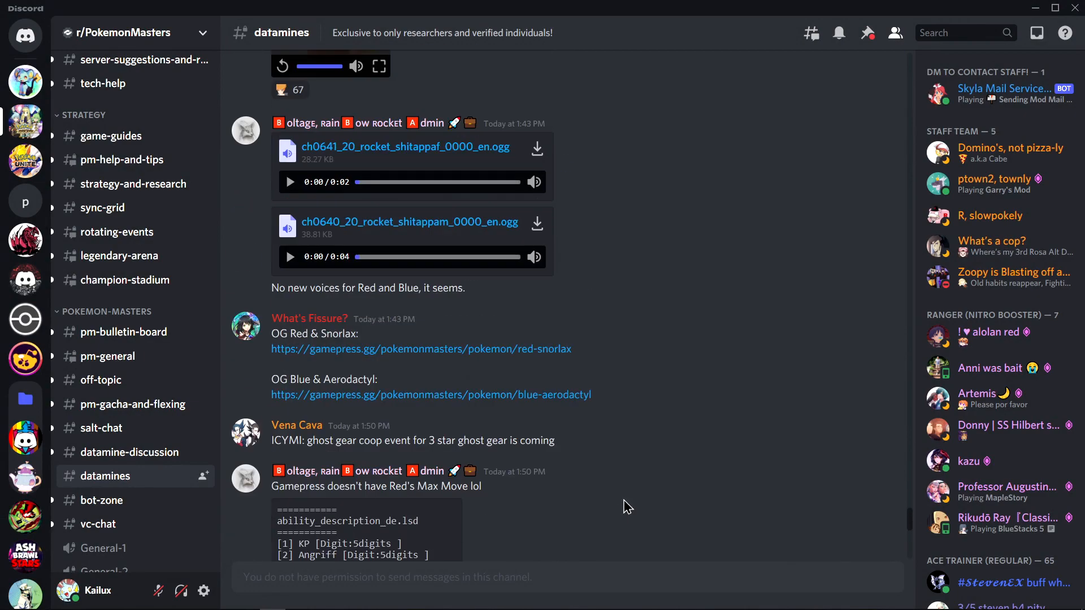
{"action": "scroll", "scroll_direction": "down", "scroll_amount": 3}
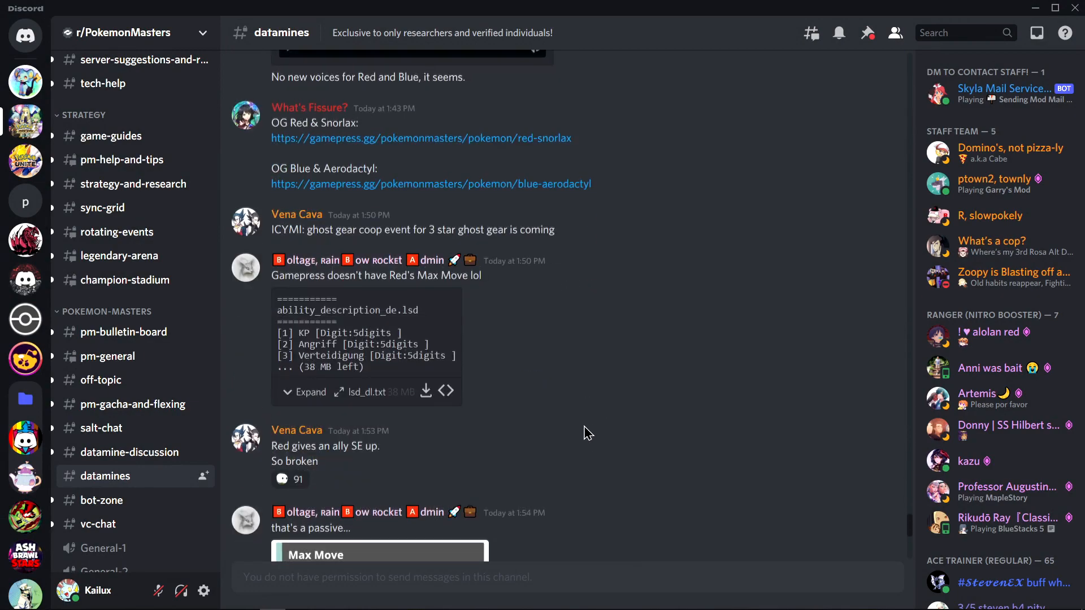
{"action": "scroll", "scroll_direction": "up", "scroll_amount": 3}
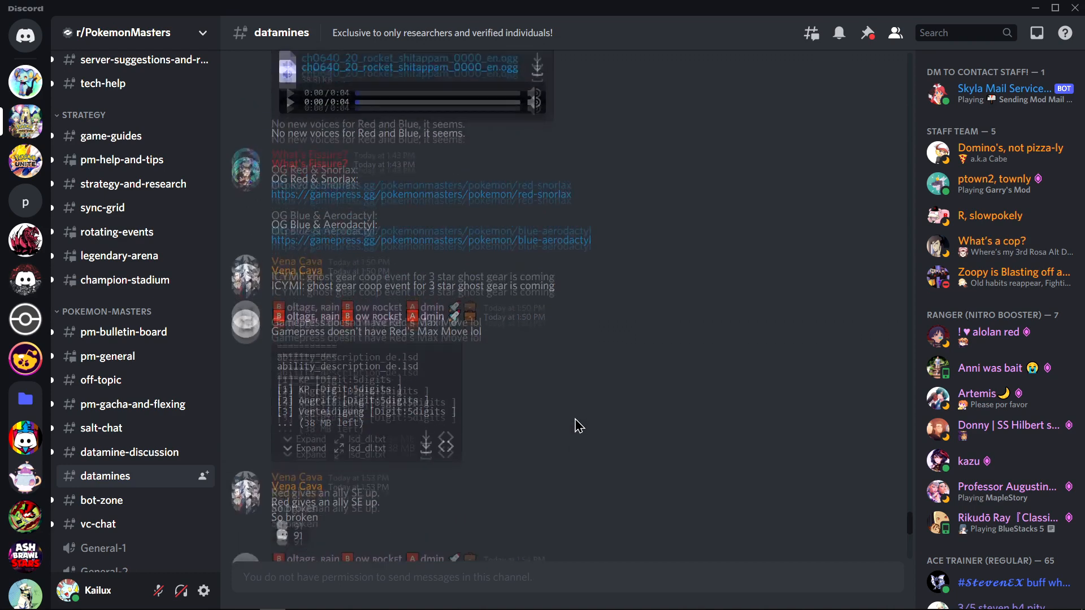
{"action": "scroll", "scroll_direction": "down", "scroll_amount": 3}
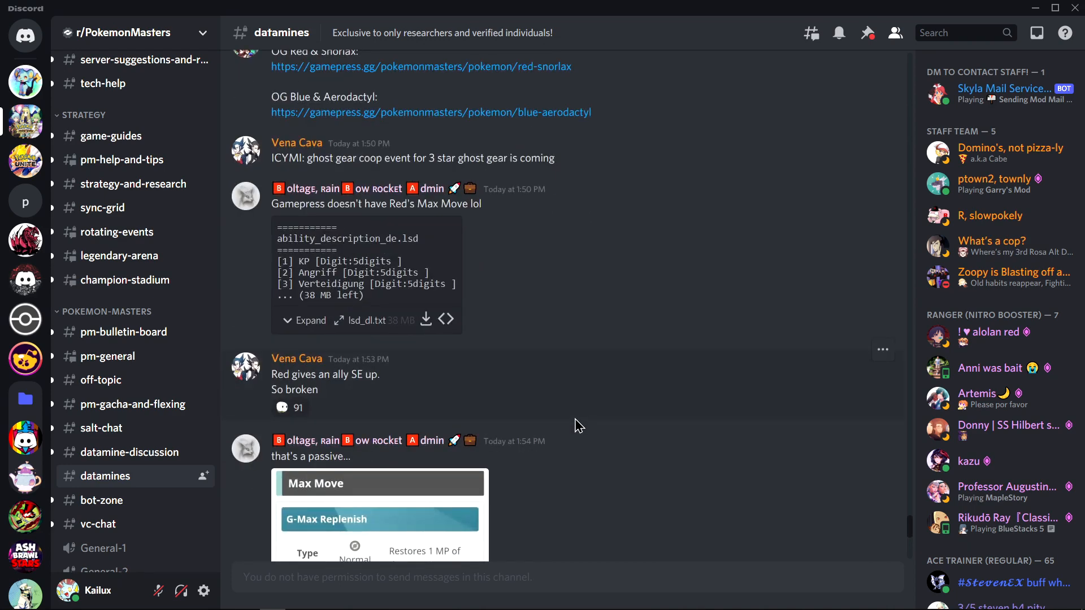
{"action": "mouse_move", "coordinate": [618, 439]}
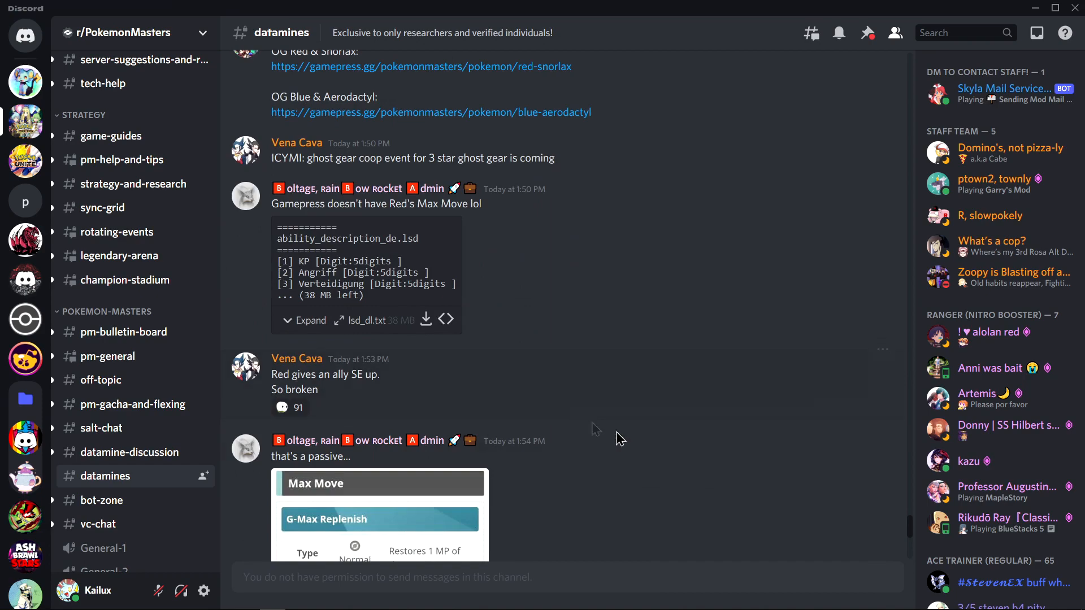
{"action": "scroll", "scroll_direction": "down", "scroll_amount": 3}
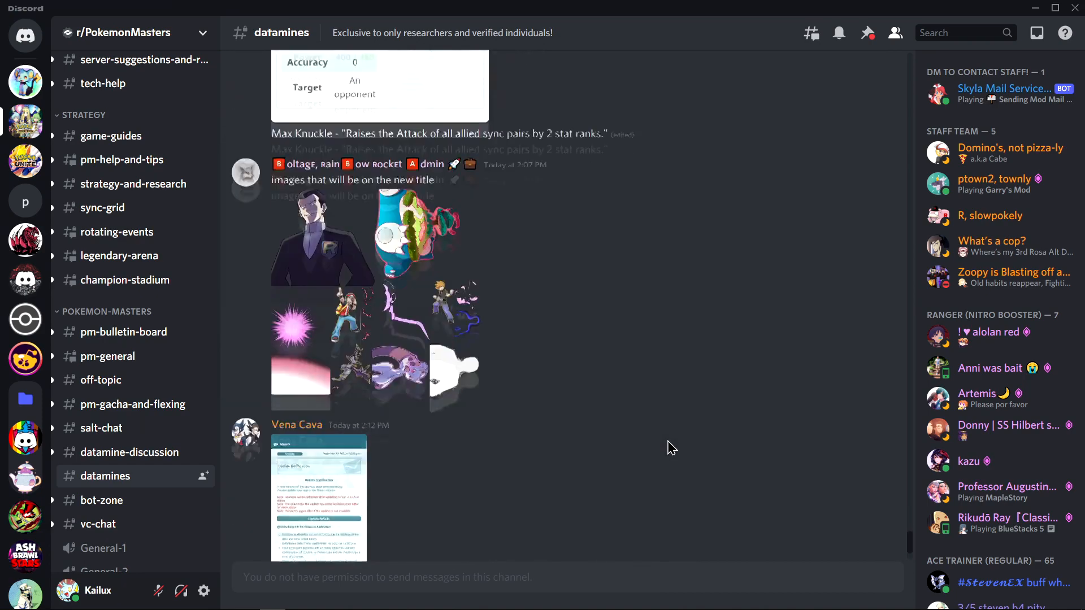
{"action": "scroll", "scroll_direction": "down", "scroll_amount": 3}
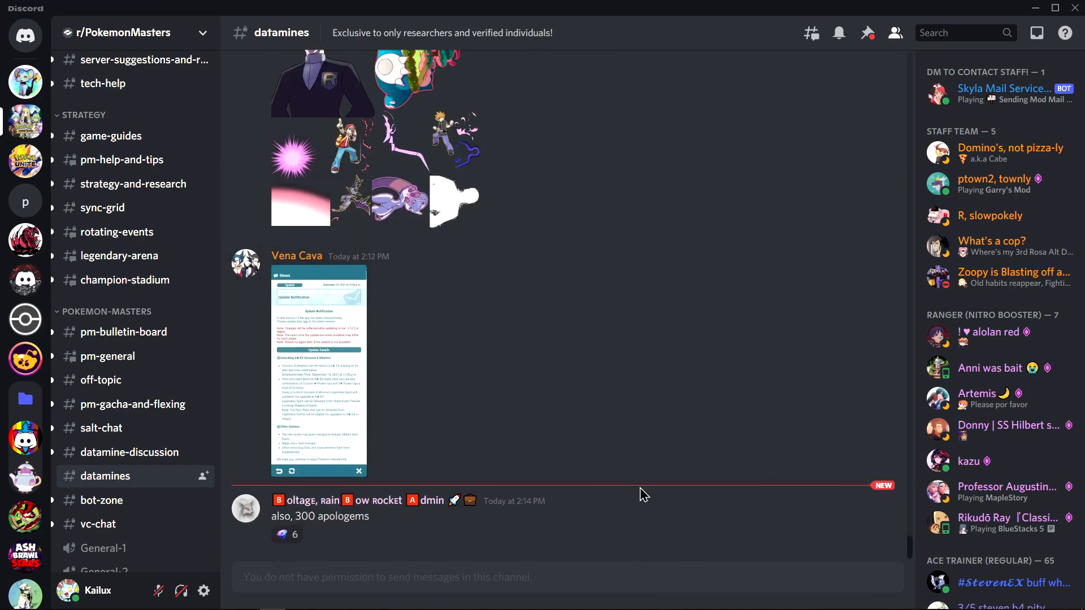
{"action": "mouse_move", "coordinate": [568, 471]}
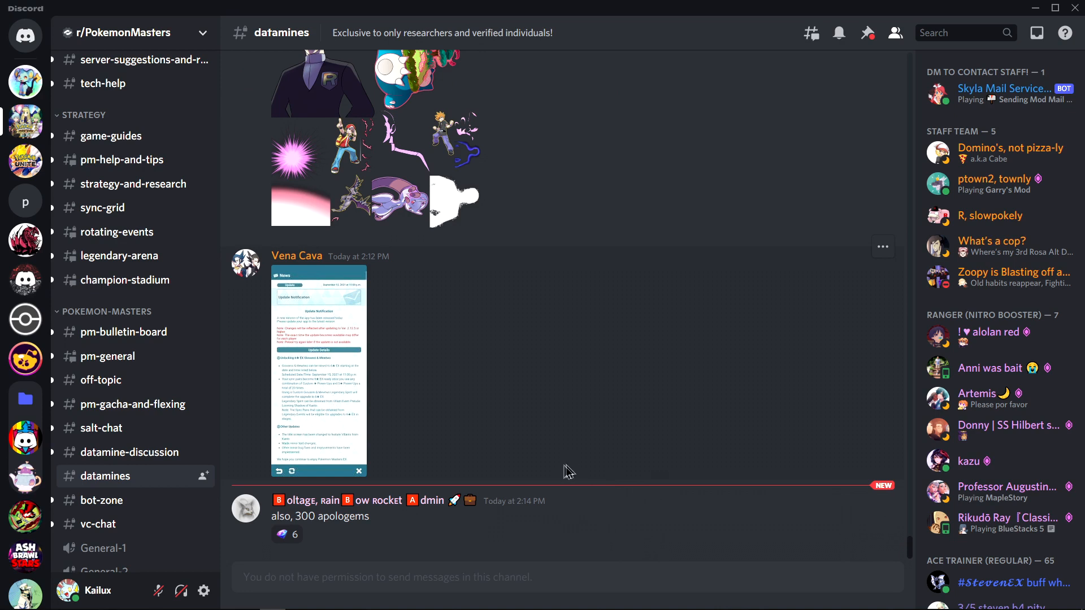
{"action": "mouse_move", "coordinate": [571, 459]}
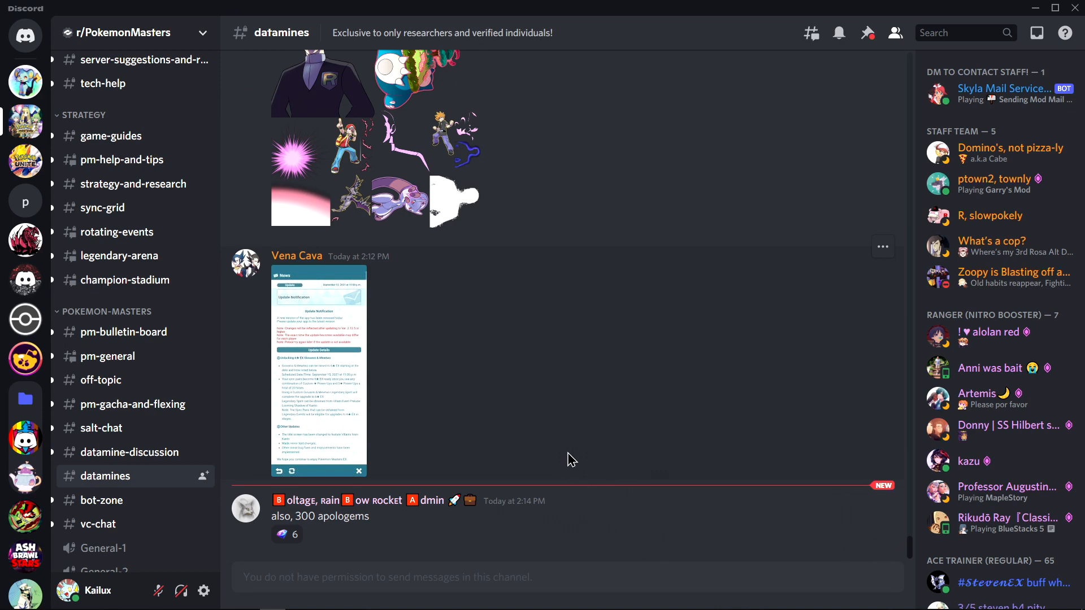